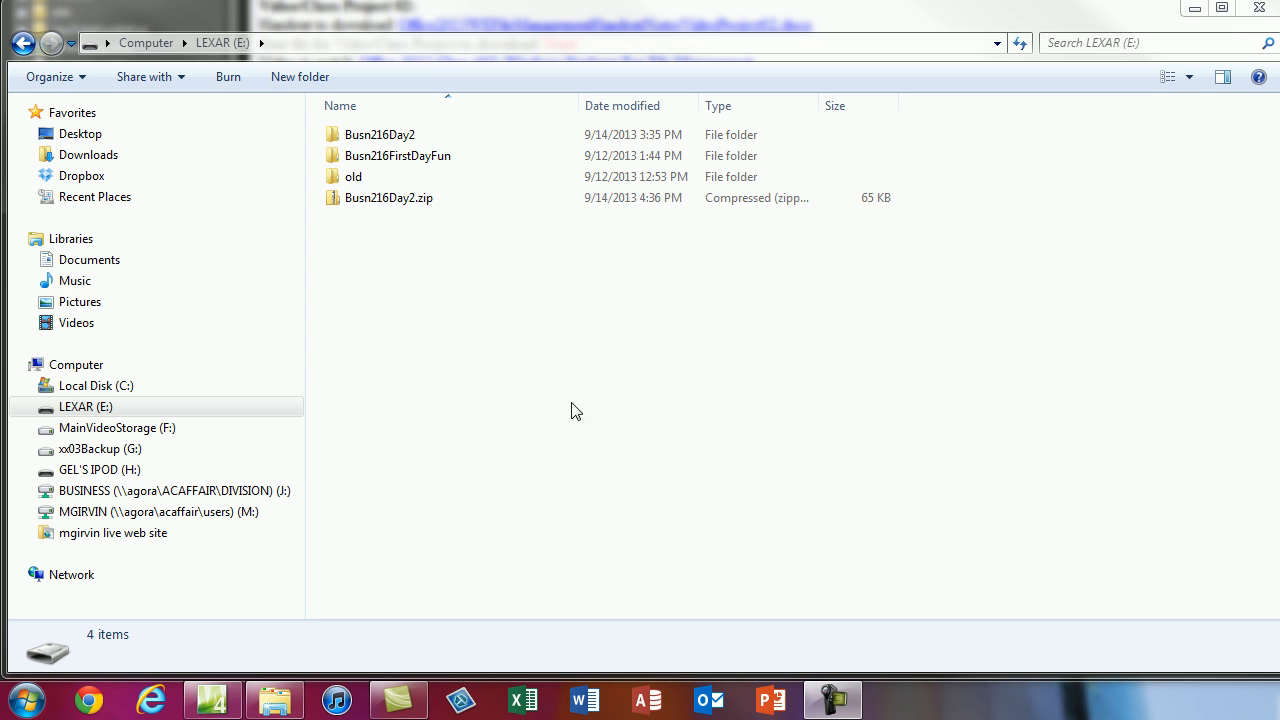
{"action": "mouse_move", "coordinate": [575, 376]}
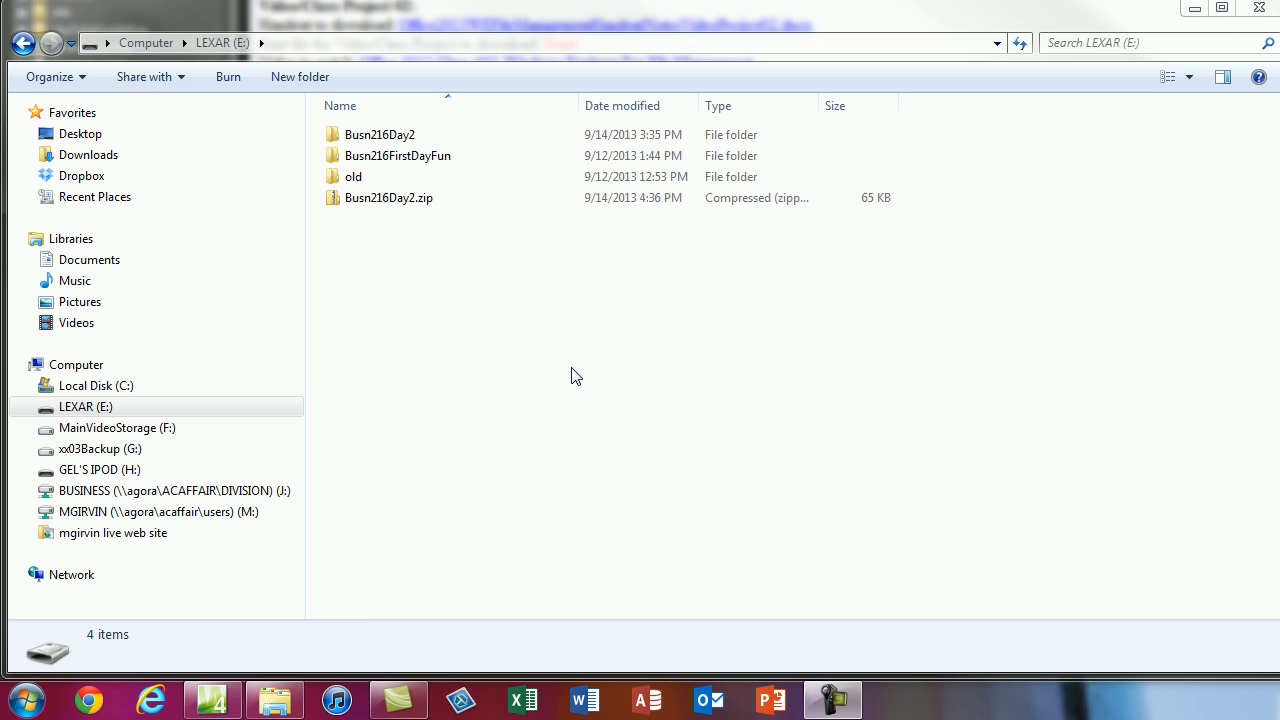
{"action": "mouse_move", "coordinate": [453, 357]}
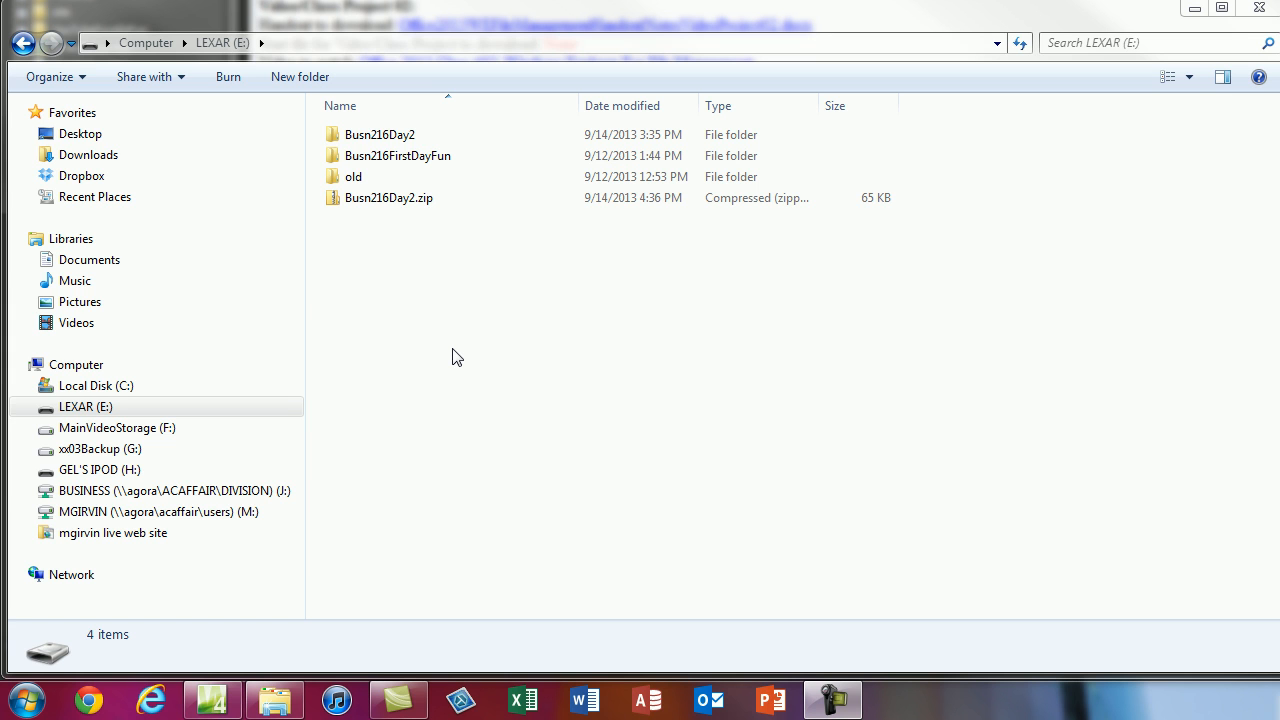
Create a new folder named Day1And2 at the root of the LEXAR drive.
{"action": "left_click", "coordinate": [76, 364]}
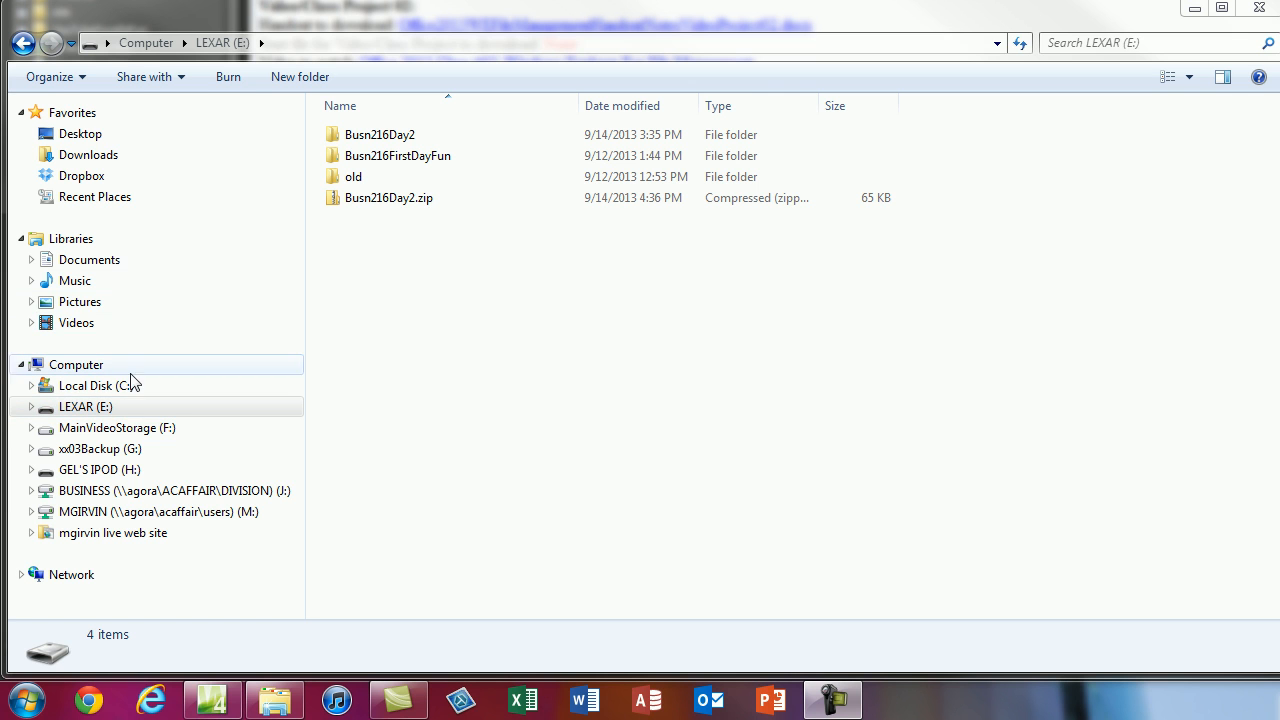
{"action": "left_click", "coordinate": [85, 406]}
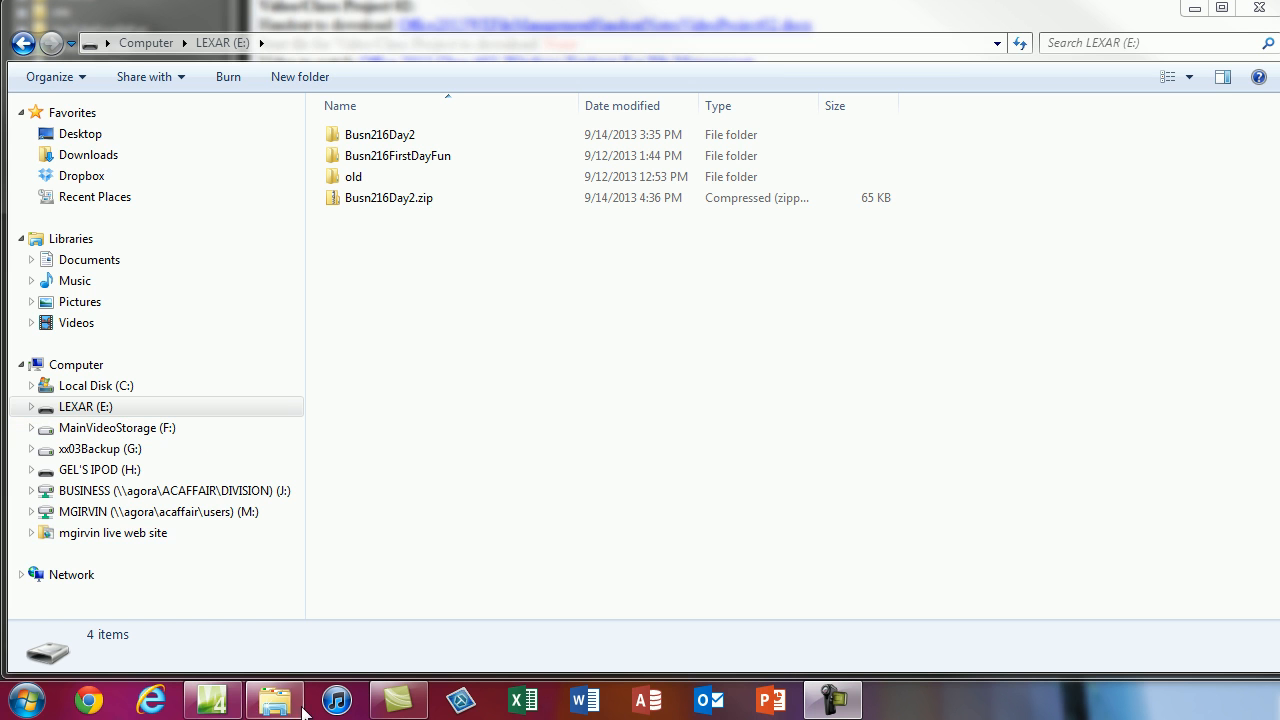
{"action": "mouse_move", "coordinate": [275, 699]}
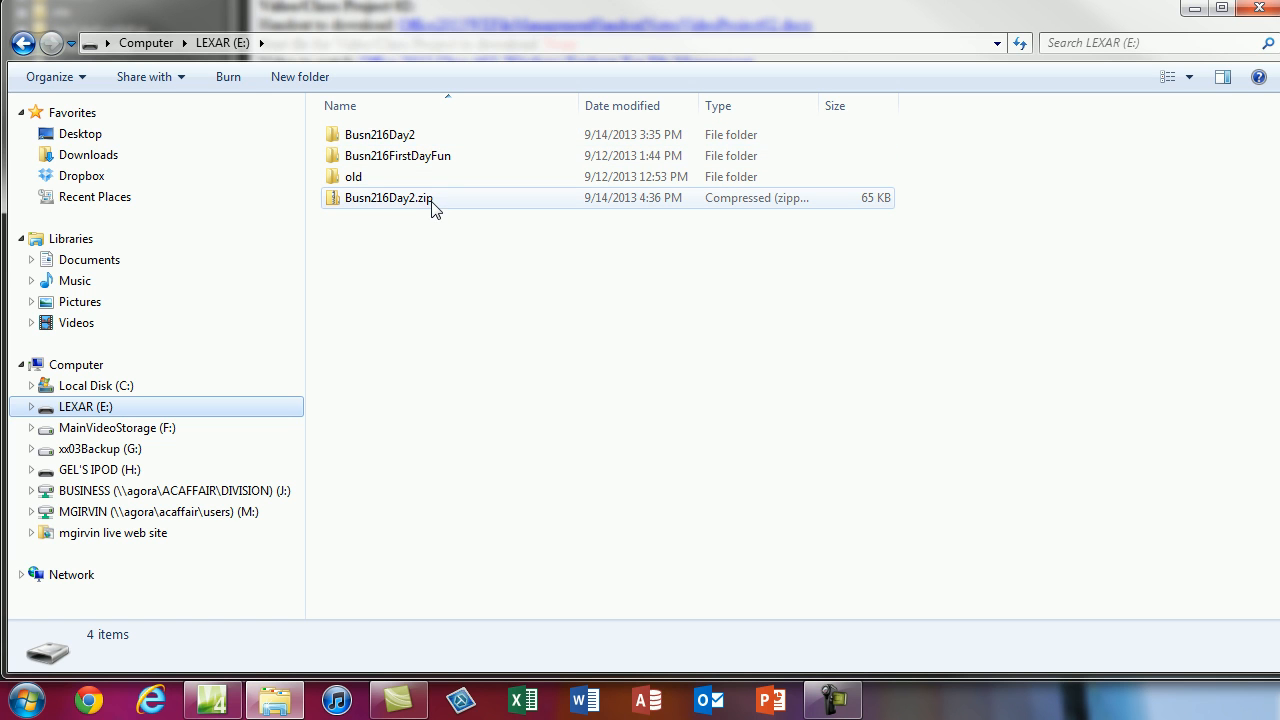
{"action": "mouse_move", "coordinate": [425, 160]}
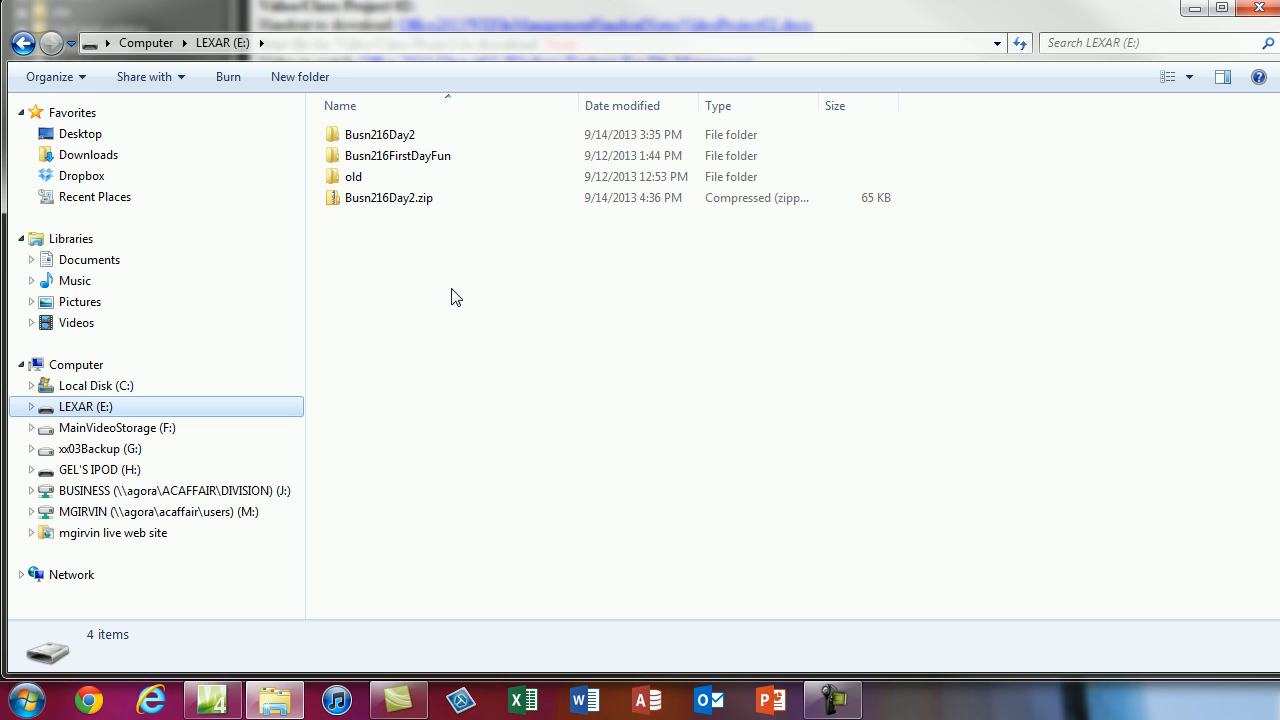
{"action": "left_click", "coordinate": [299, 76]}
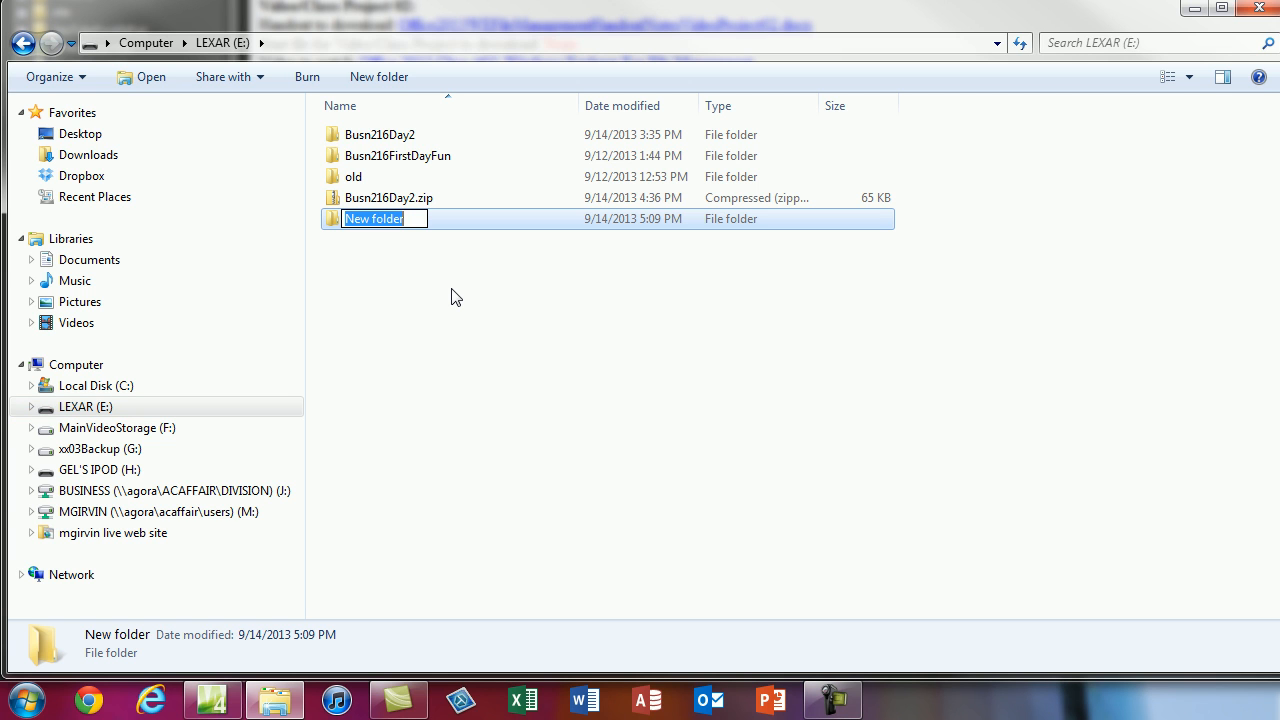
{"action": "type", "text": "Day1"}
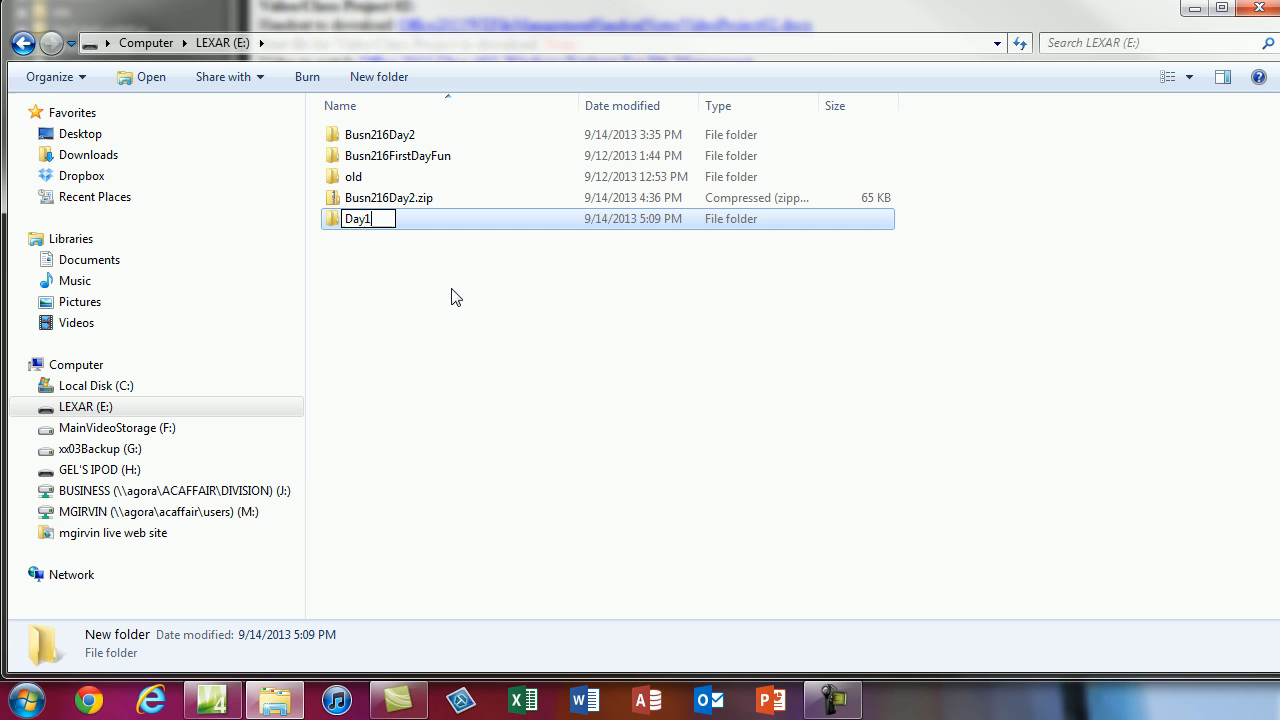
{"action": "type", "text": "And2"}
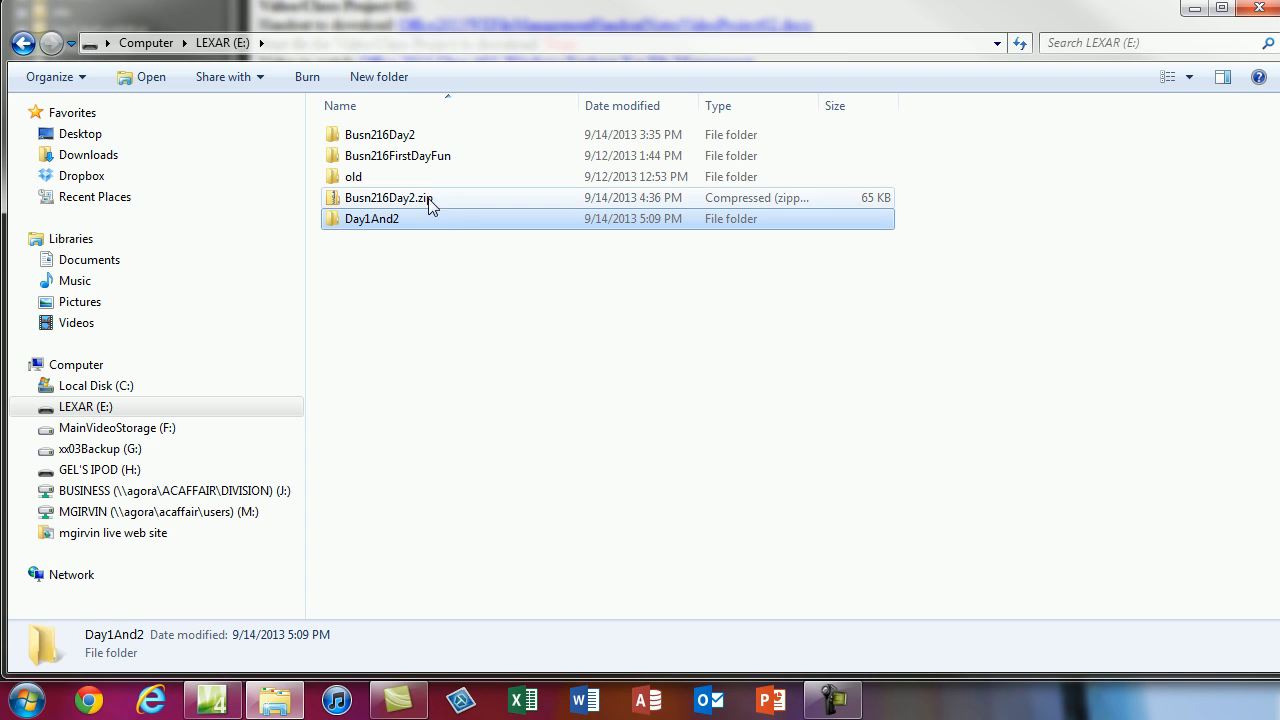
Move both Busn216 folders and Busn216Day2.zip into Day1And2, then return to the drive root.
{"action": "left_click", "coordinate": [397, 155]}
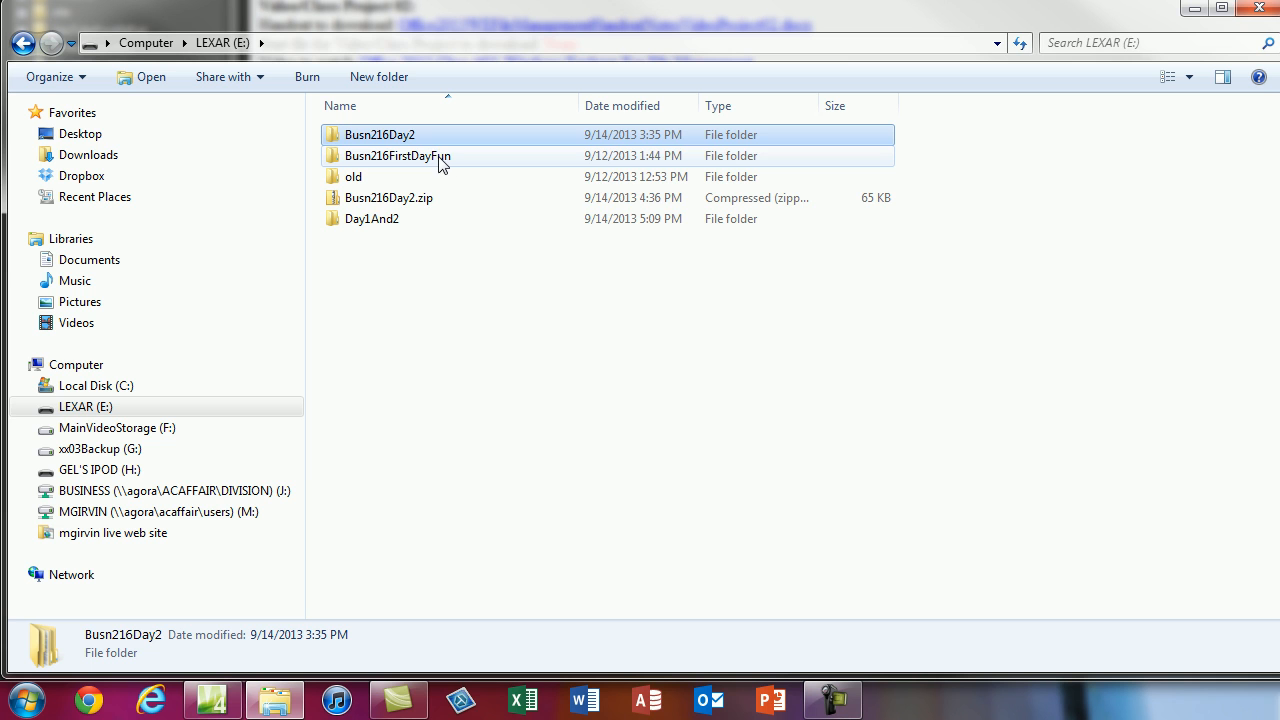
{"action": "left_click", "coordinate": [388, 197]}
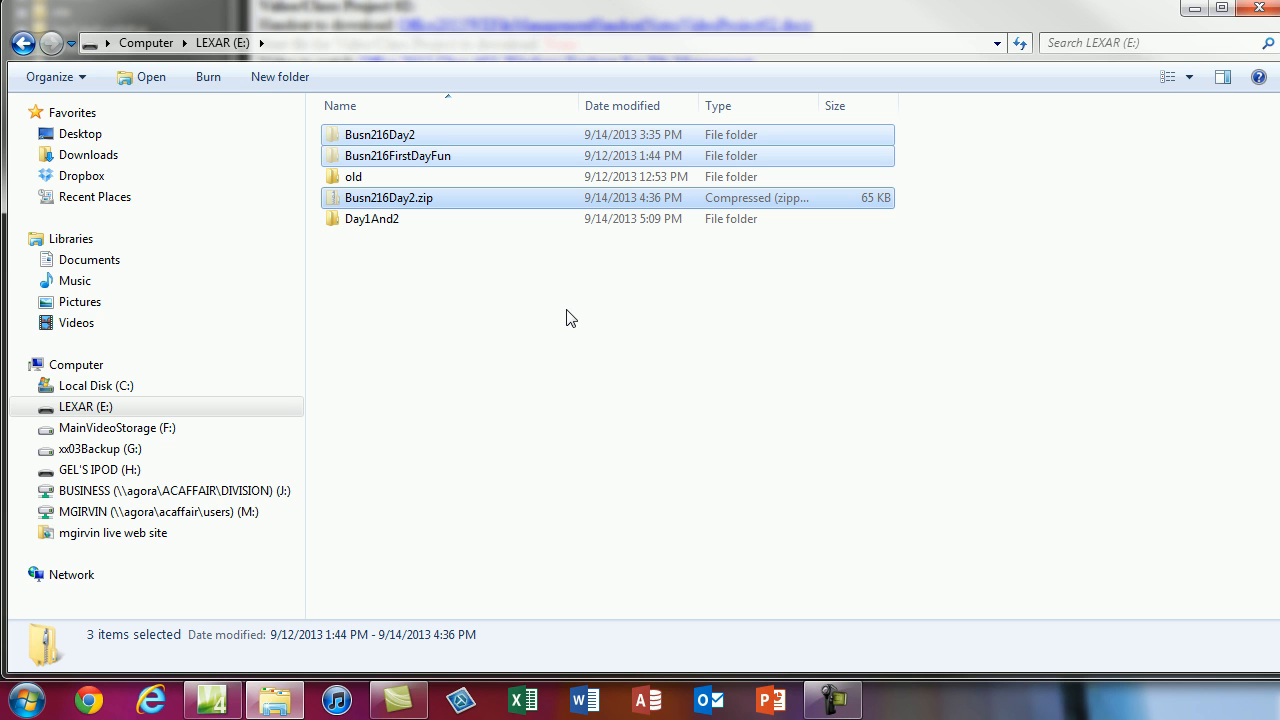
{"action": "mouse_move", "coordinate": [371, 219]}
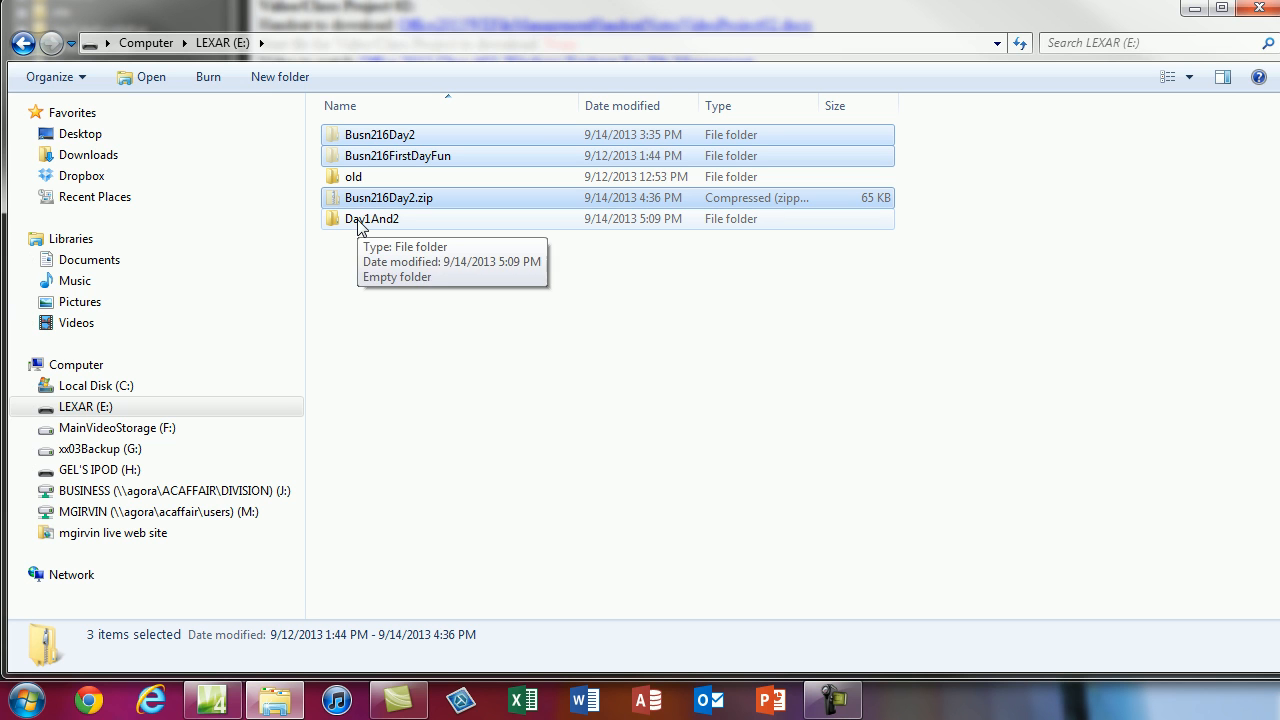
{"action": "left_click", "coordinate": [32, 407]}
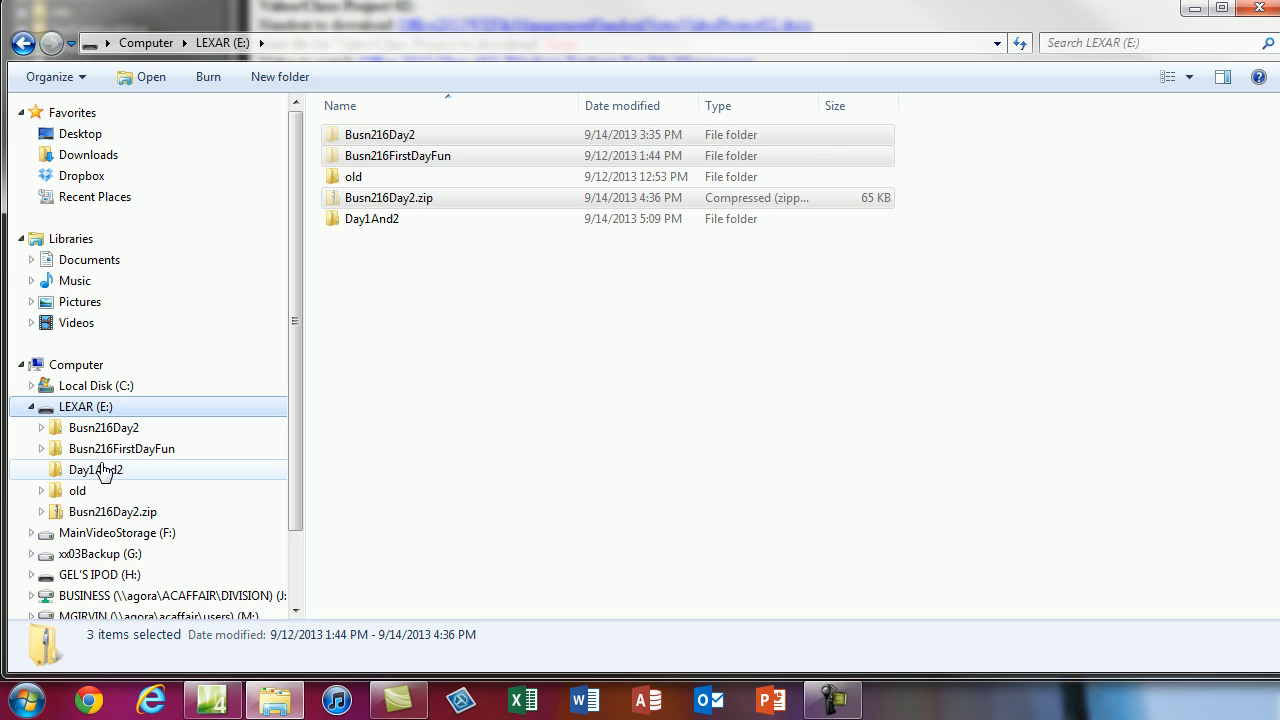
{"action": "left_click", "coordinate": [95, 469]}
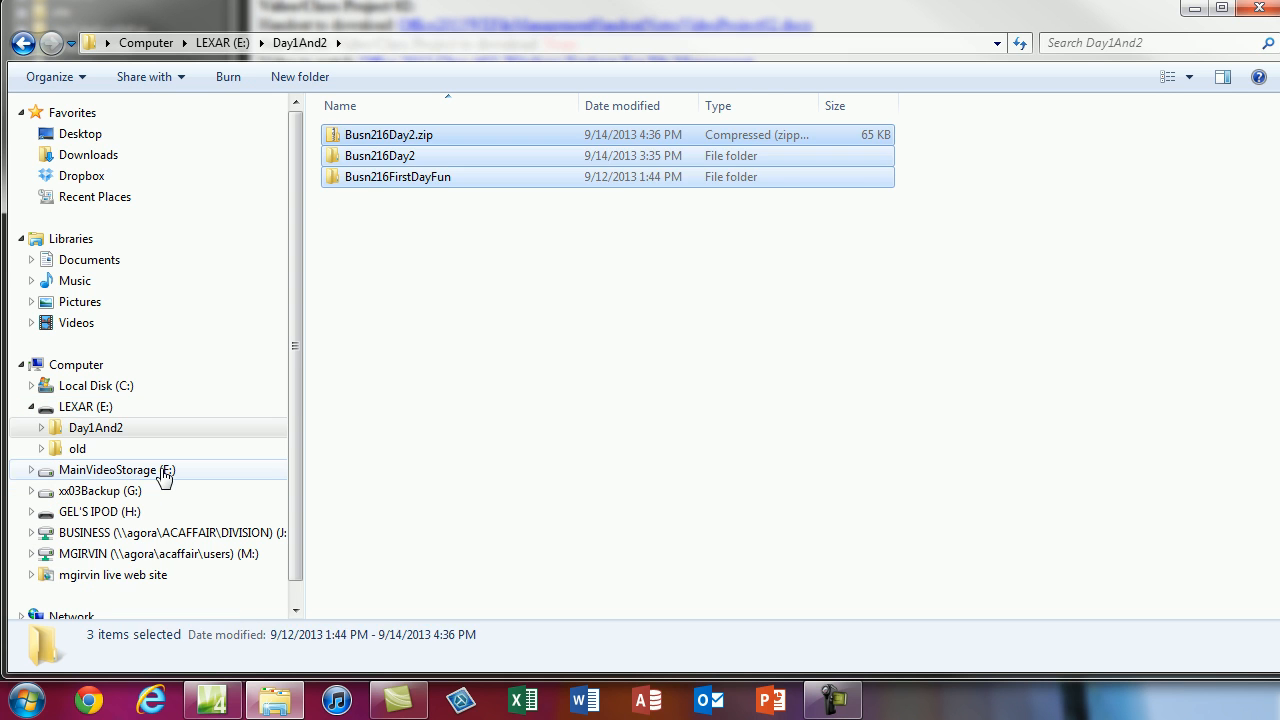
{"action": "left_click", "coordinate": [85, 406]}
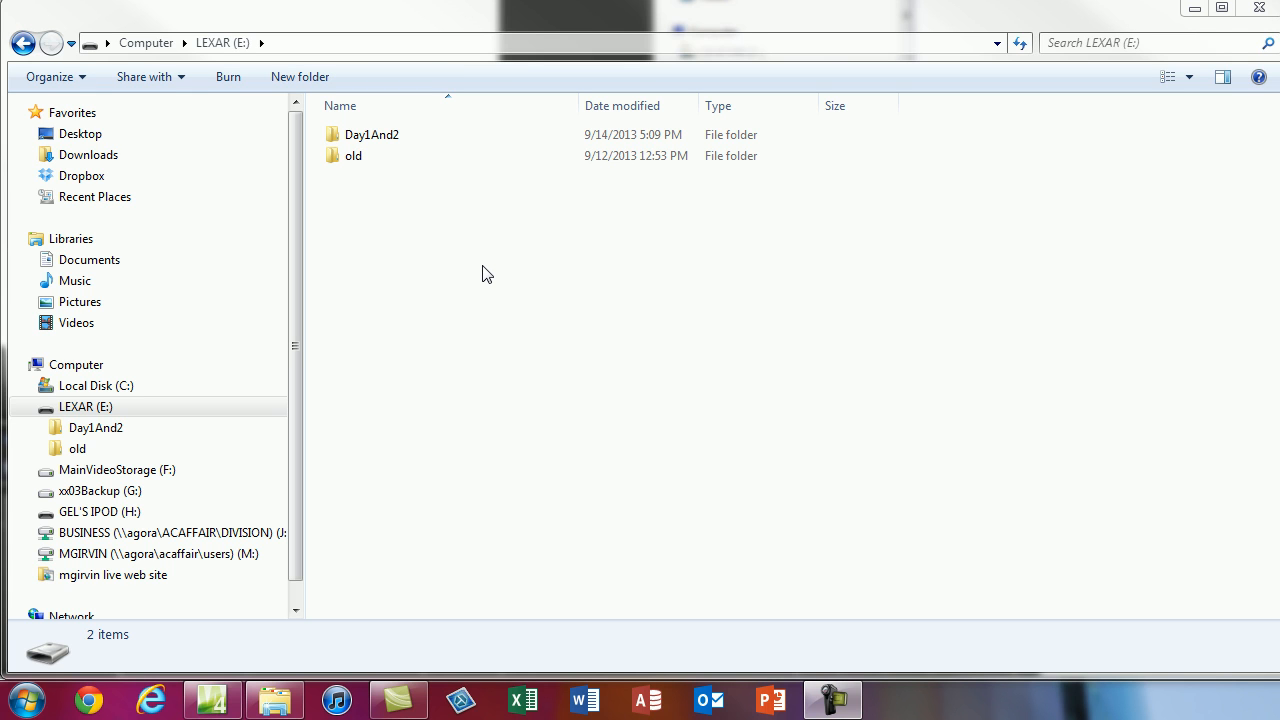
{"action": "mouse_move", "coordinate": [470, 415]}
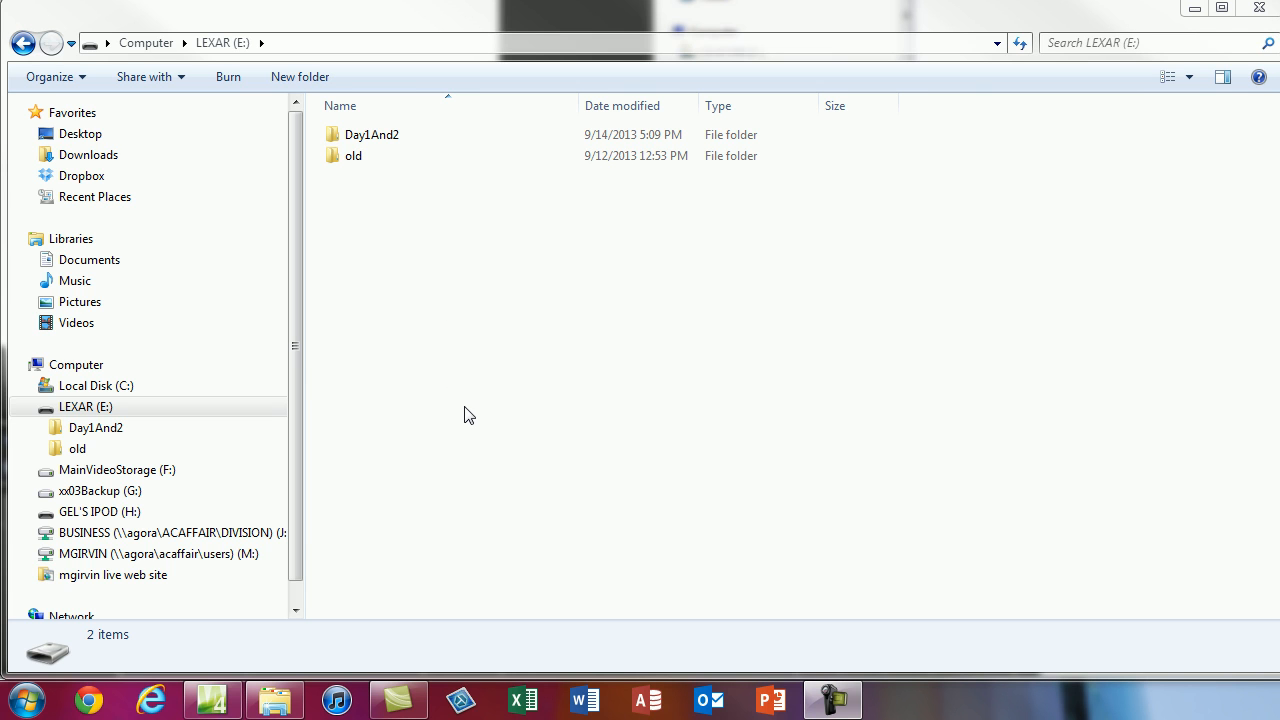
Make a Highline folder on drive E: and a Fall2013 subfolder inside it.
{"action": "left_click", "coordinate": [85, 406]}
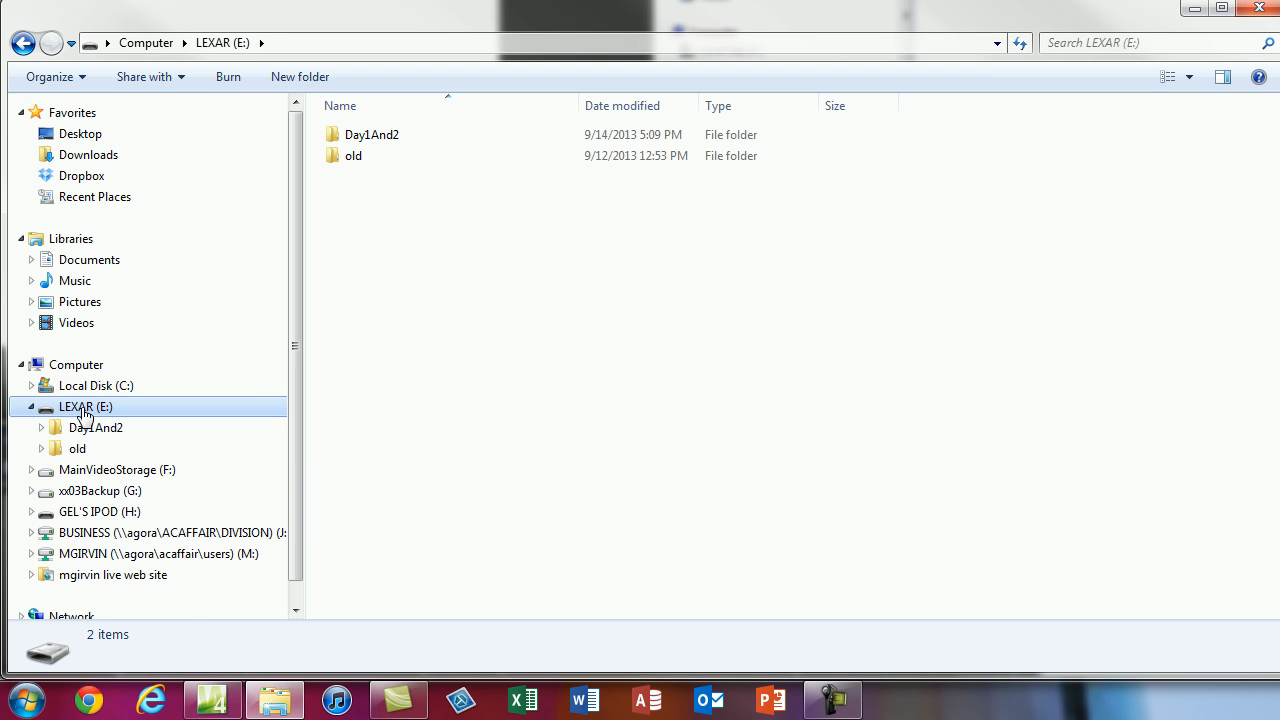
{"action": "mouse_move", "coordinate": [603, 283]}
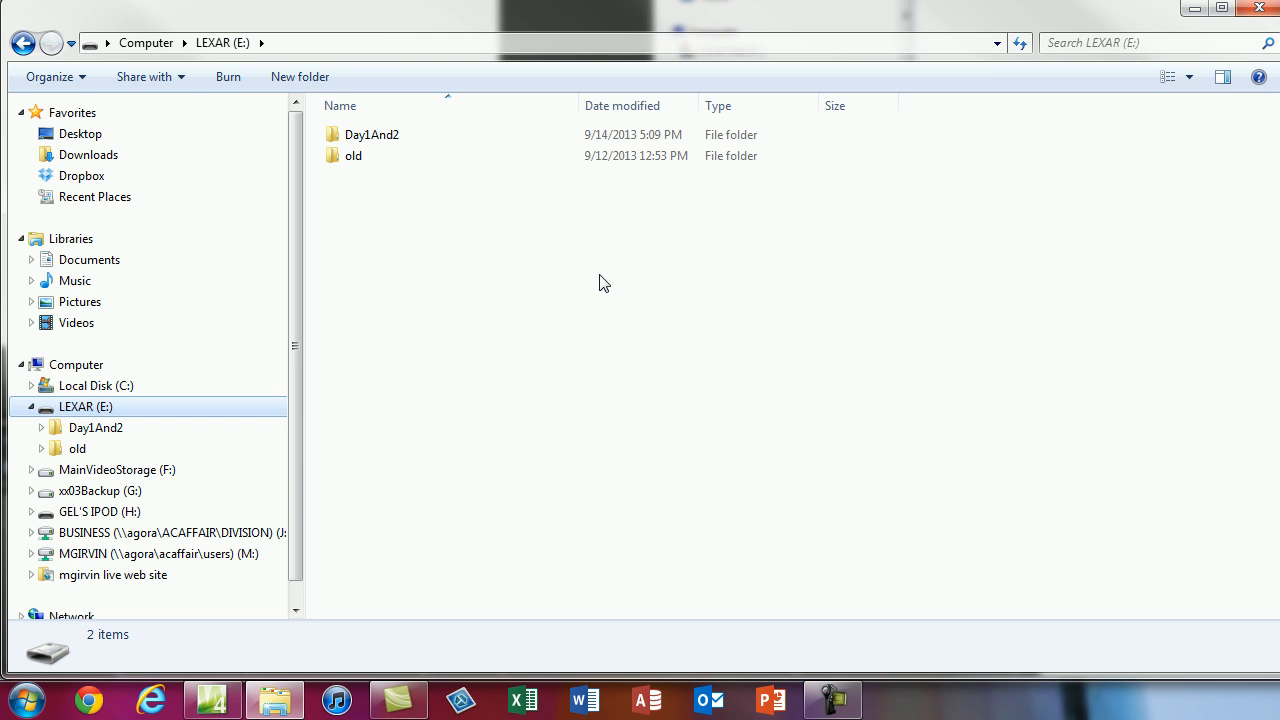
{"action": "type", "text": "Highline"}
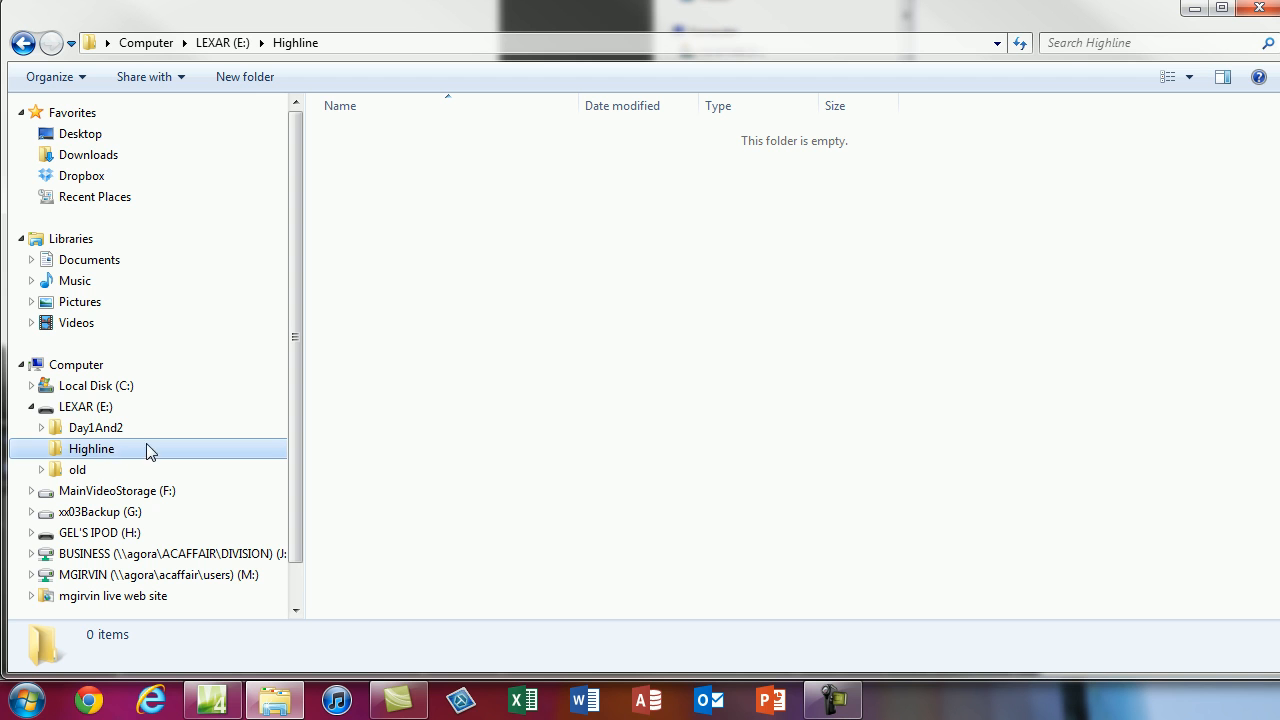
{"action": "left_click", "coordinate": [245, 76]}
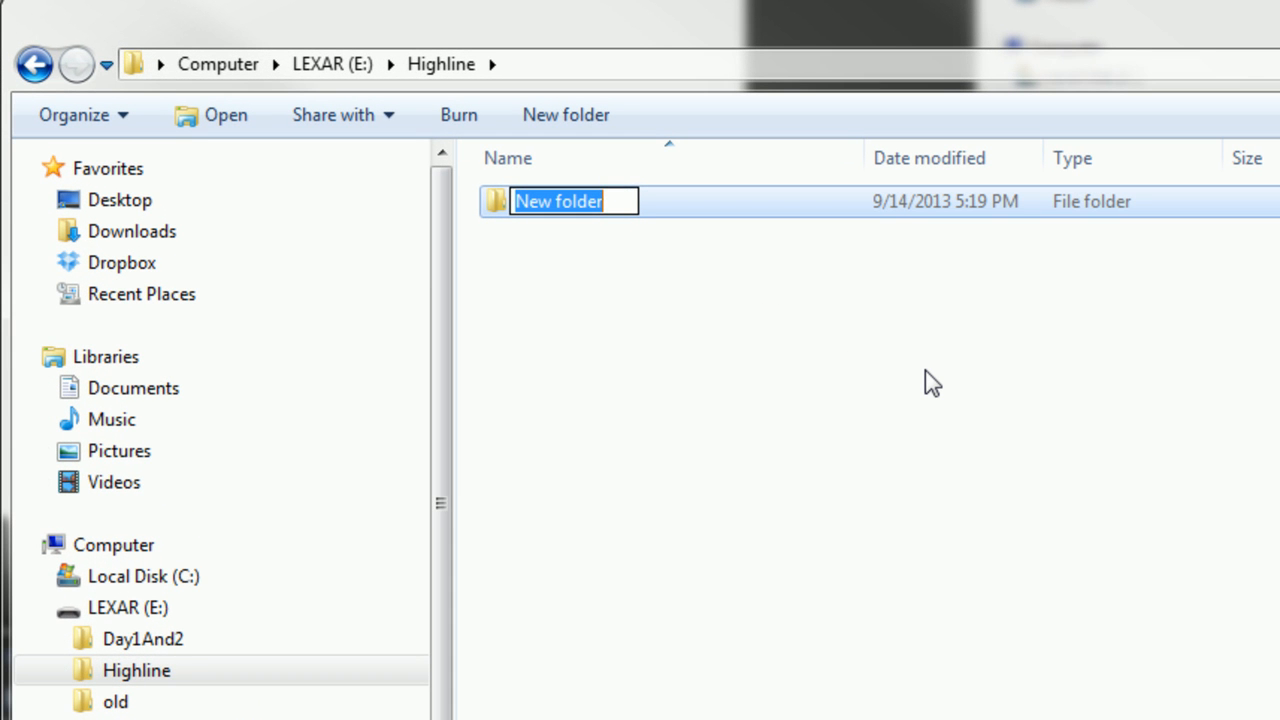
{"action": "type", "text": "Fall"}
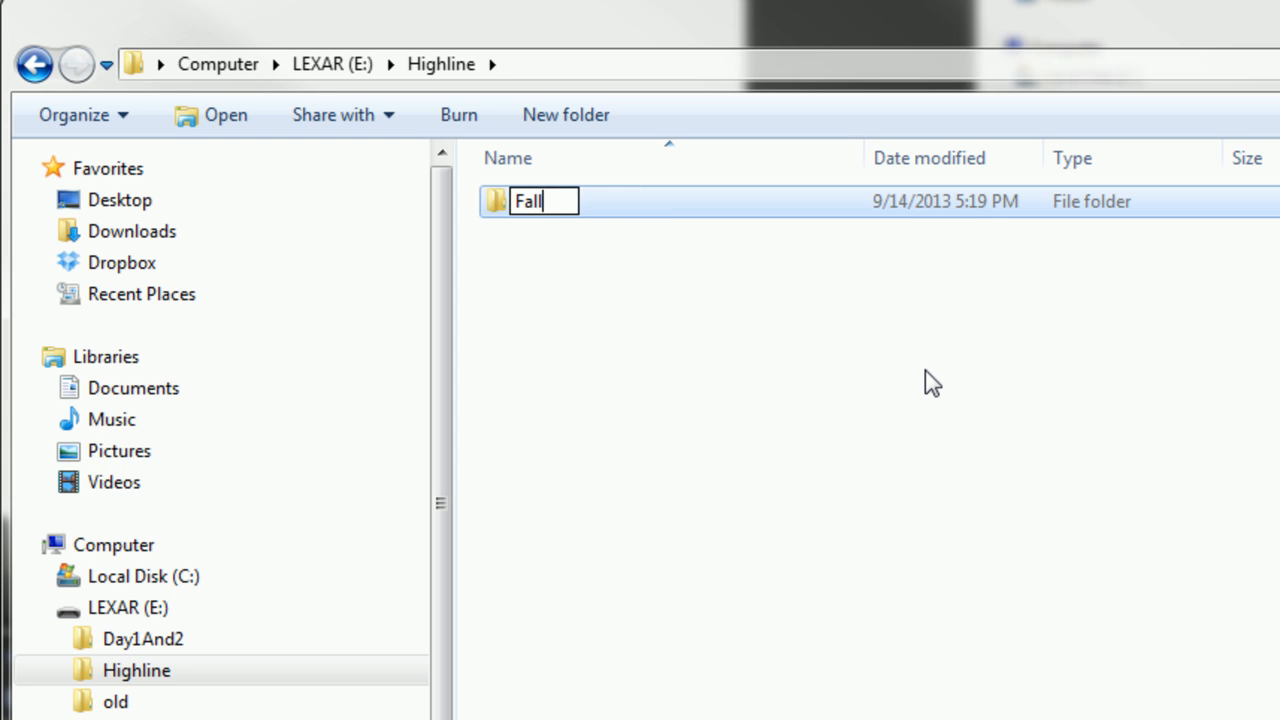
{"action": "type", "text": "2103"}
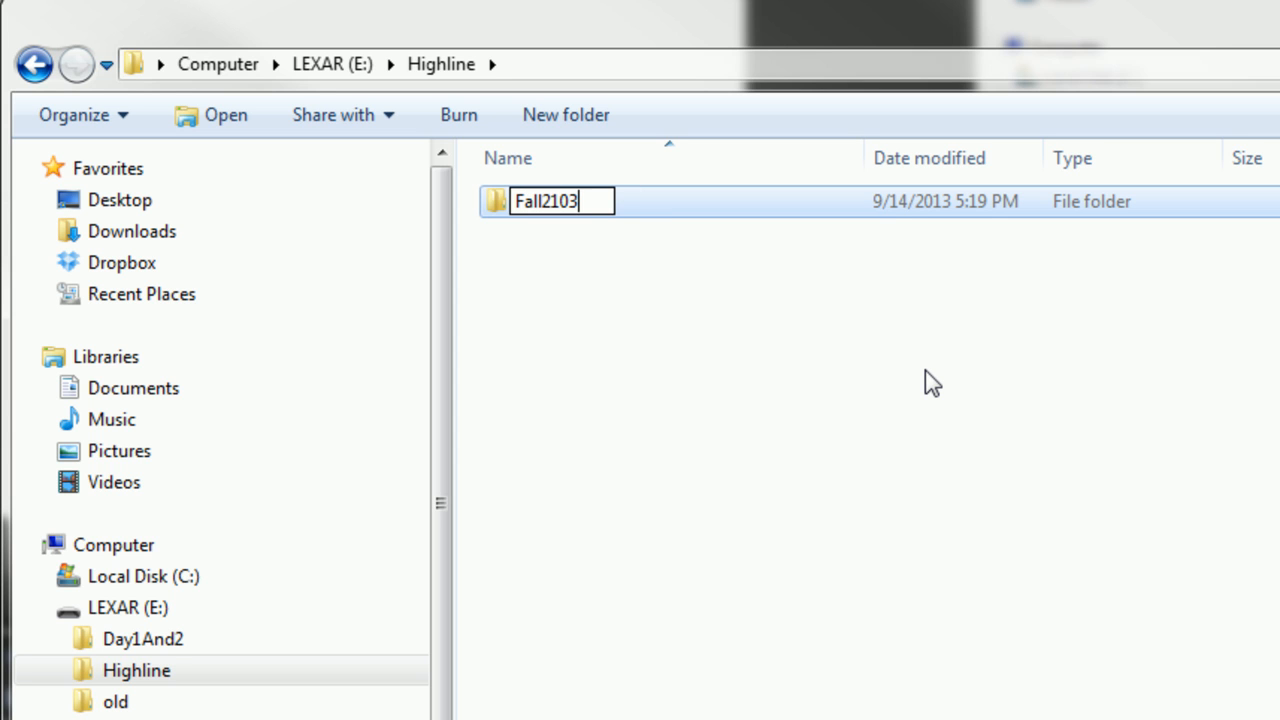
{"action": "key", "text": "BackSpace"}
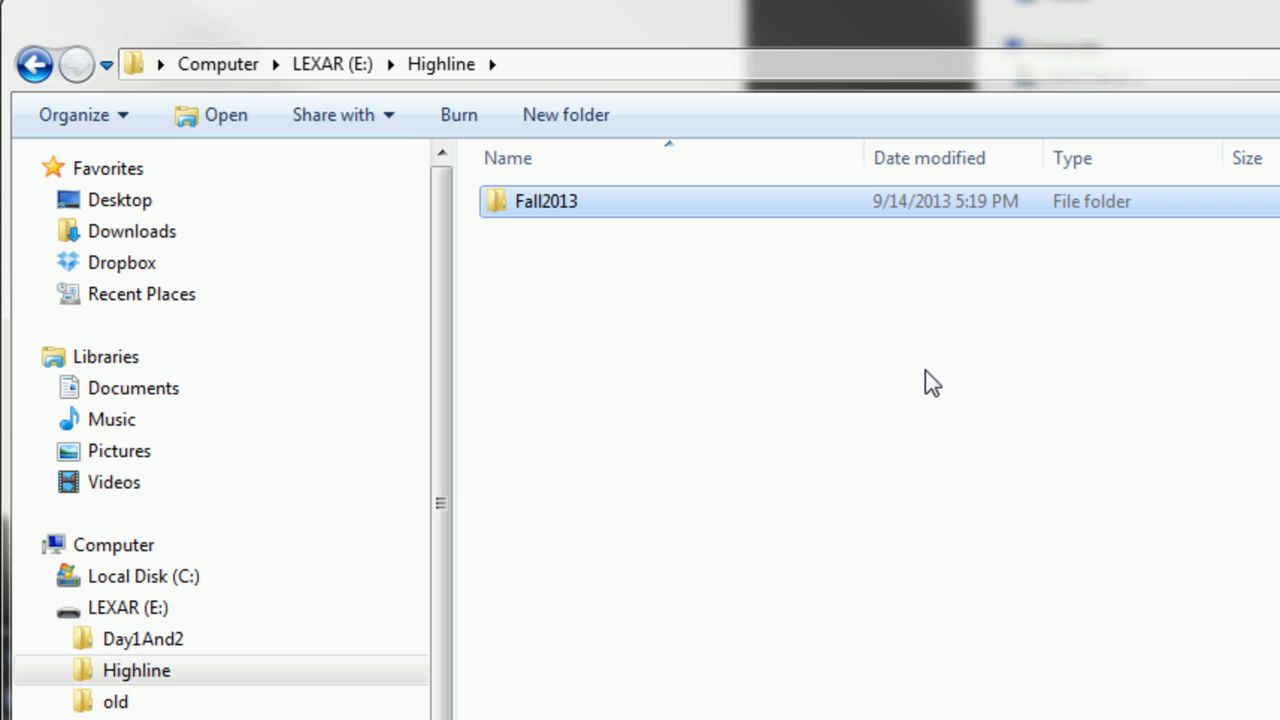
Add Winter2014 and Spring2014 folders beside Fall2013 inside Highline.
{"action": "left_click", "coordinate": [565, 114]}
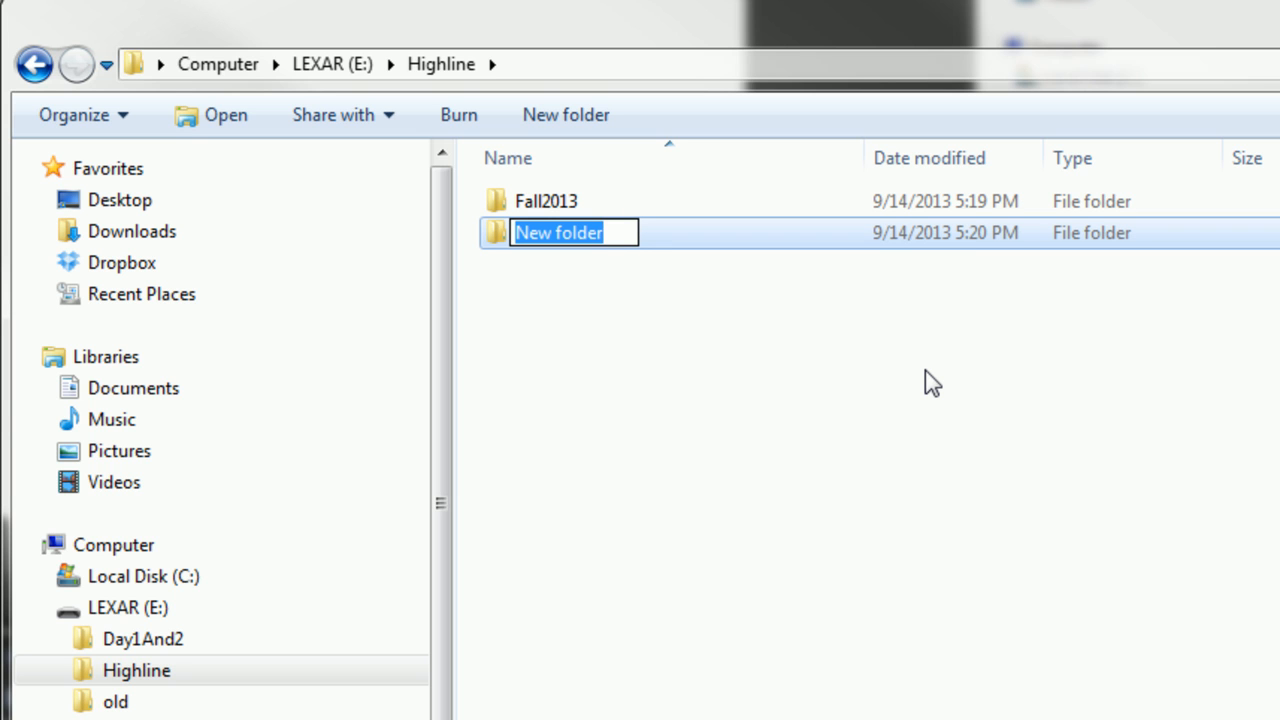
{"action": "type", "text": "Winter2014"}
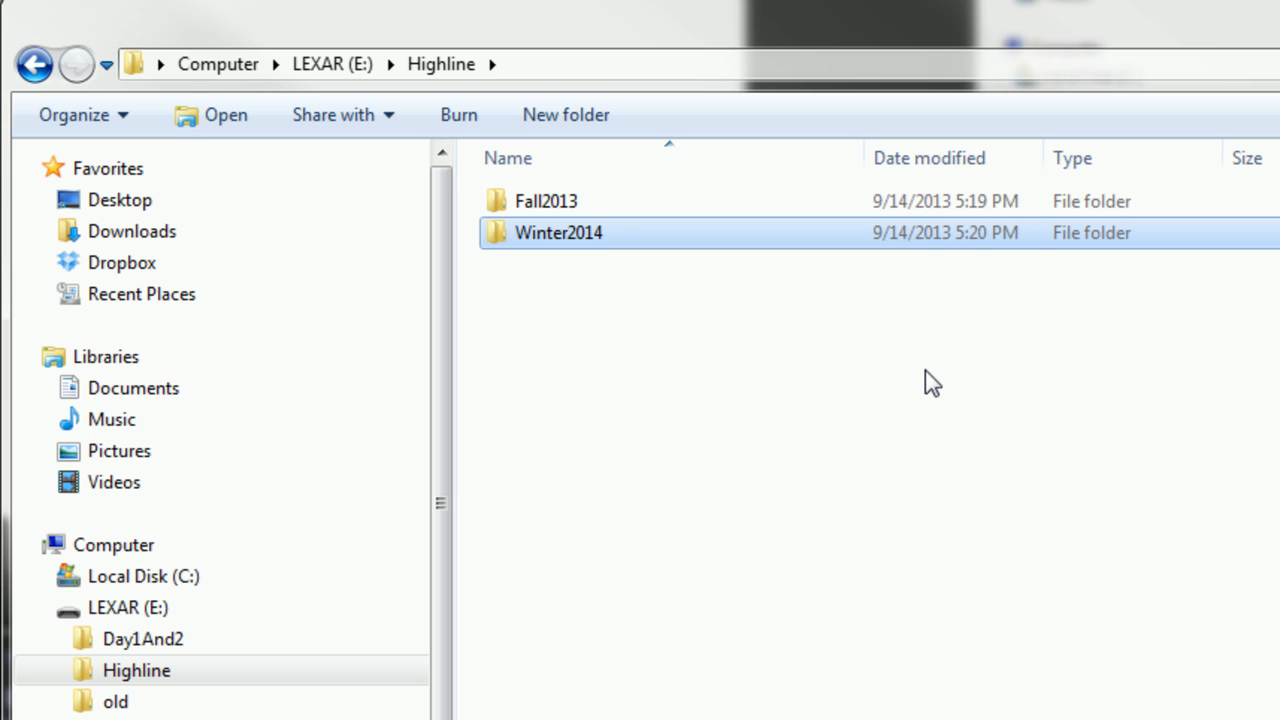
{"action": "type", "text": "Sp"}
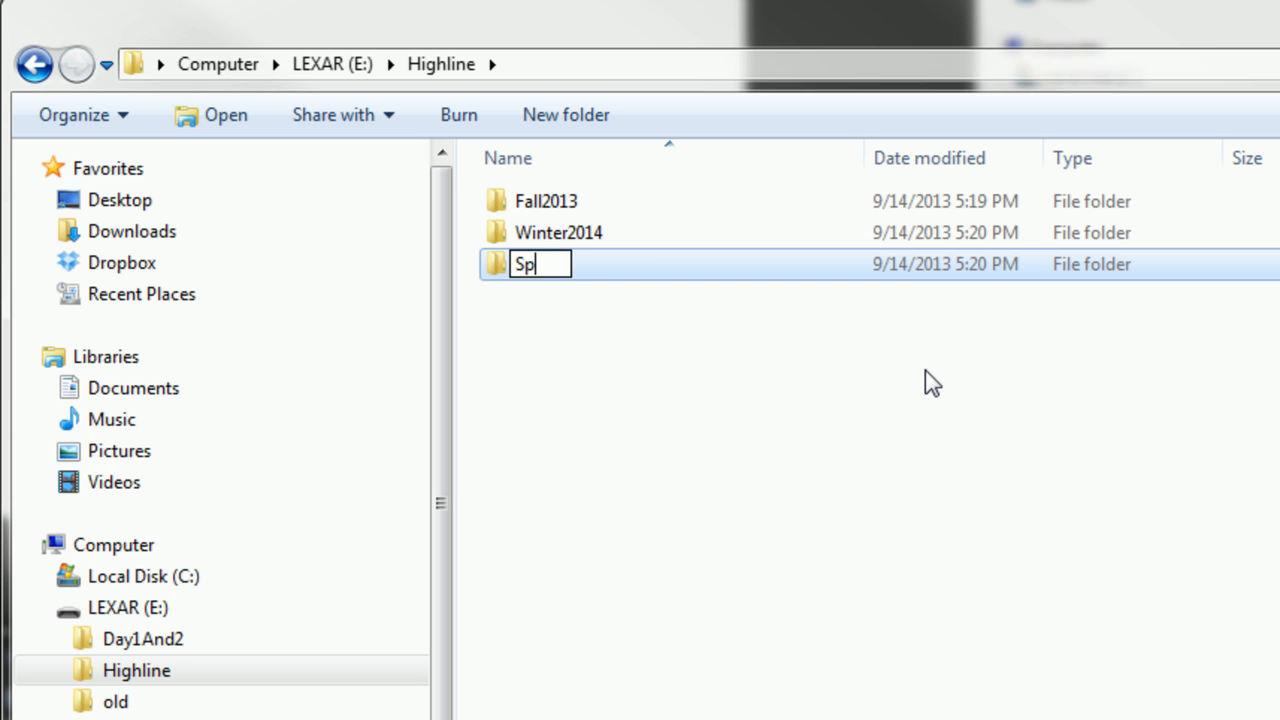
{"action": "type", "text": "ring10"}
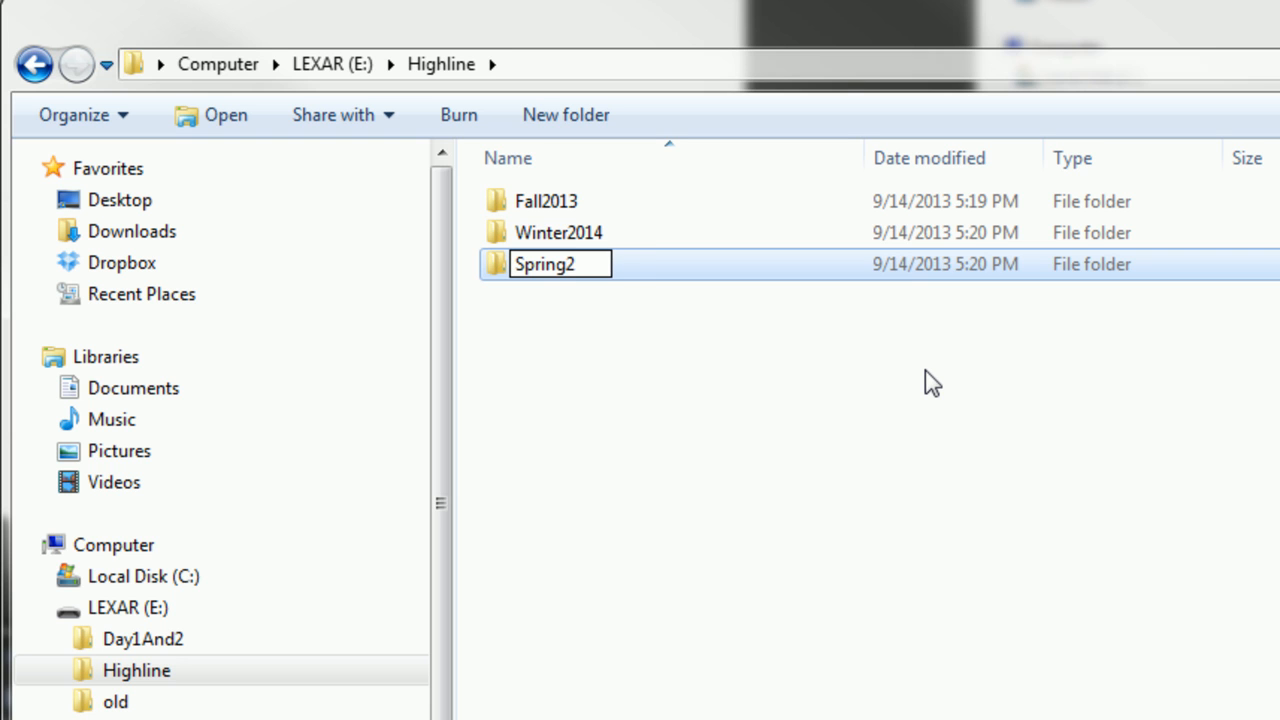
{"action": "type", "text": "014"}
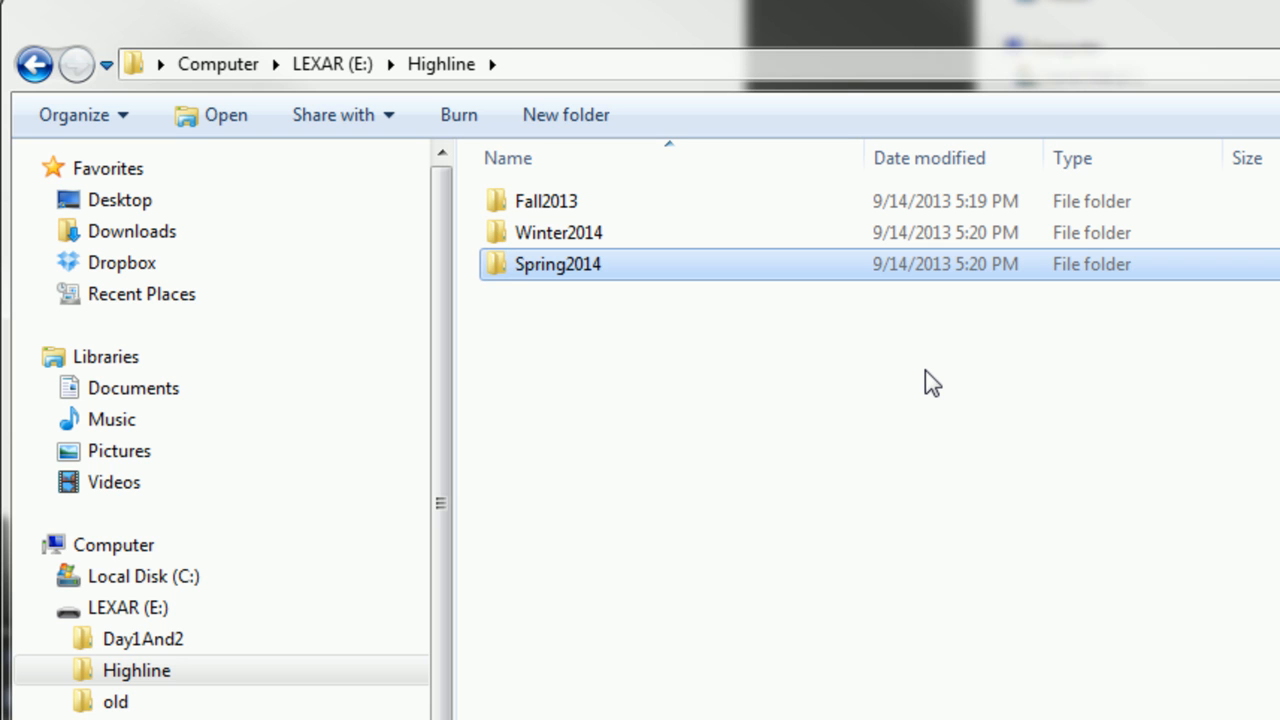
{"action": "mouse_move", "coordinate": [670, 158]}
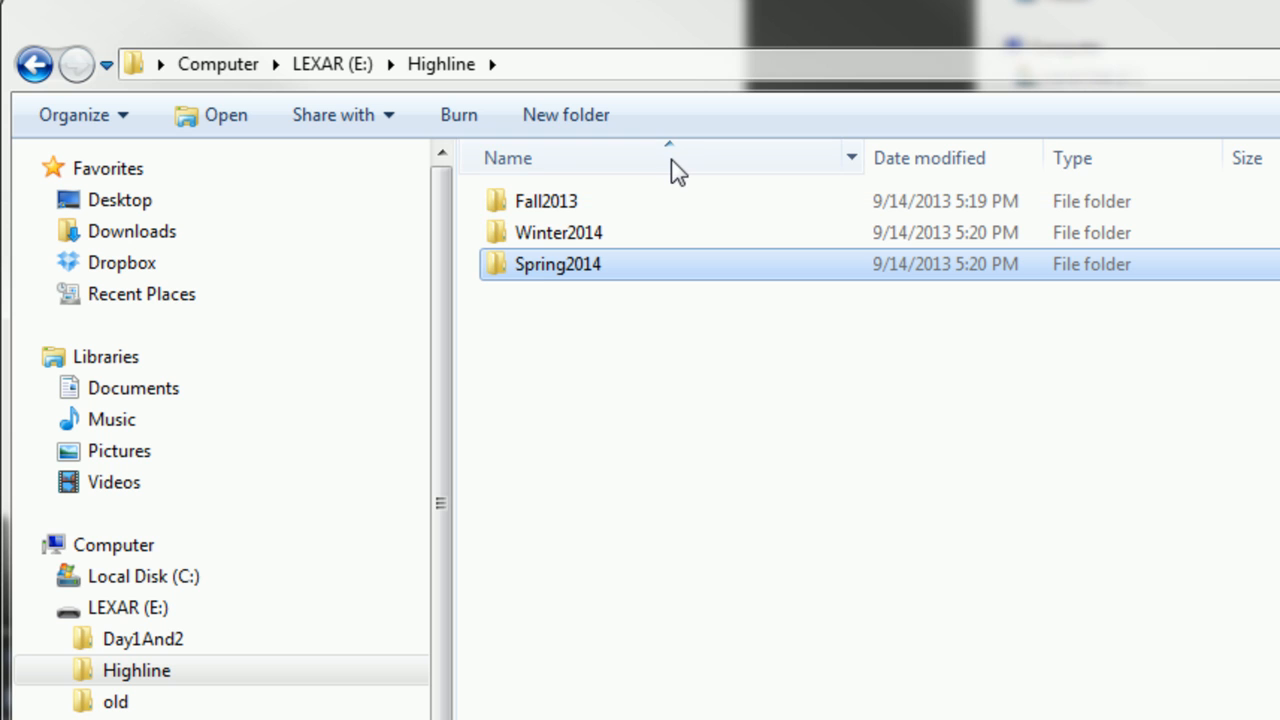
{"action": "mouse_move", "coordinate": [505, 178]}
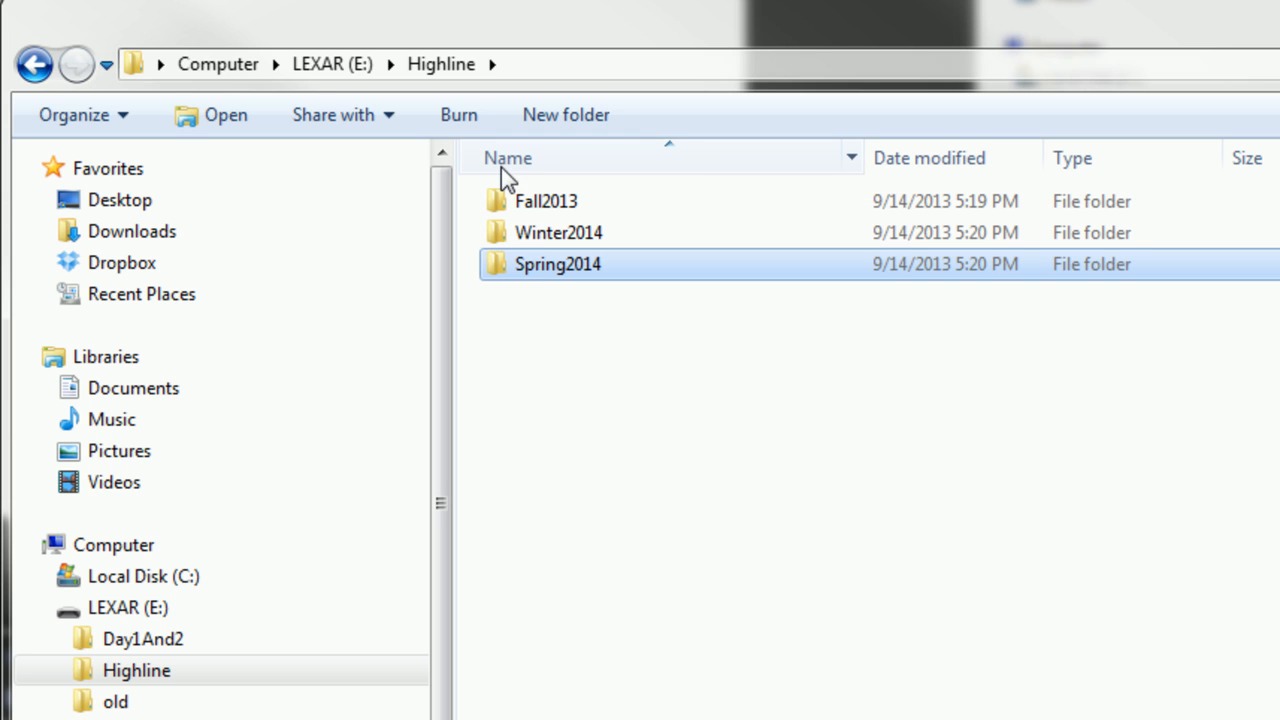
{"action": "mouse_move", "coordinate": [635, 165]}
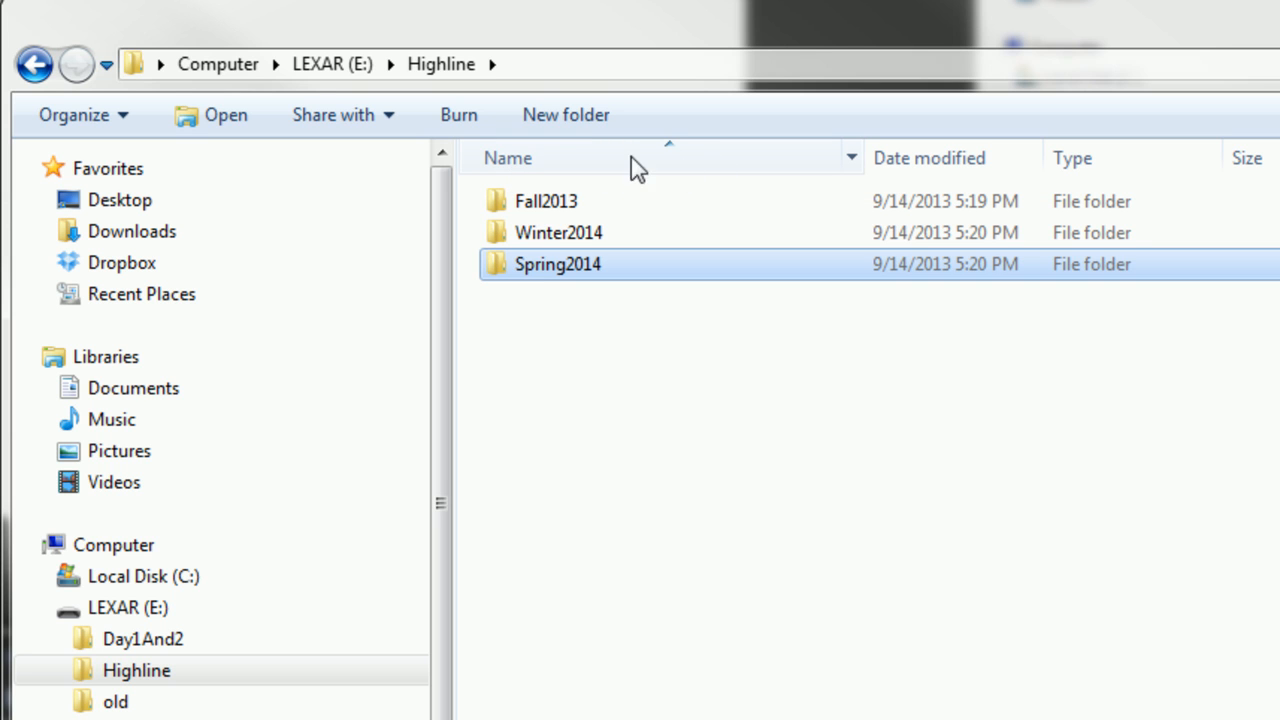
{"action": "mouse_move", "coordinate": [623, 170]}
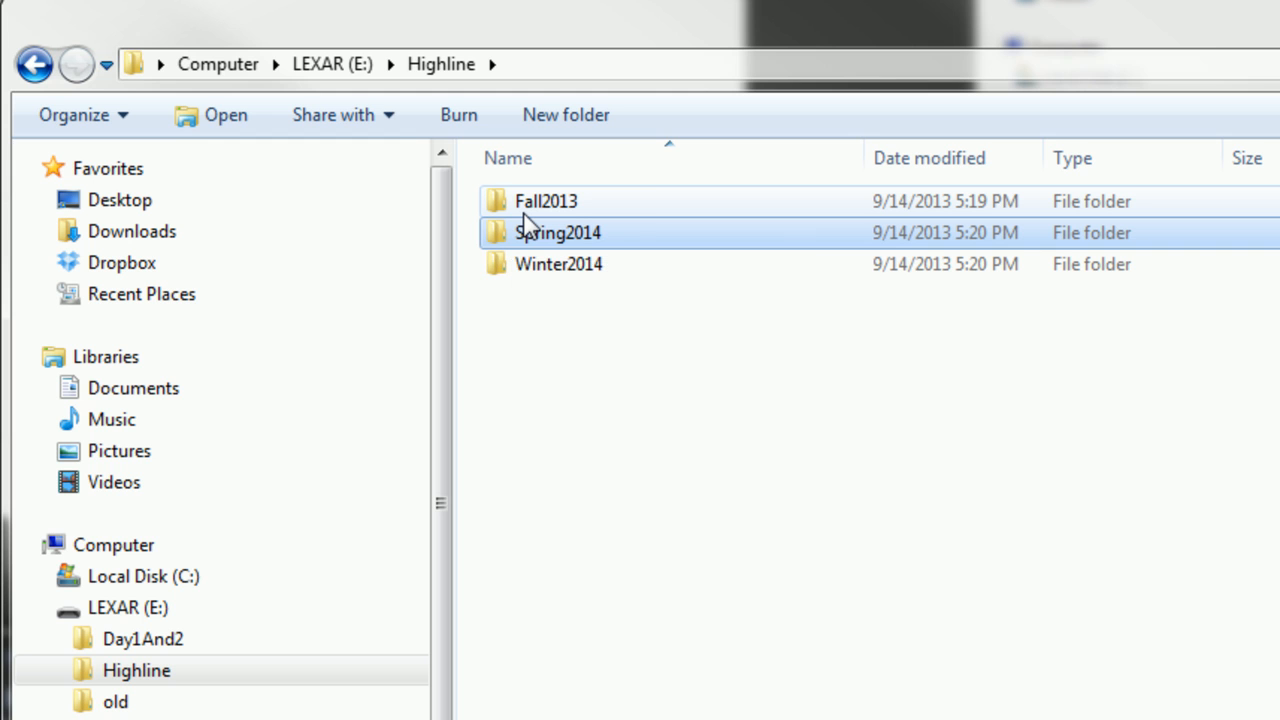
{"action": "mouse_move", "coordinate": [540, 215]}
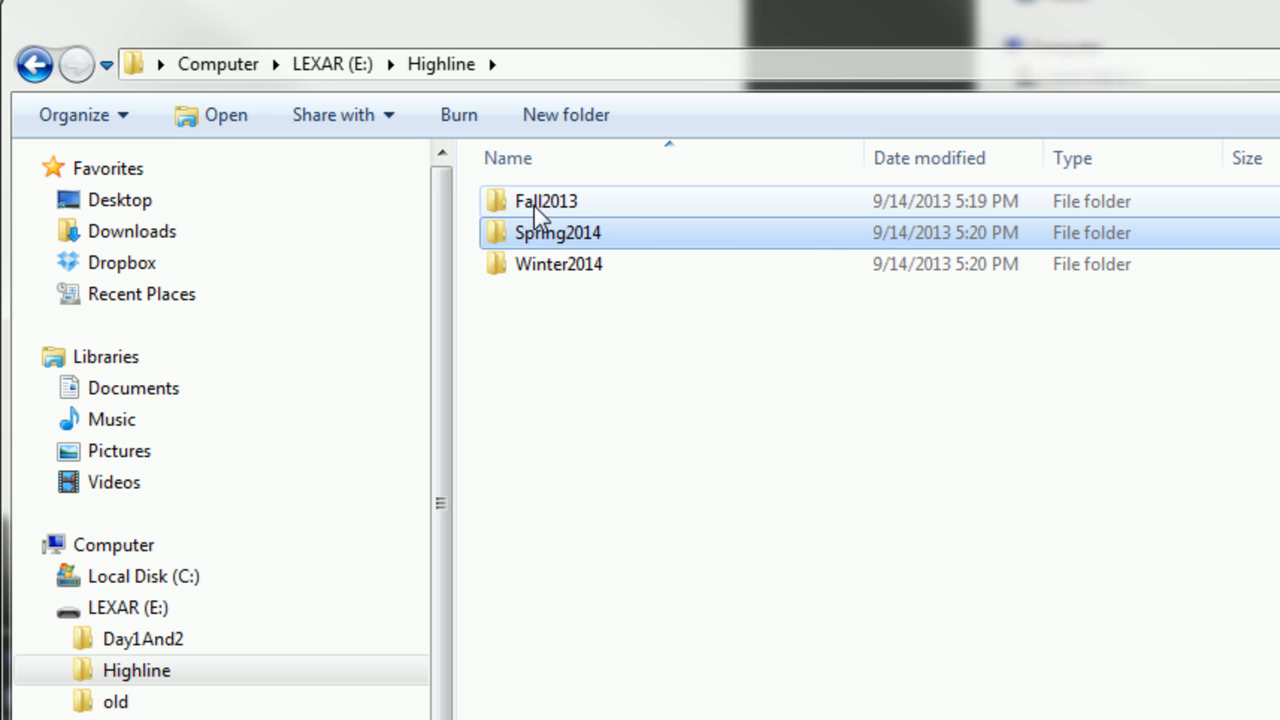
Rename folders to 01Fall2013, 02Winter2014, 03Spring2014 and re-sort by name ascending.
{"action": "left_click", "coordinate": [546, 201]}
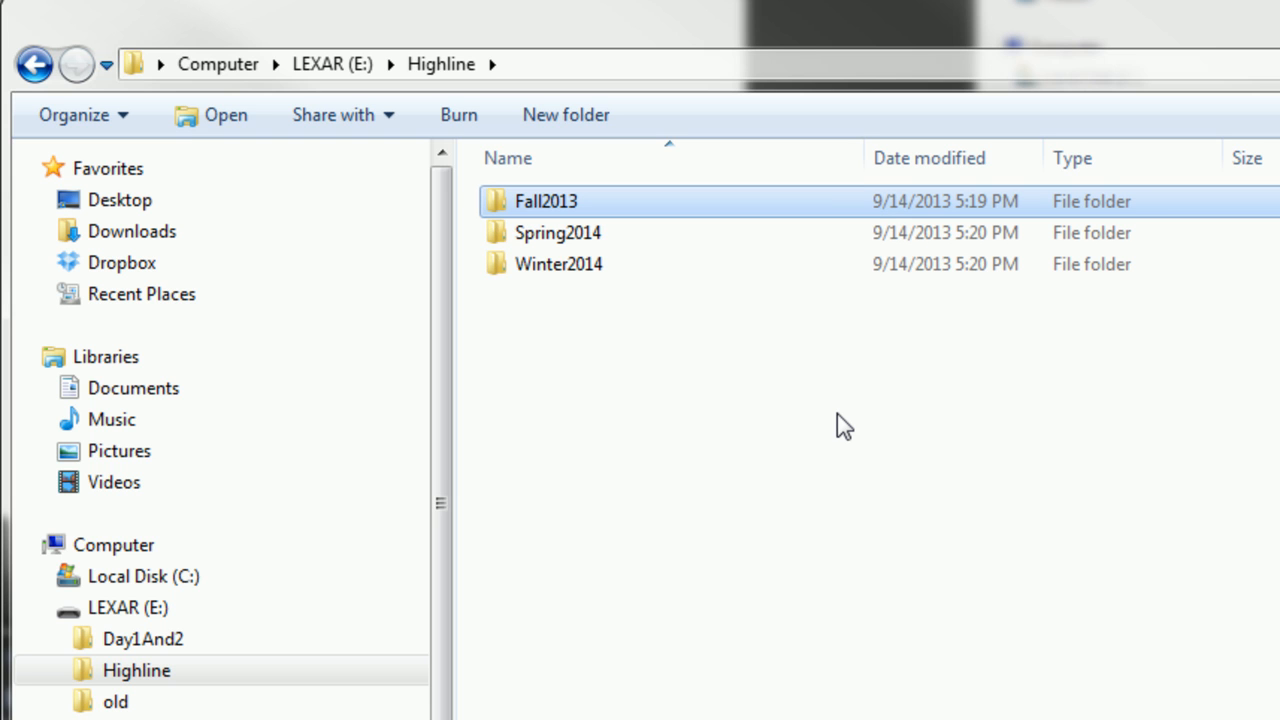
{"action": "key", "text": "F2"}
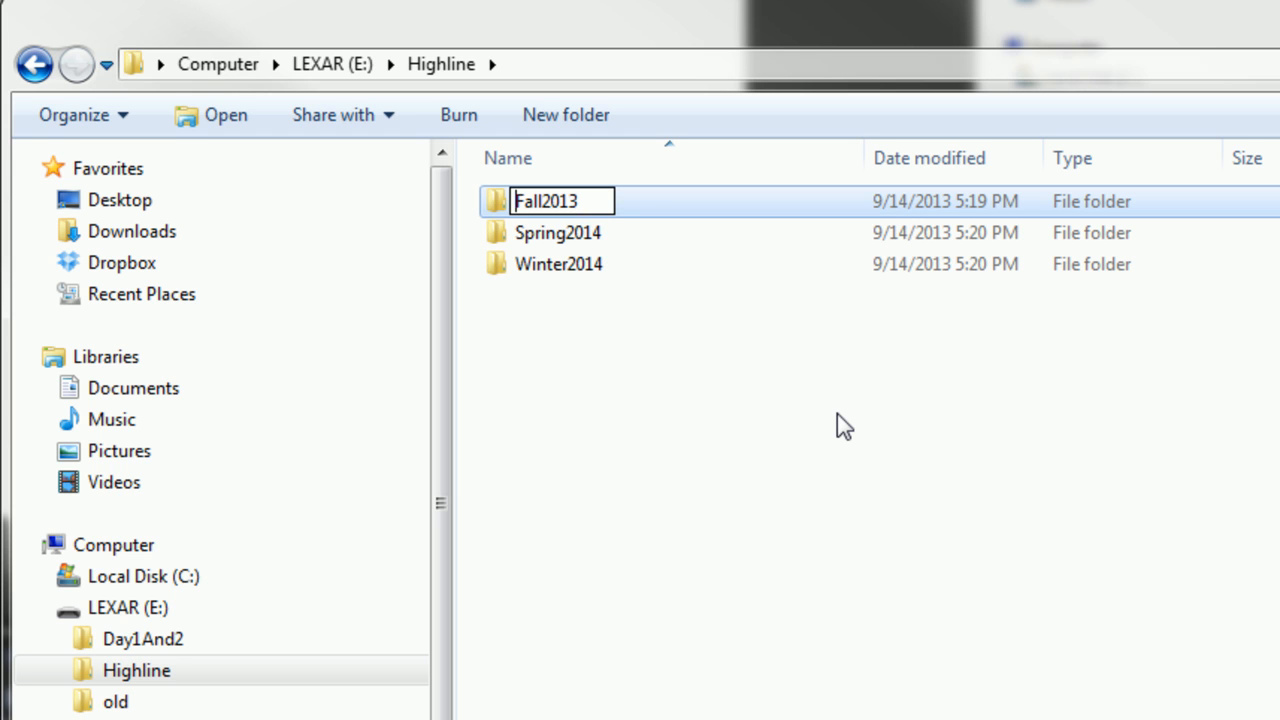
{"action": "type", "text": "01"}
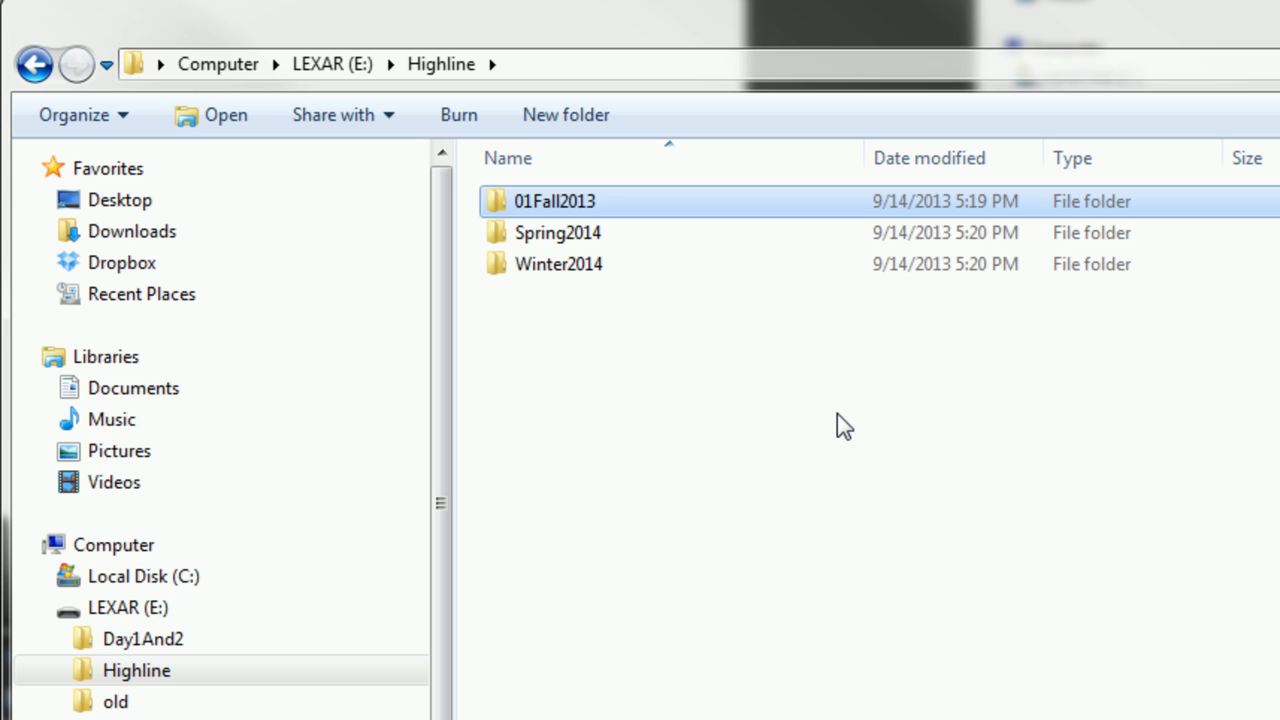
{"action": "left_click", "coordinate": [557, 232]}
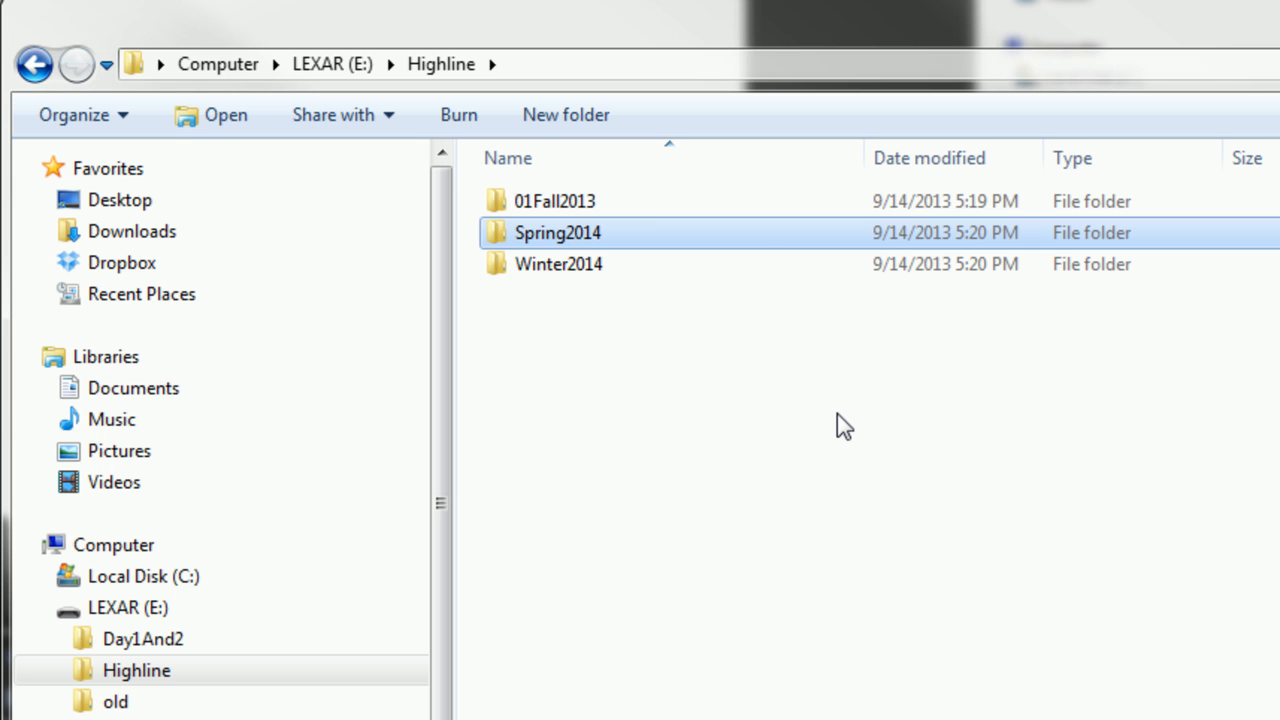
{"action": "left_click", "coordinate": [557, 232]}
{"action": "type", "text": "03"}
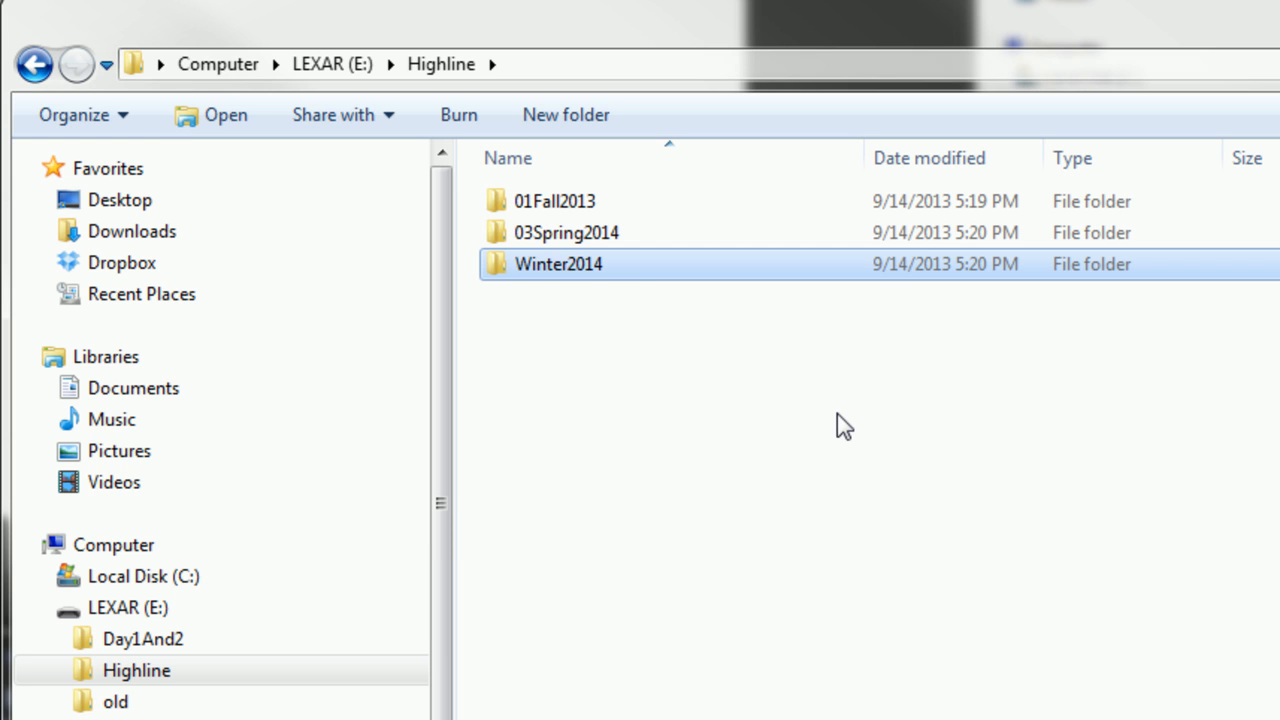
{"action": "left_click", "coordinate": [558, 263]}
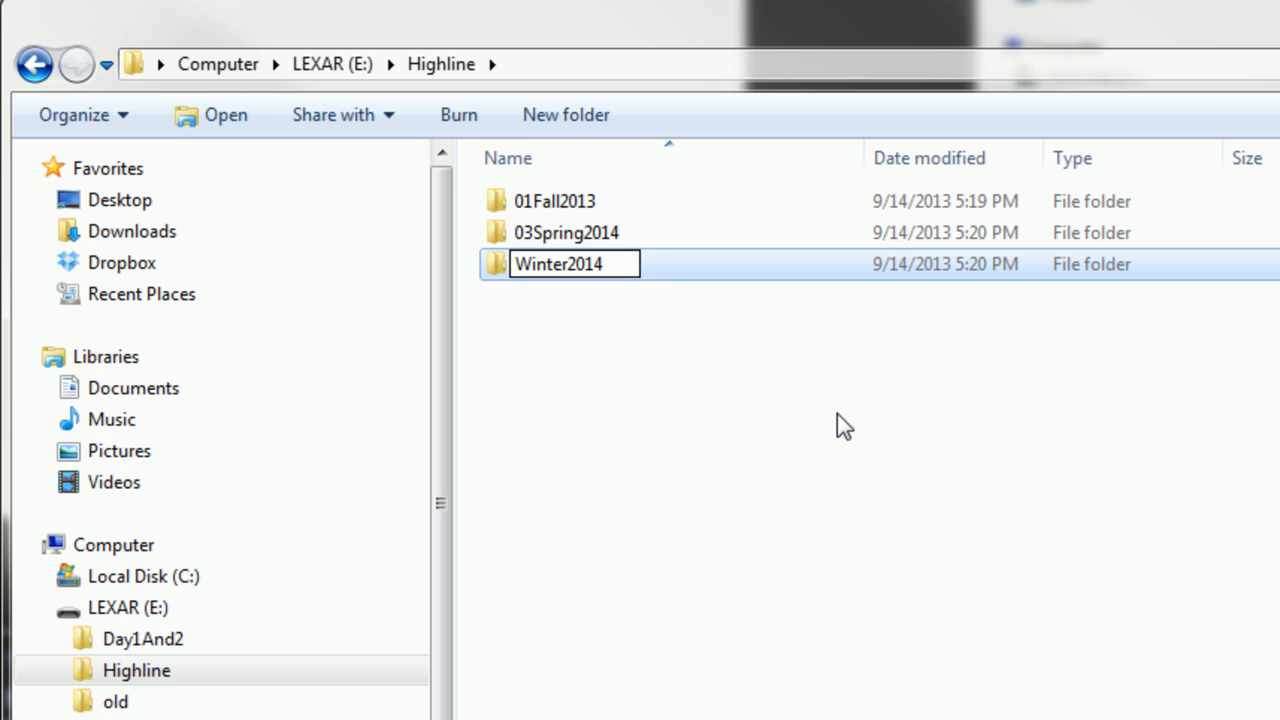
{"action": "type", "text": "02"}
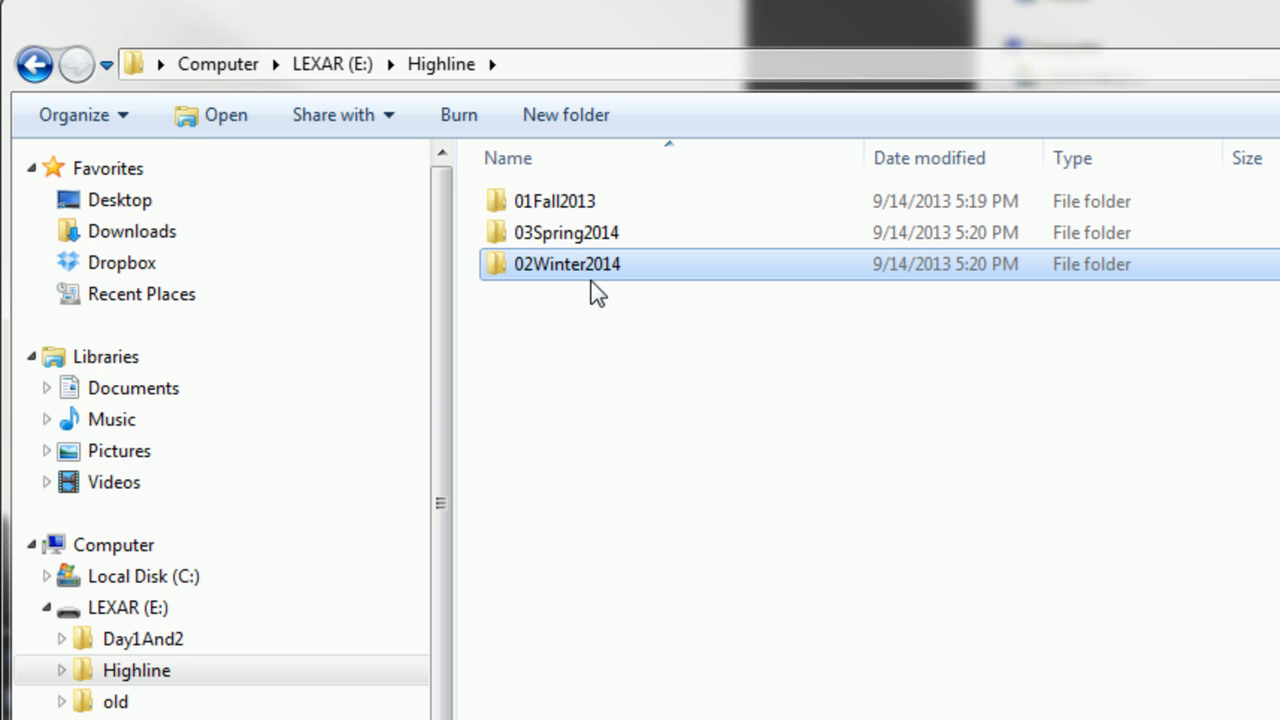
{"action": "mouse_move", "coordinate": [560, 210]}
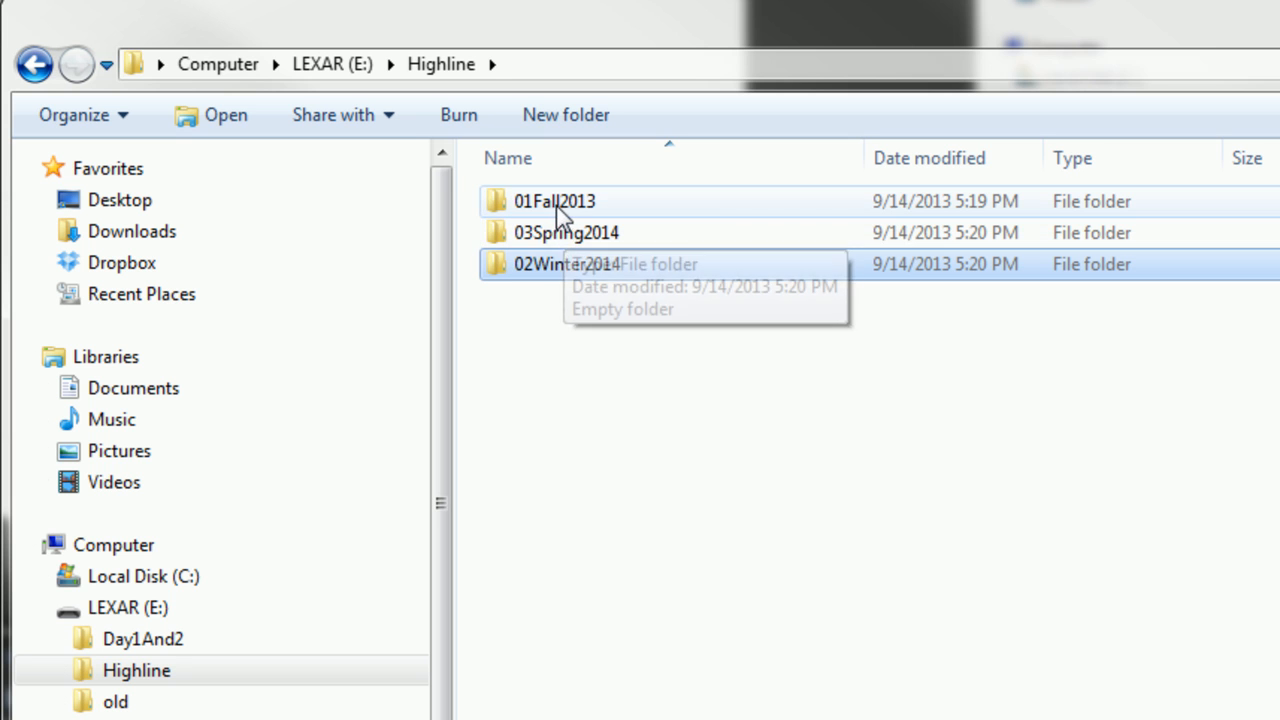
{"action": "left_click", "coordinate": [507, 158]}
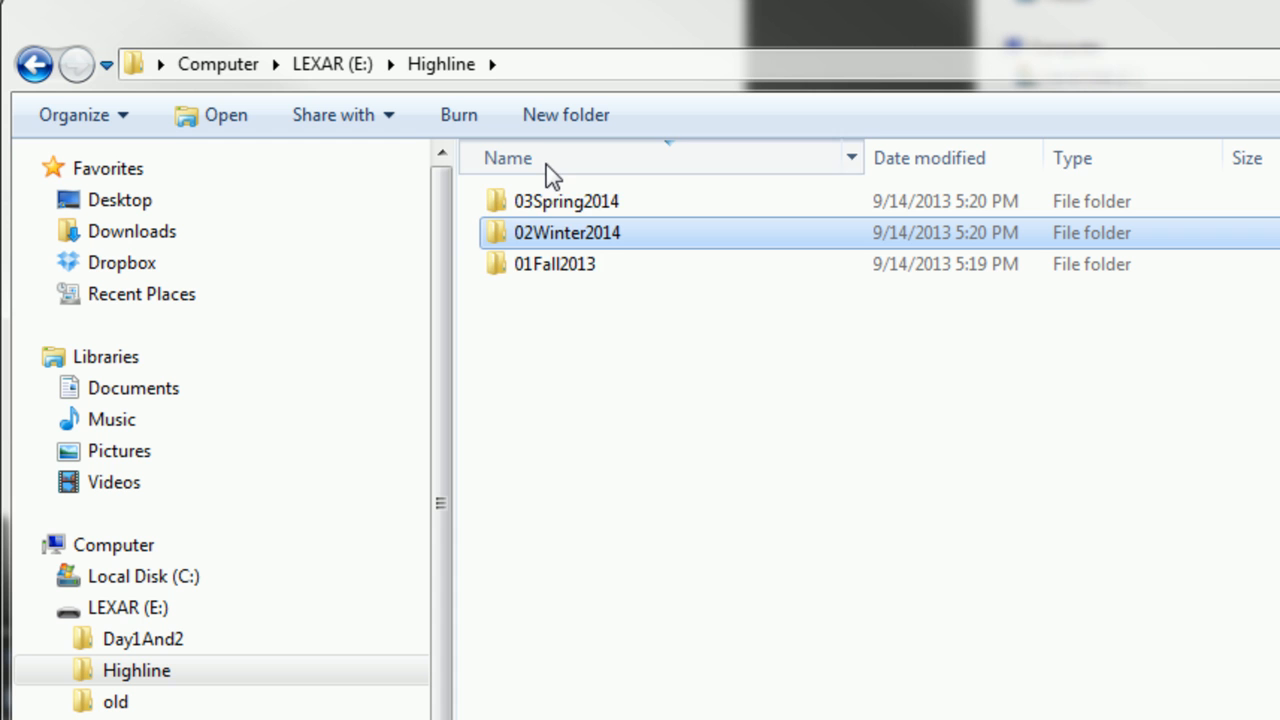
{"action": "left_click", "coordinate": [507, 158]}
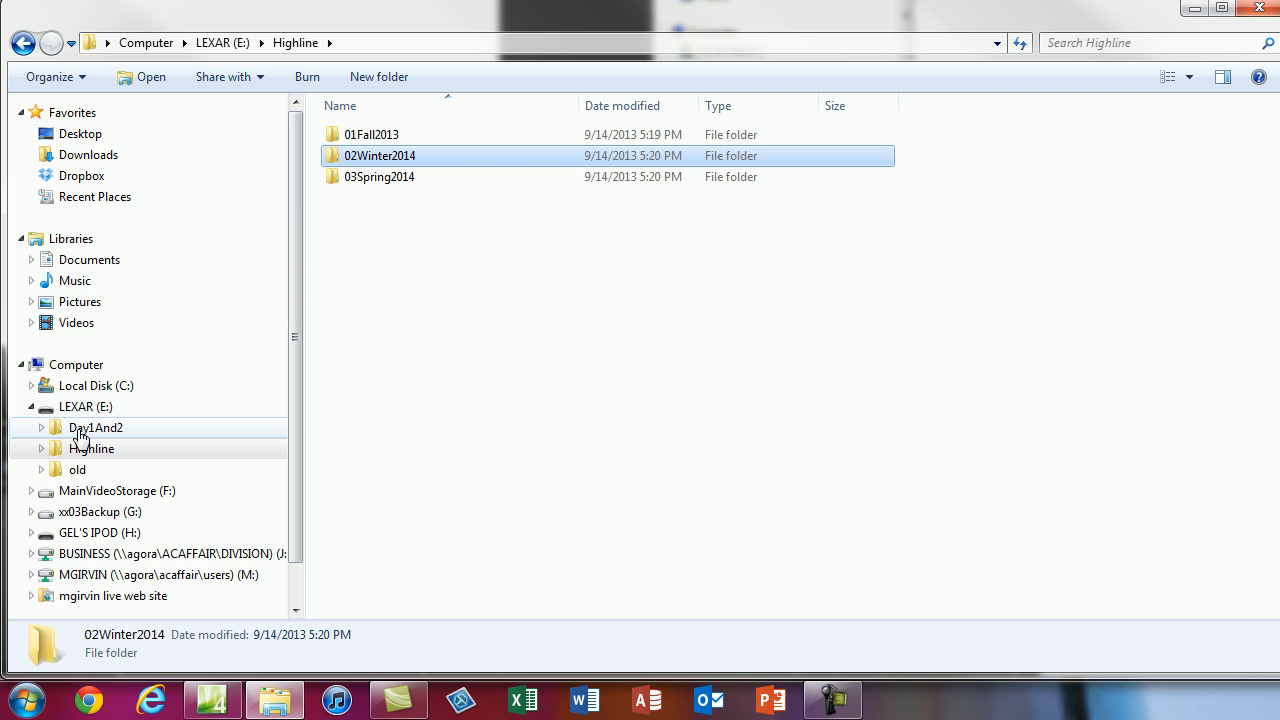
Open 01Fall2013 from the Highline tree and add folders Class1, Class2 and Class3.
{"action": "left_click", "coordinate": [91, 448]}
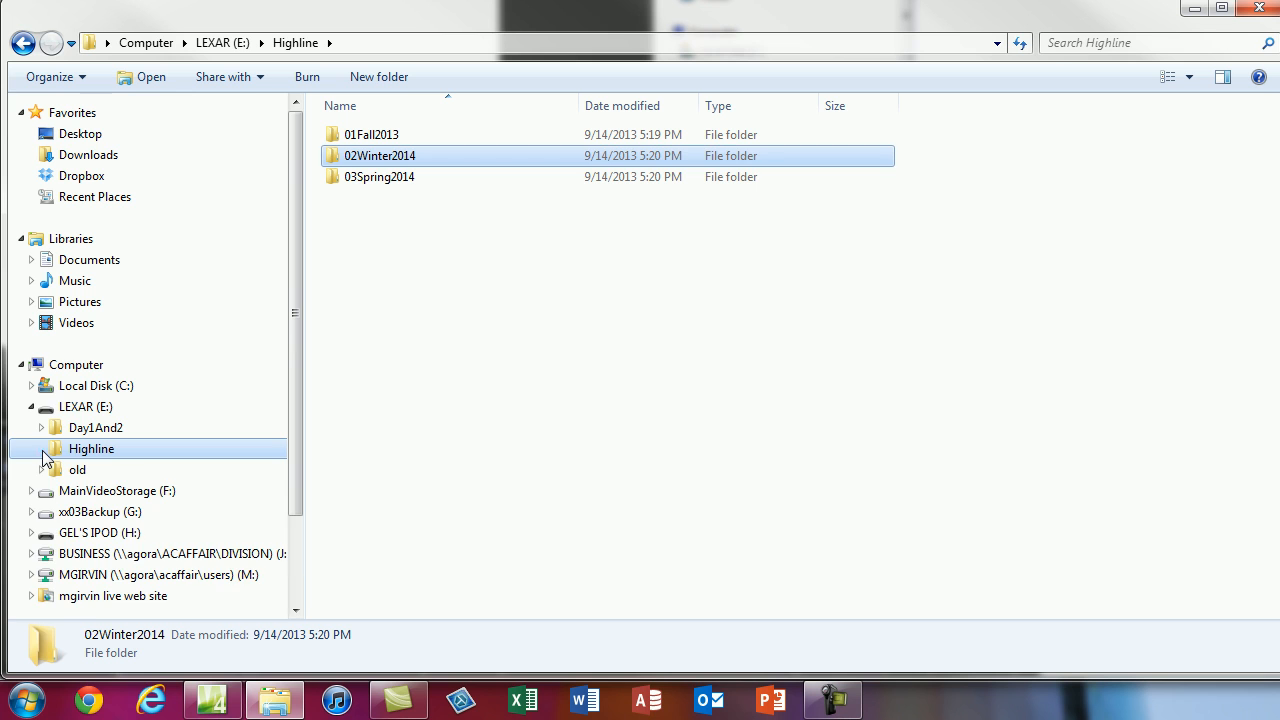
{"action": "left_click", "coordinate": [32, 448]}
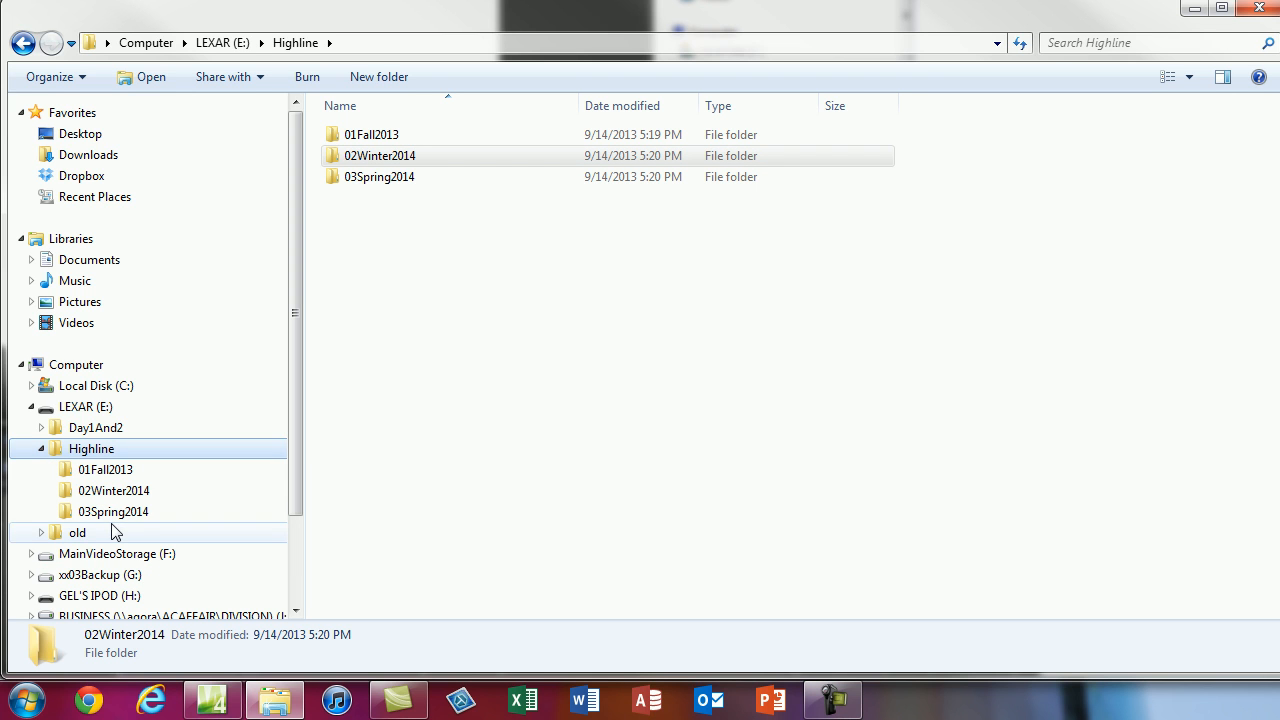
{"action": "left_click", "coordinate": [105, 469]}
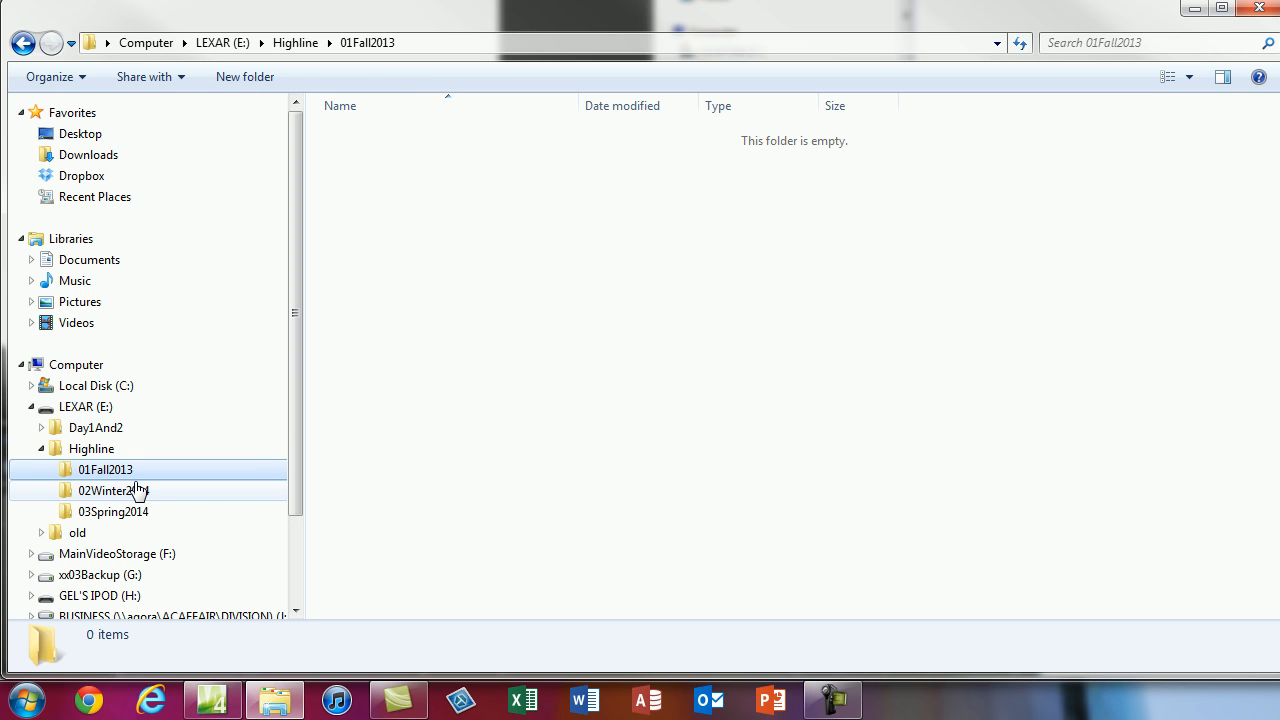
{"action": "mouse_move", "coordinate": [118, 487]}
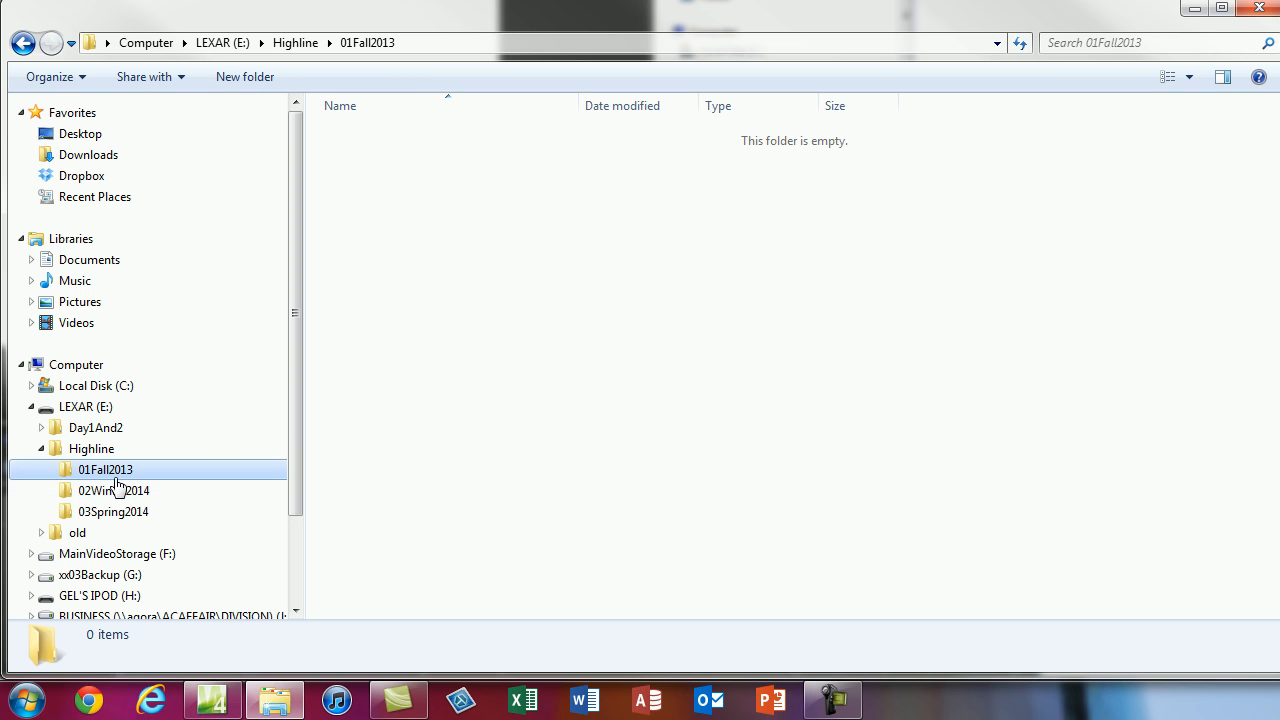
{"action": "mouse_move", "coordinate": [113, 485]}
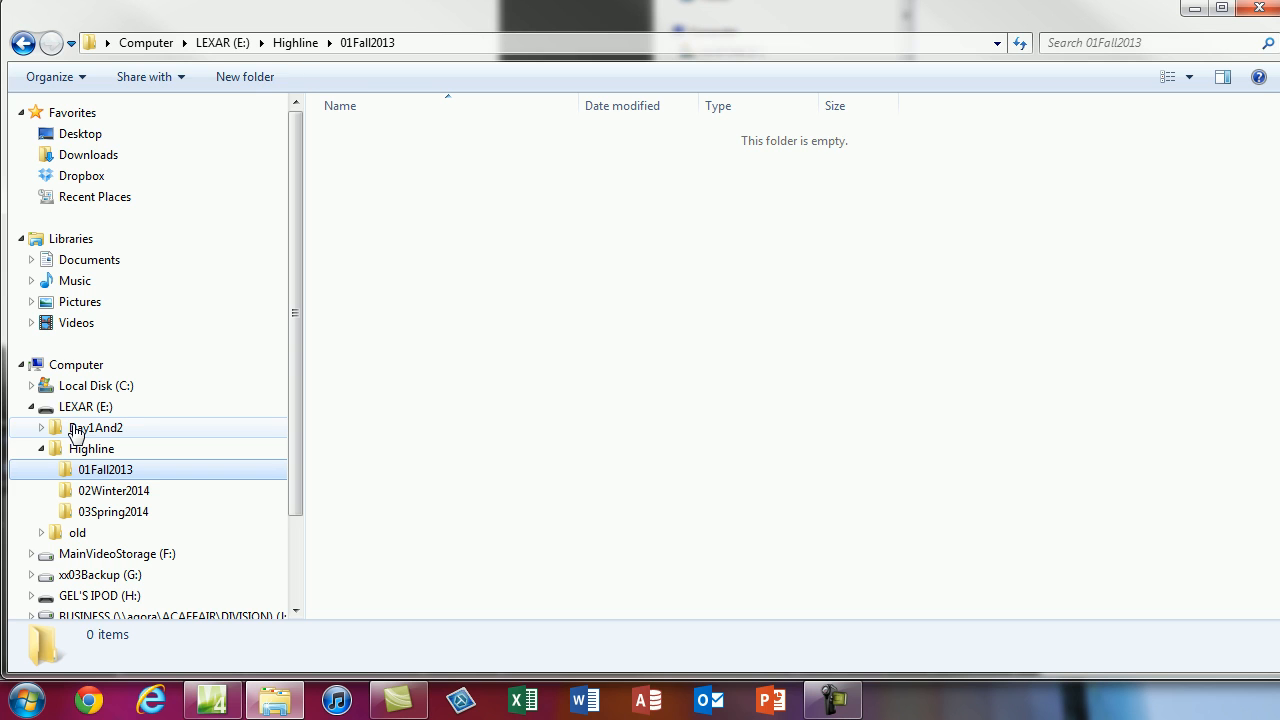
{"action": "left_click", "coordinate": [245, 76]}
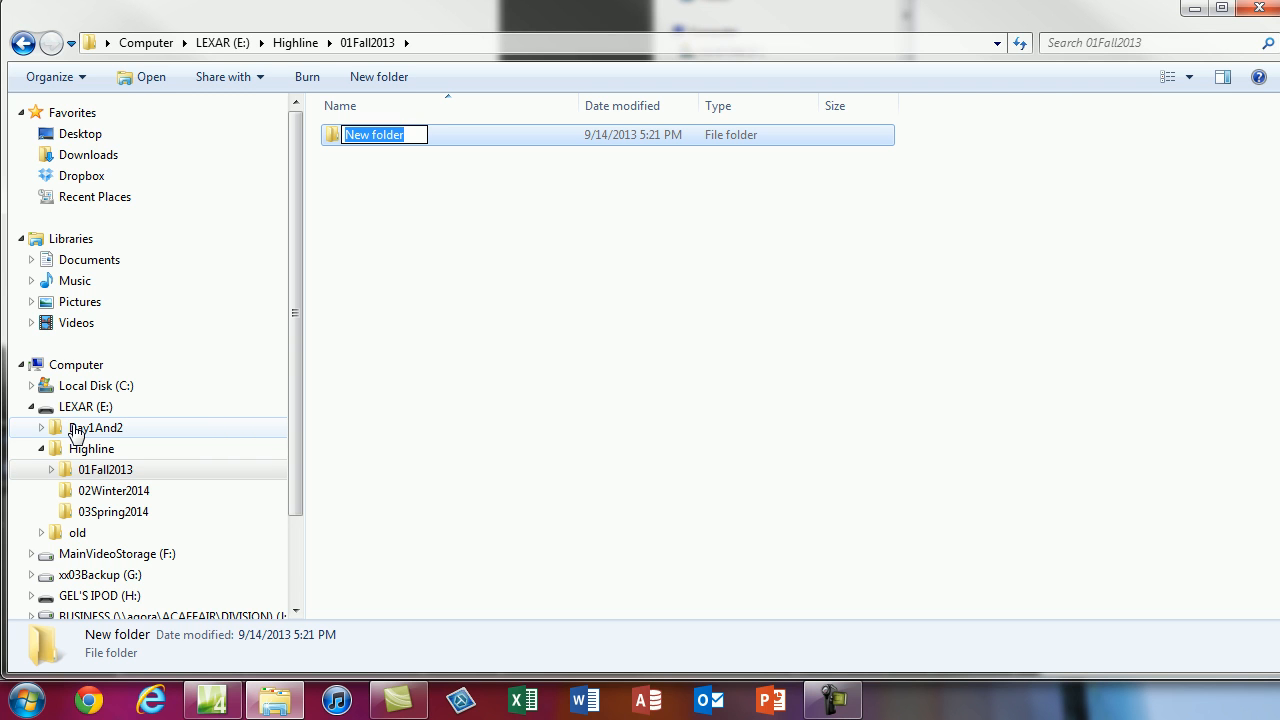
{"action": "type", "text": "Class1"}
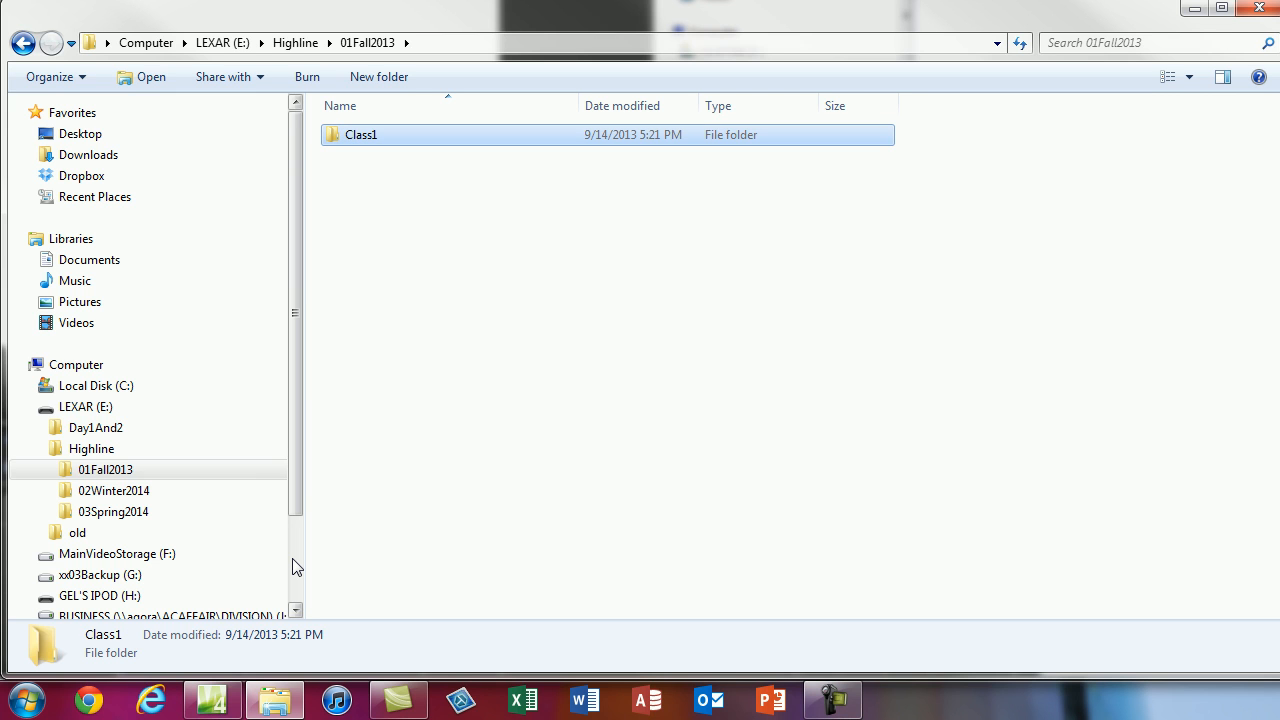
{"action": "type", "text": "Class2"}
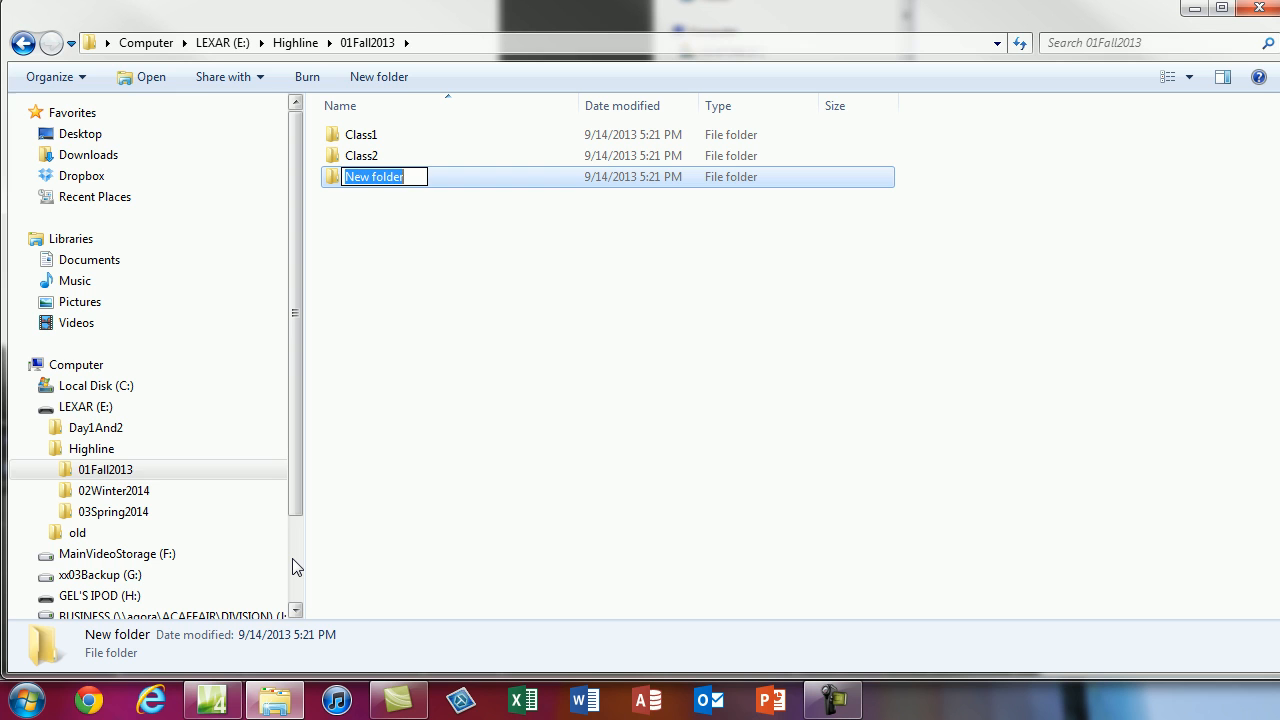
{"action": "type", "text": "Class3"}
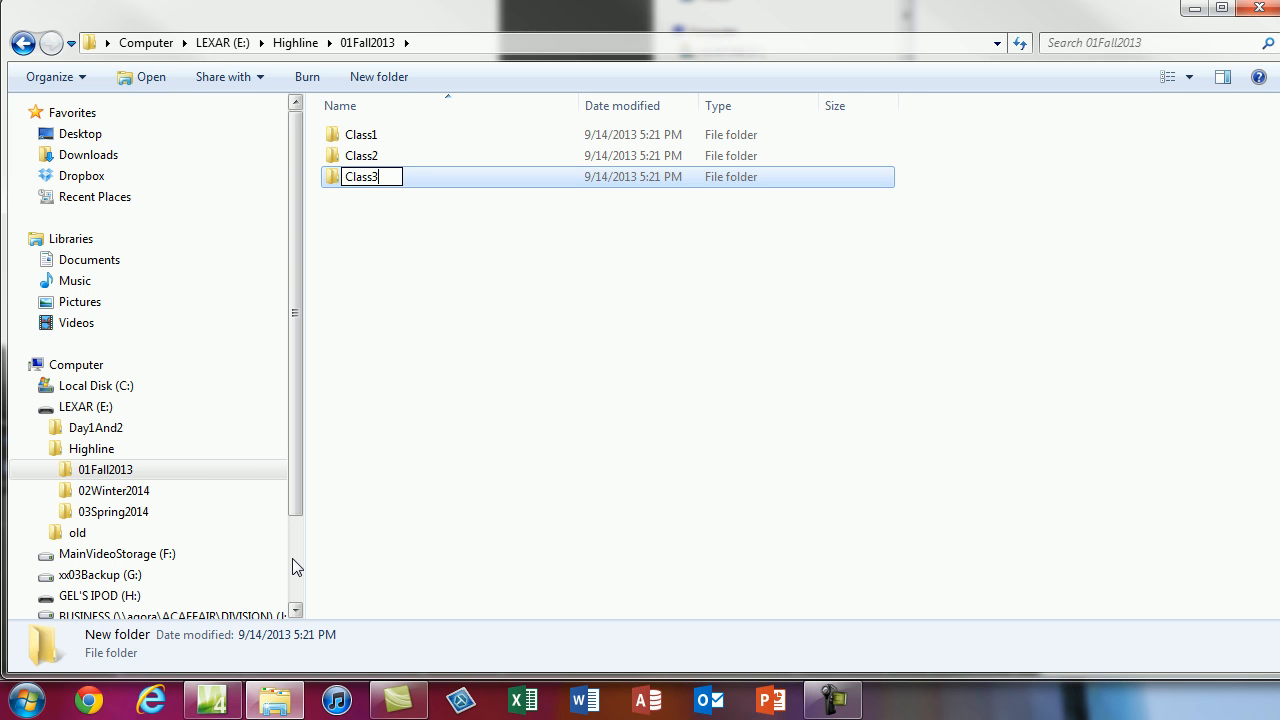
{"action": "left_click", "coordinate": [105, 469]}
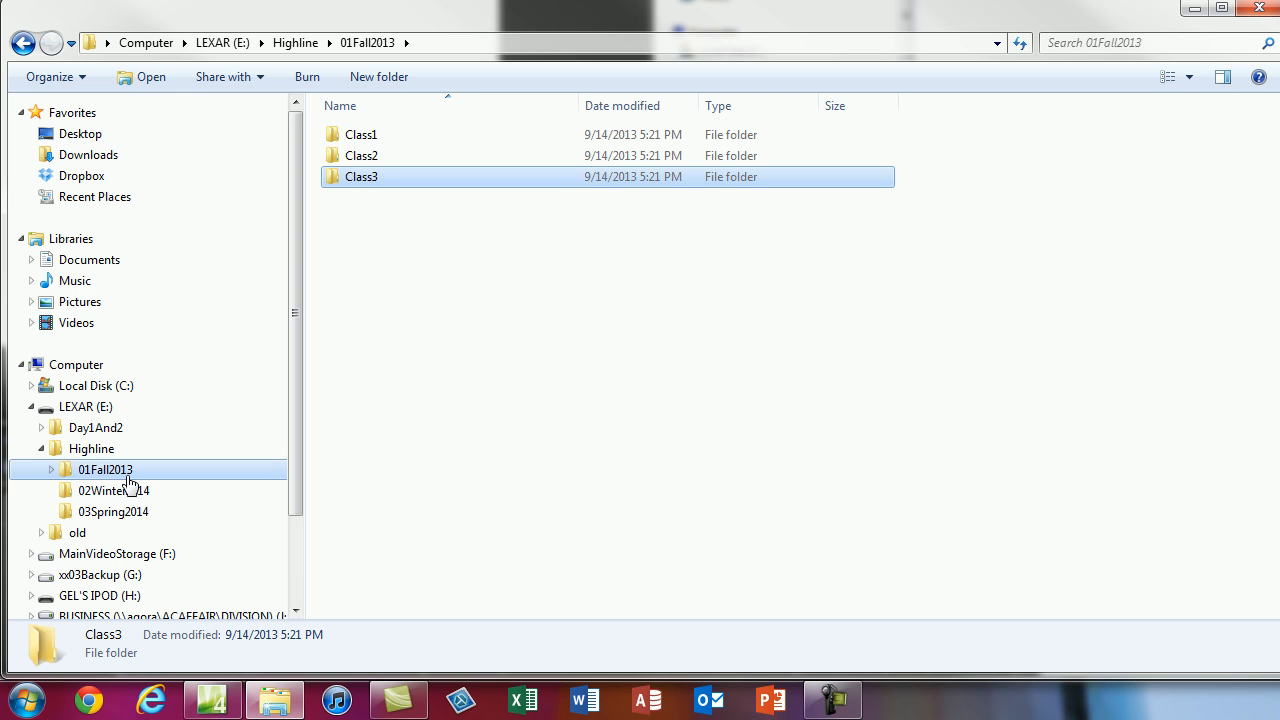
{"action": "left_click", "coordinate": [50, 469]}
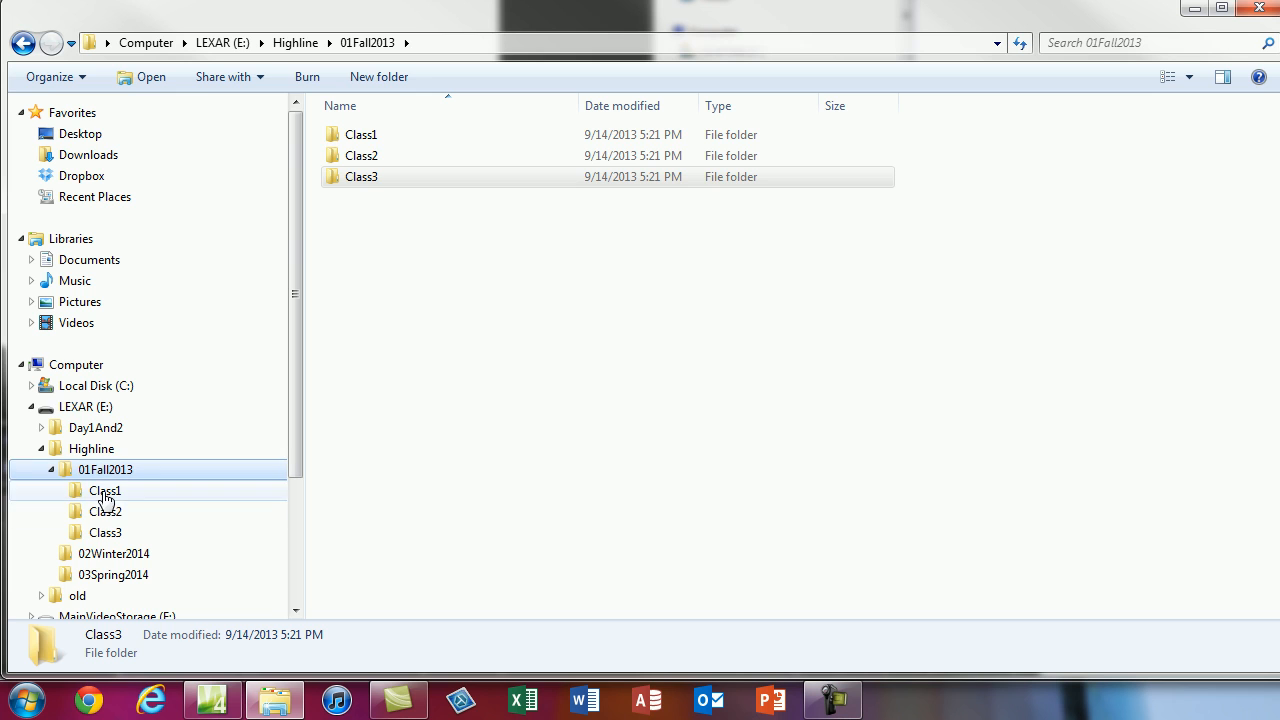
Create subfolders 01ClassNotes, 02Homework and 03Tests inside Class1.
{"action": "left_click", "coordinate": [105, 490]}
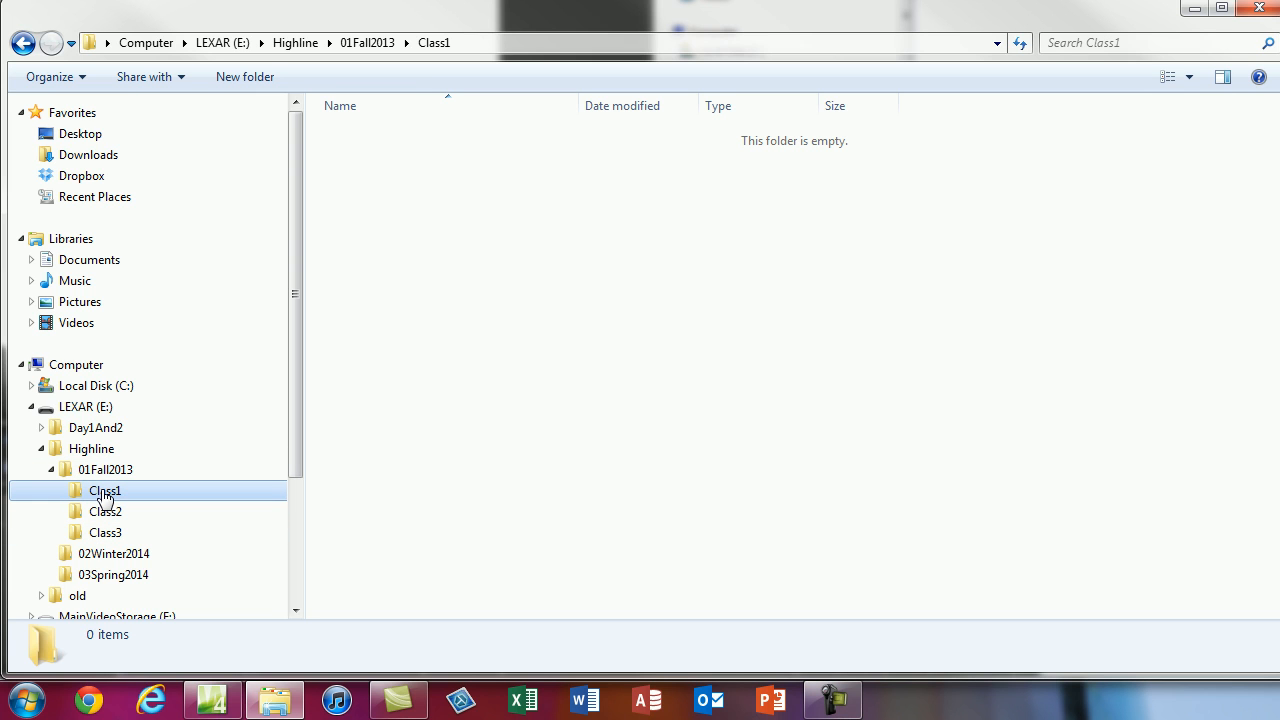
{"action": "mouse_move", "coordinate": [534, 204]}
{"action": "type", "text": "01"}
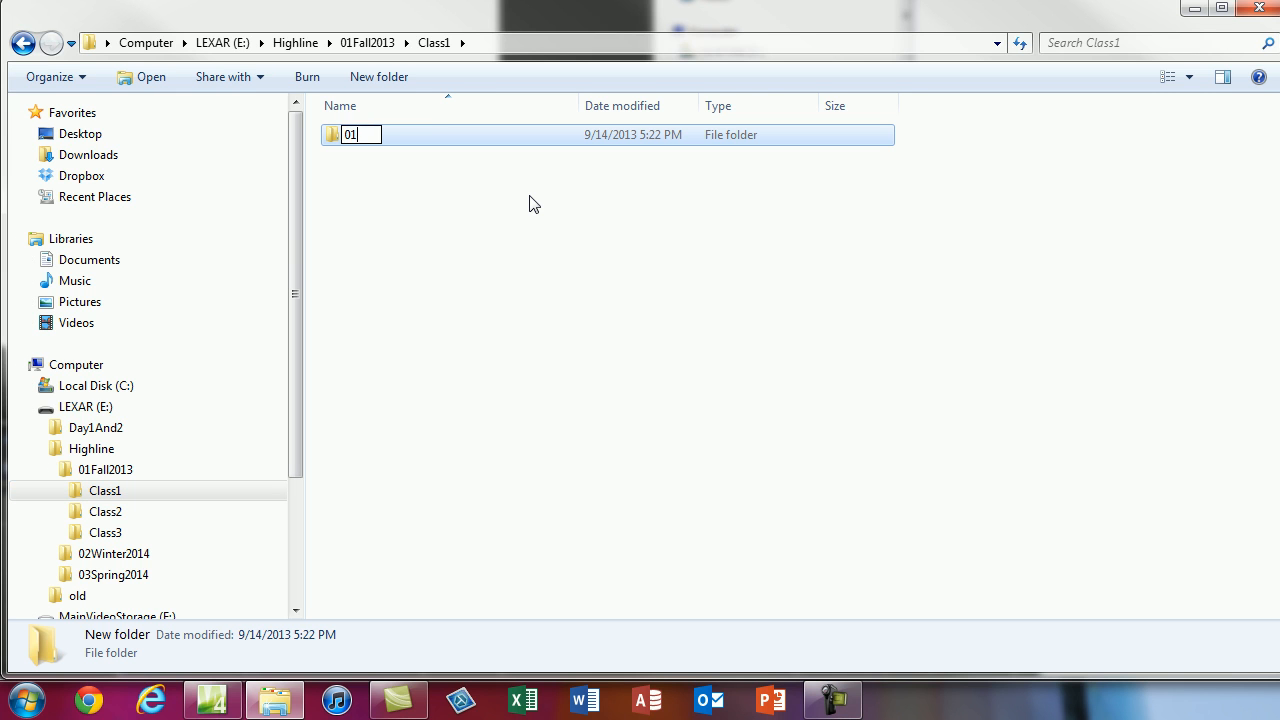
{"action": "type", "text": "ClassNotes"}
{"action": "type", "text": "02Homework"}
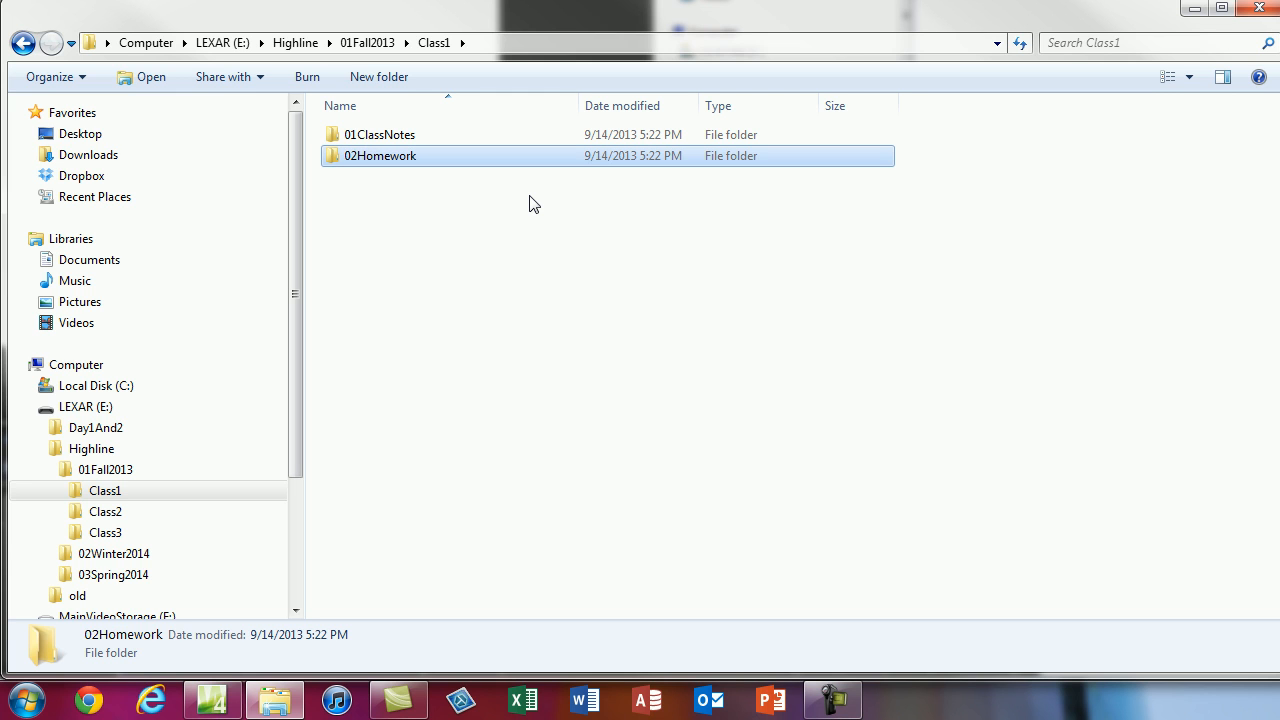
{"action": "left_click", "coordinate": [378, 77]}
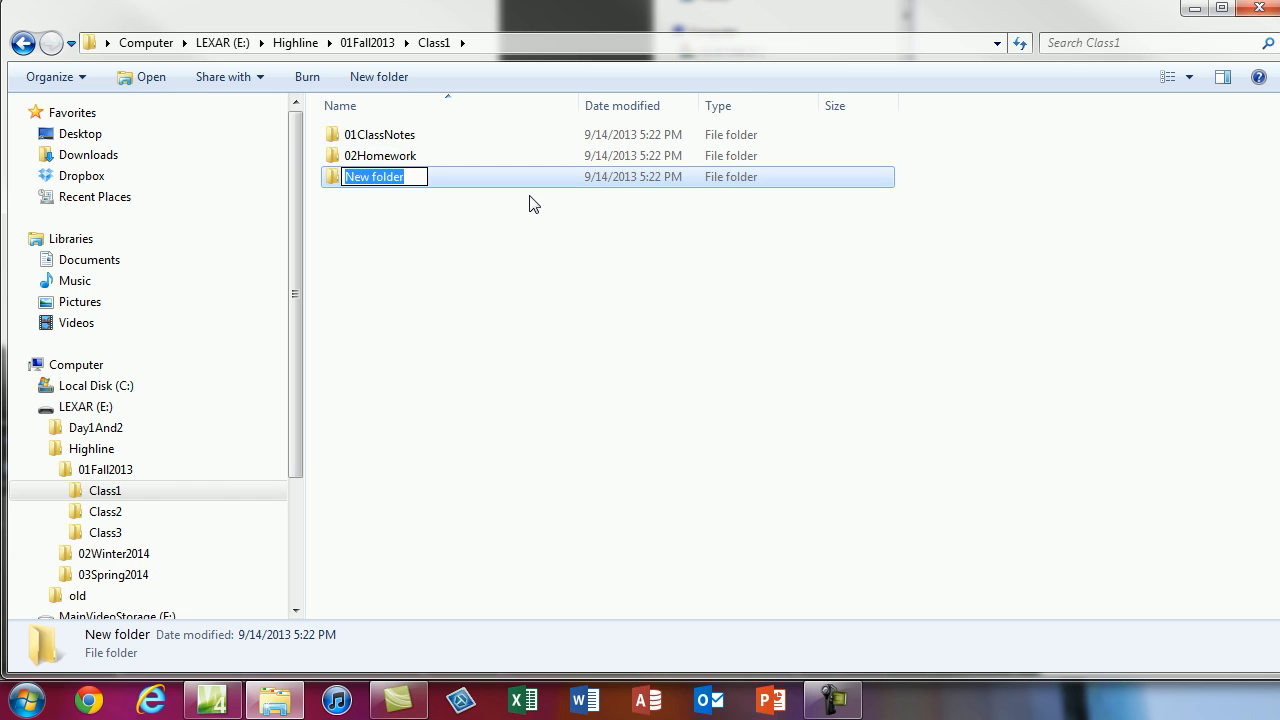
{"action": "type", "text": "03Test"}
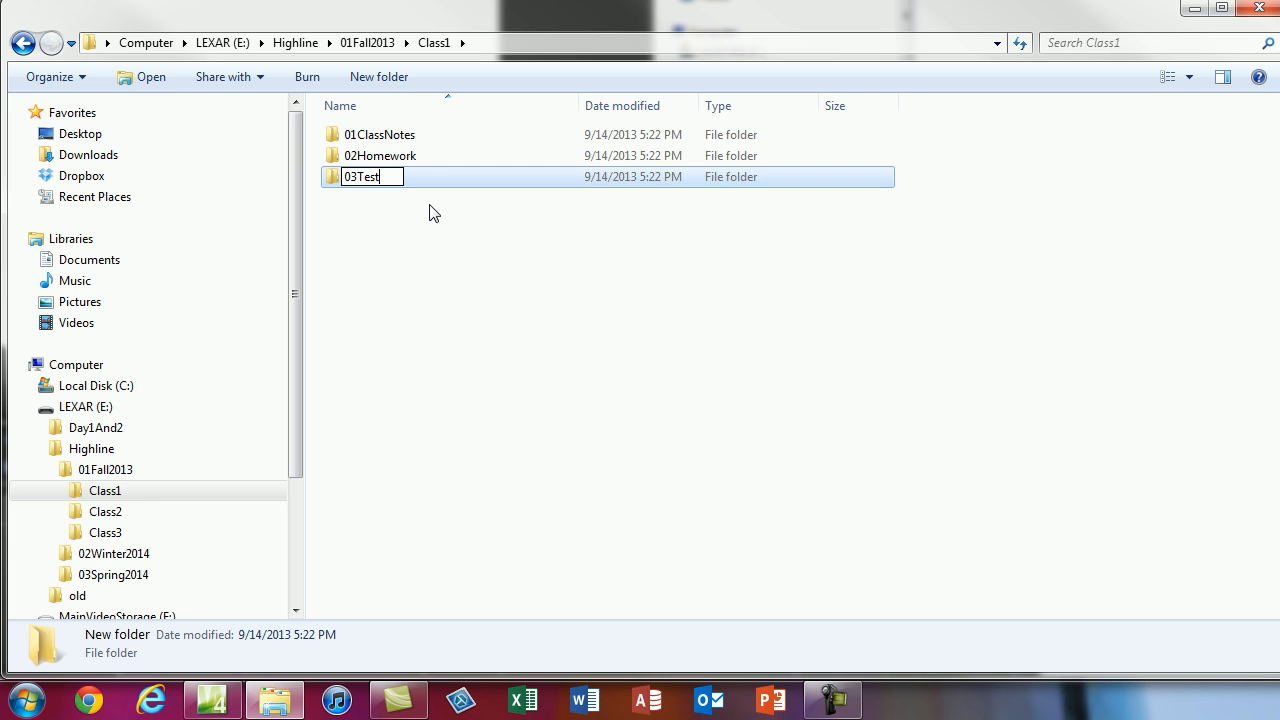
{"action": "type", "text": "s"}
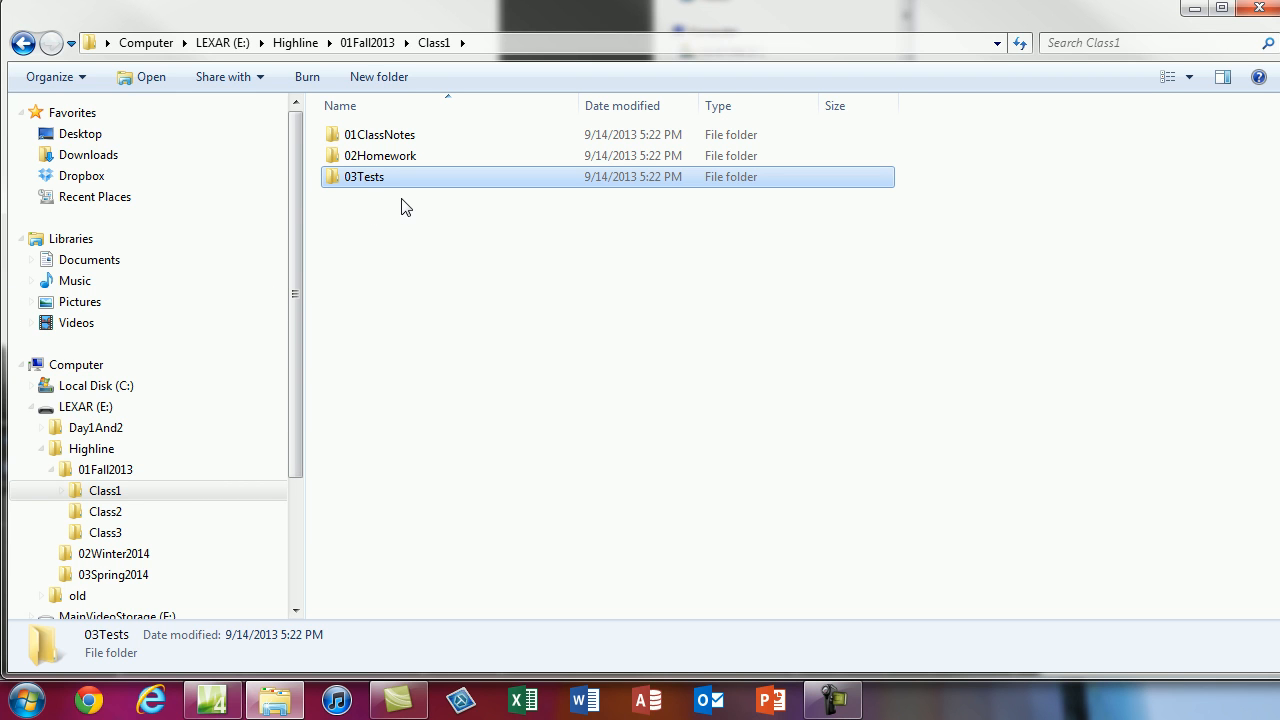
{"action": "mouse_move", "coordinate": [378, 180]}
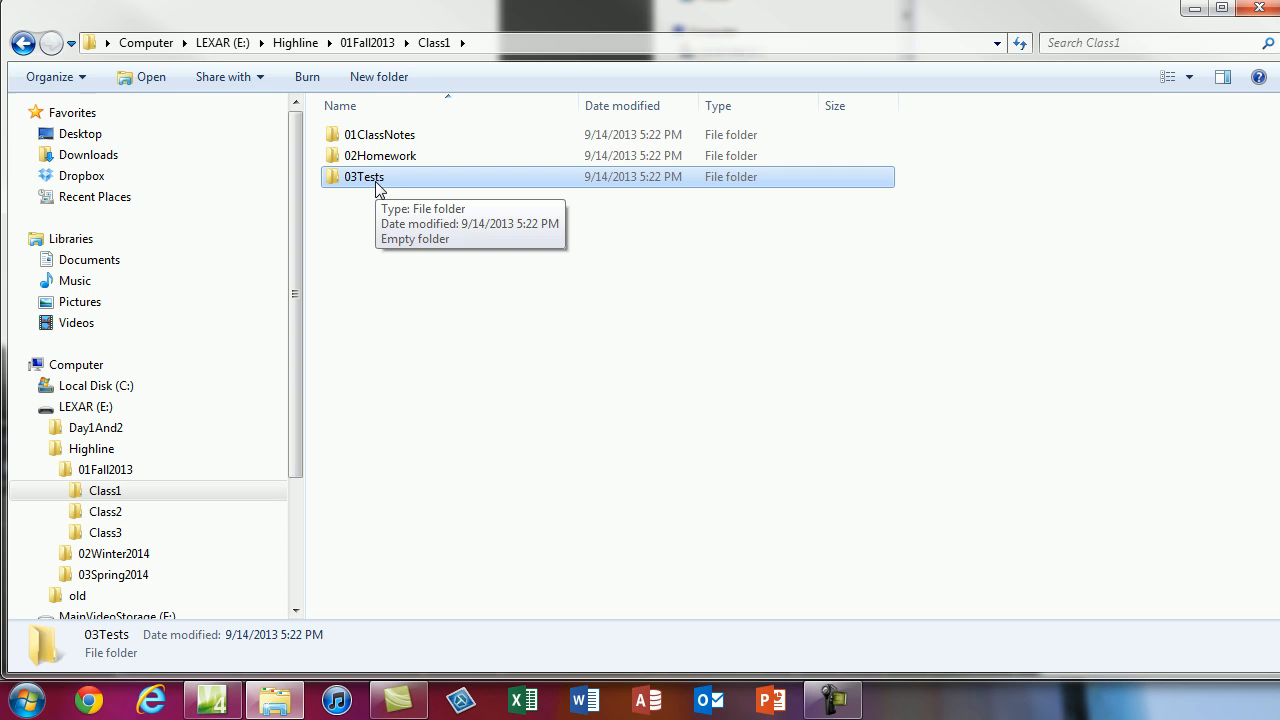
Paste Class1's 01ClassNotes, 02Homework and 03Tests folders into Class2 and Class3.
{"action": "key", "text": "ctrl+a"}
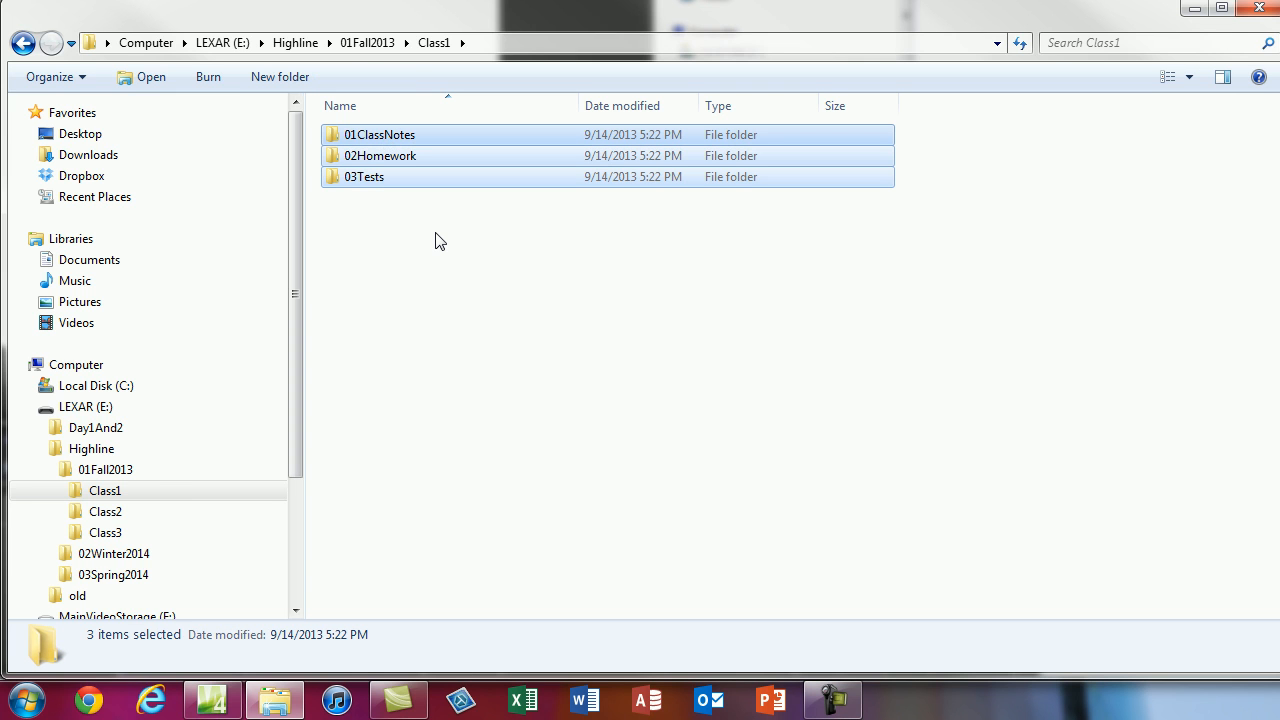
{"action": "mouse_move", "coordinate": [390, 148]}
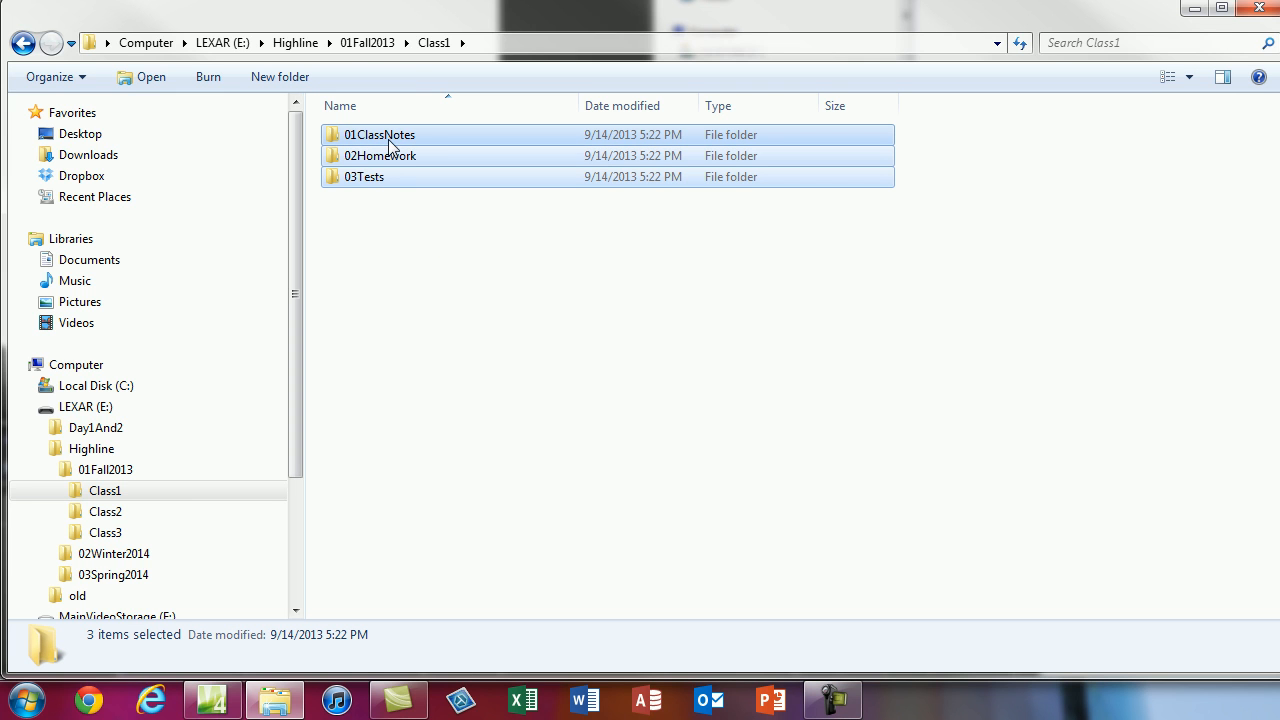
{"action": "mouse_move", "coordinate": [388, 155]}
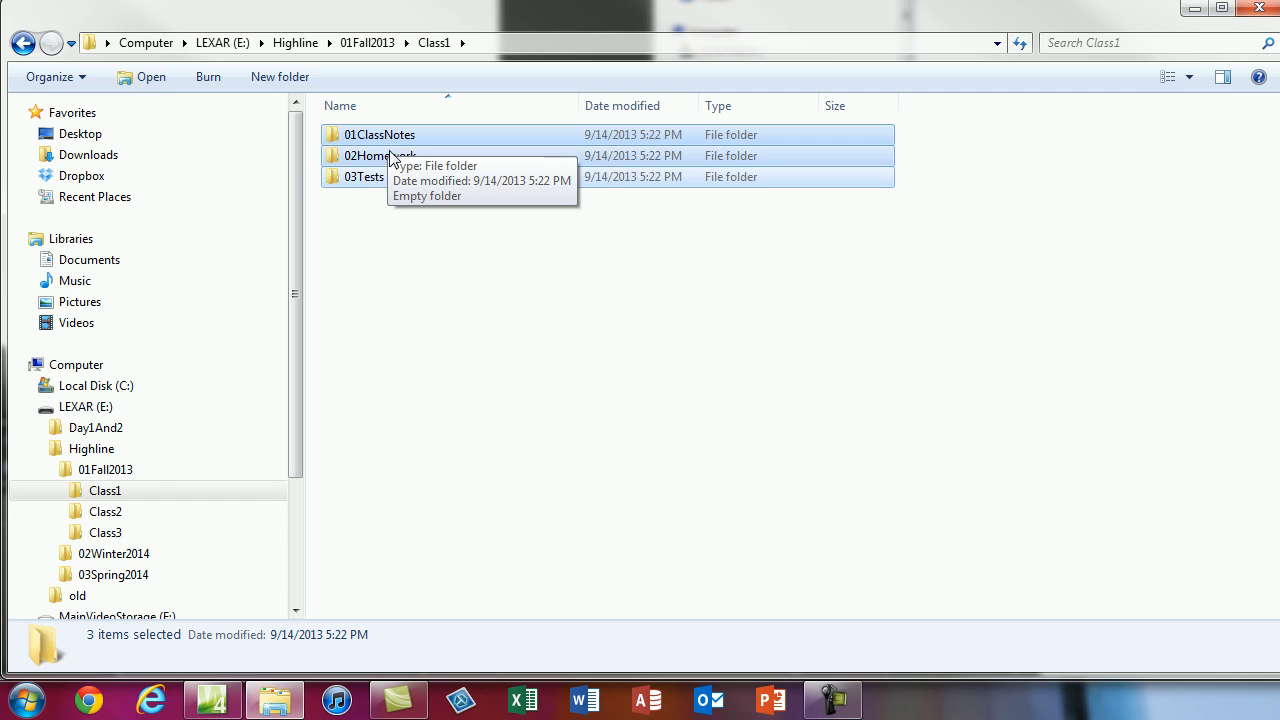
{"action": "left_click", "coordinate": [105, 511]}
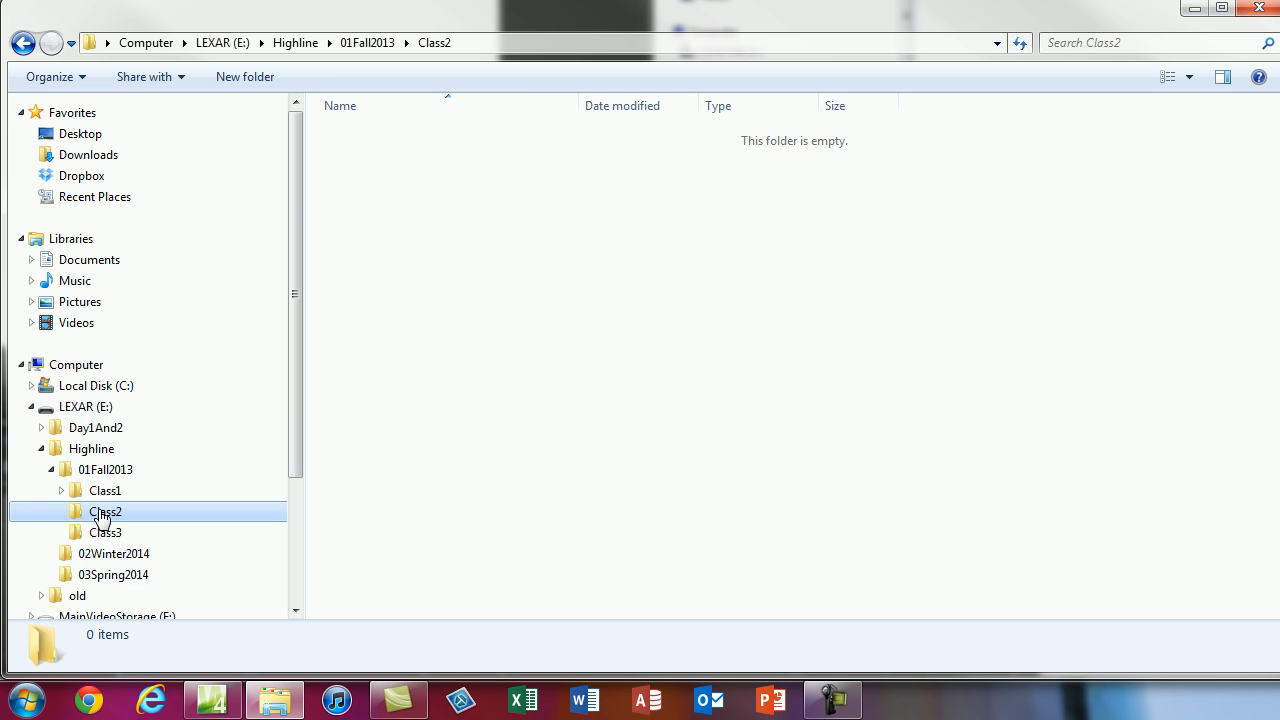
{"action": "left_click", "coordinate": [105, 511]}
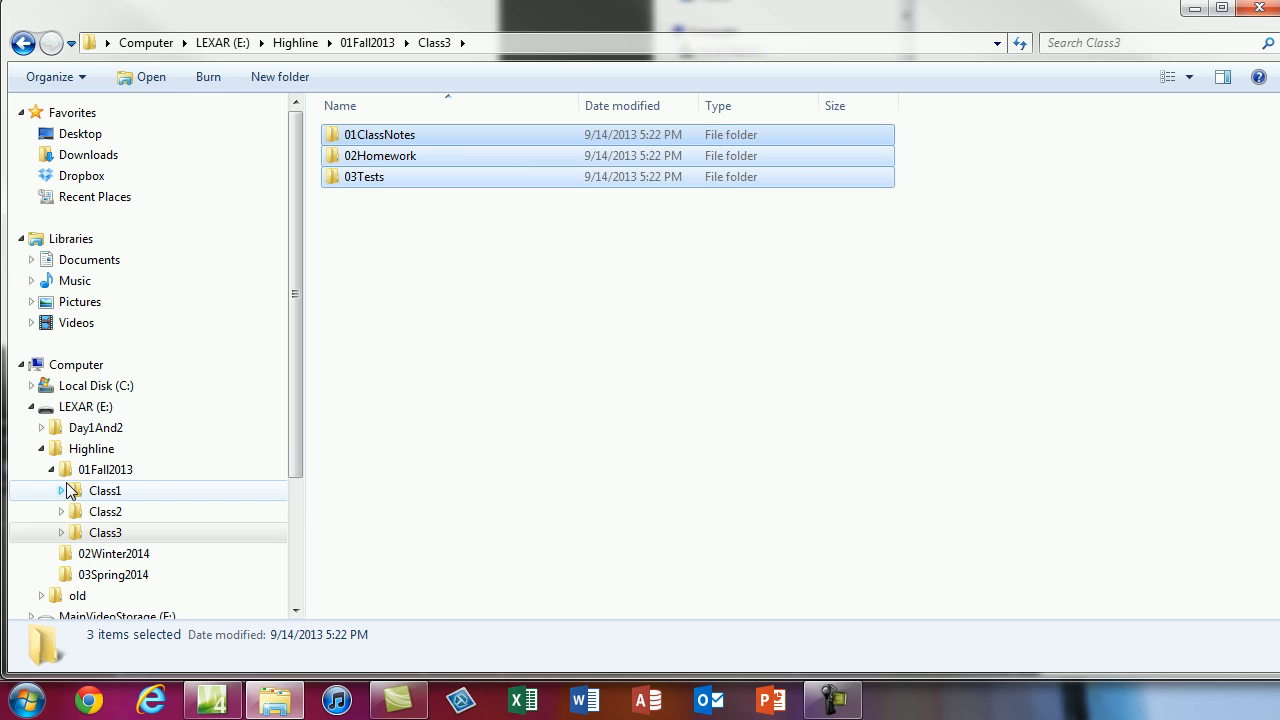
{"action": "left_click", "coordinate": [62, 490]}
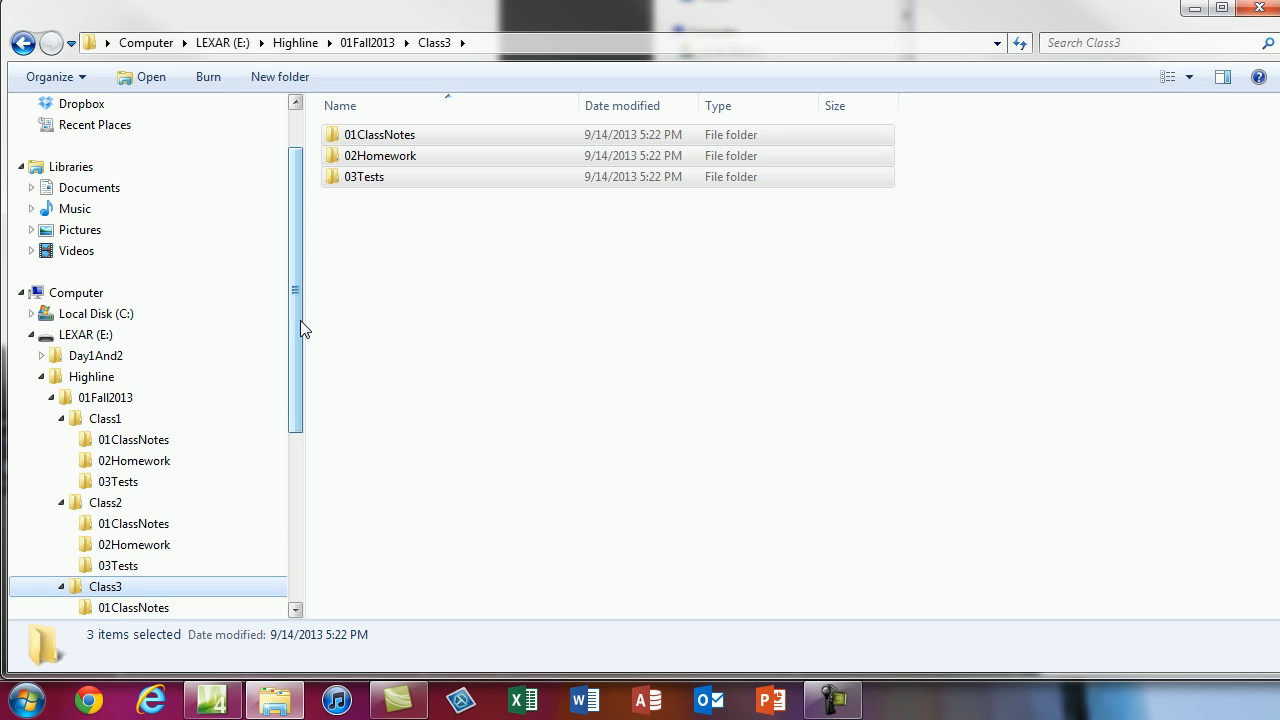
{"action": "scroll", "scroll_direction": "down", "scroll_amount": 3}
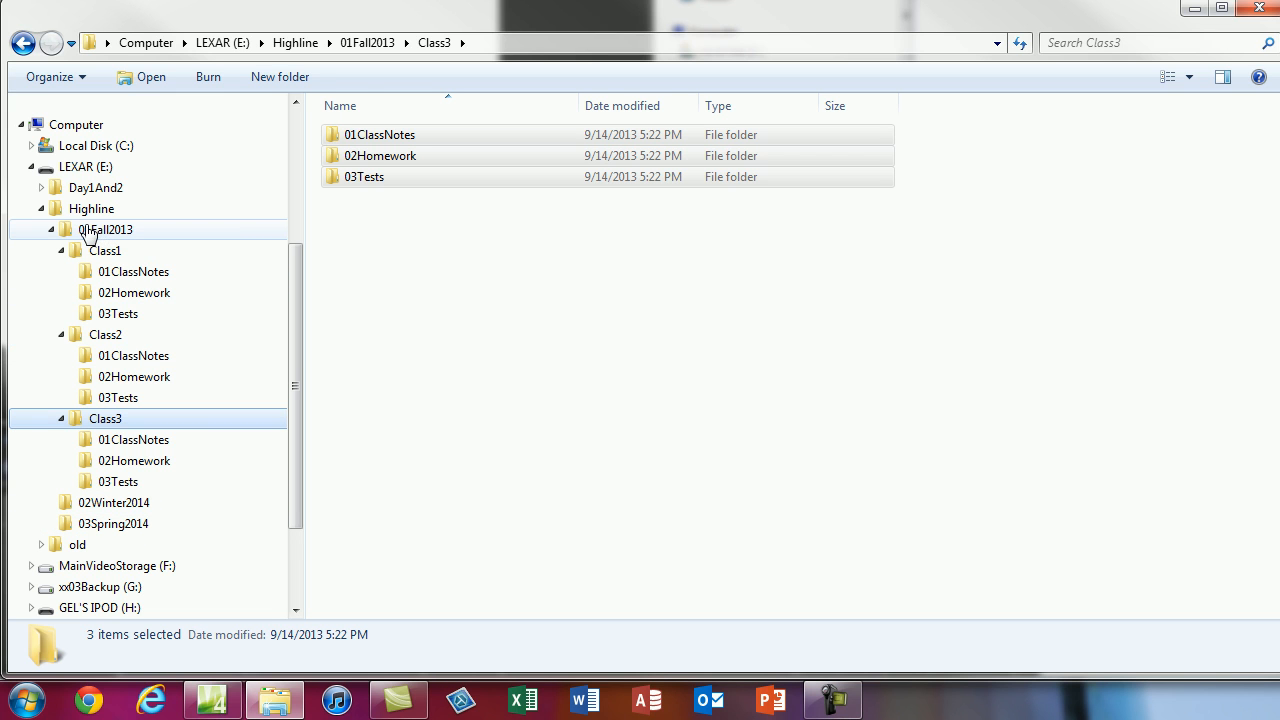
Paste Class1–Class3 from 01Fall2013 into 02Winter2014 and 03Spring2014, then check Winter's classes.
{"action": "left_click", "coordinate": [105, 229]}
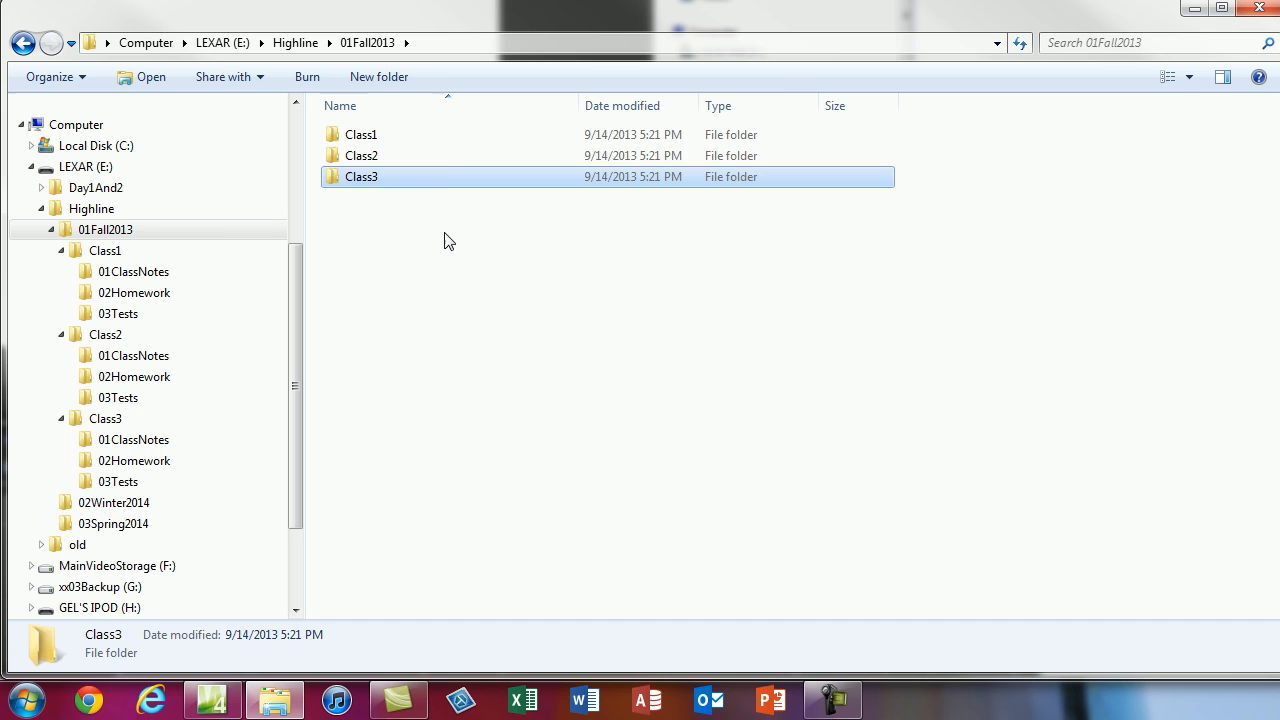
{"action": "key", "text": "ctrl+a"}
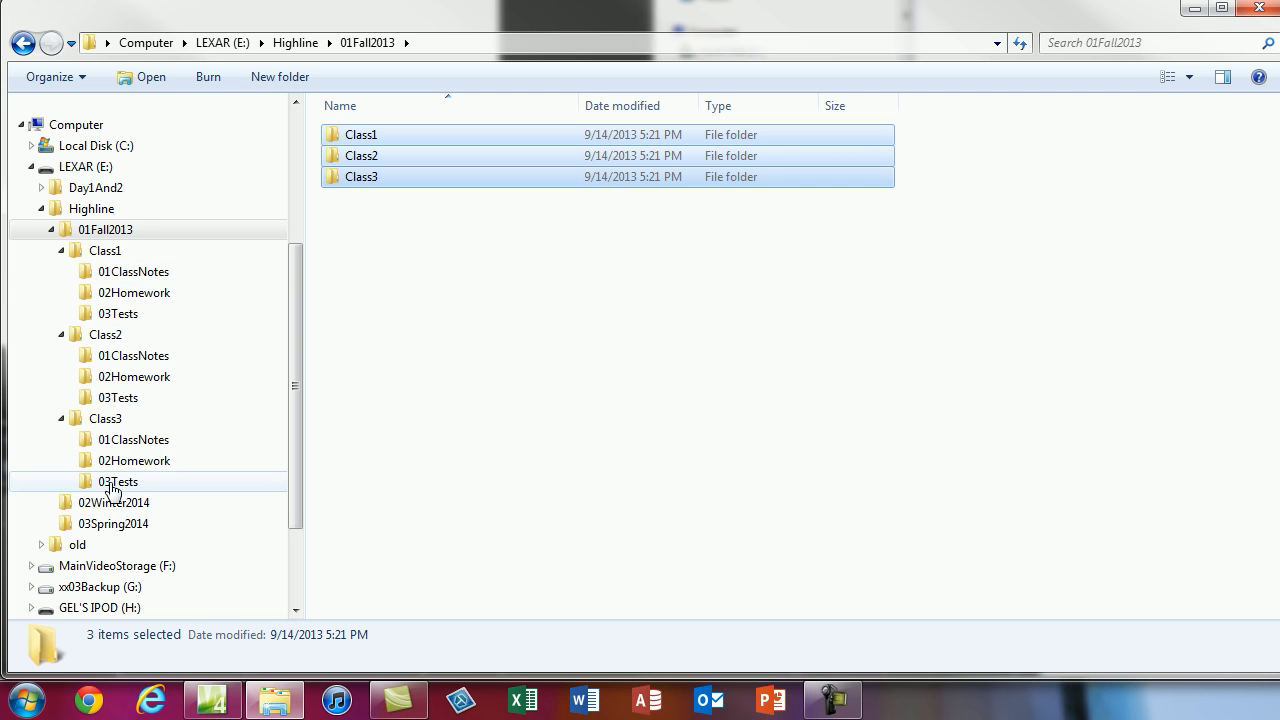
{"action": "left_click", "coordinate": [113, 502]}
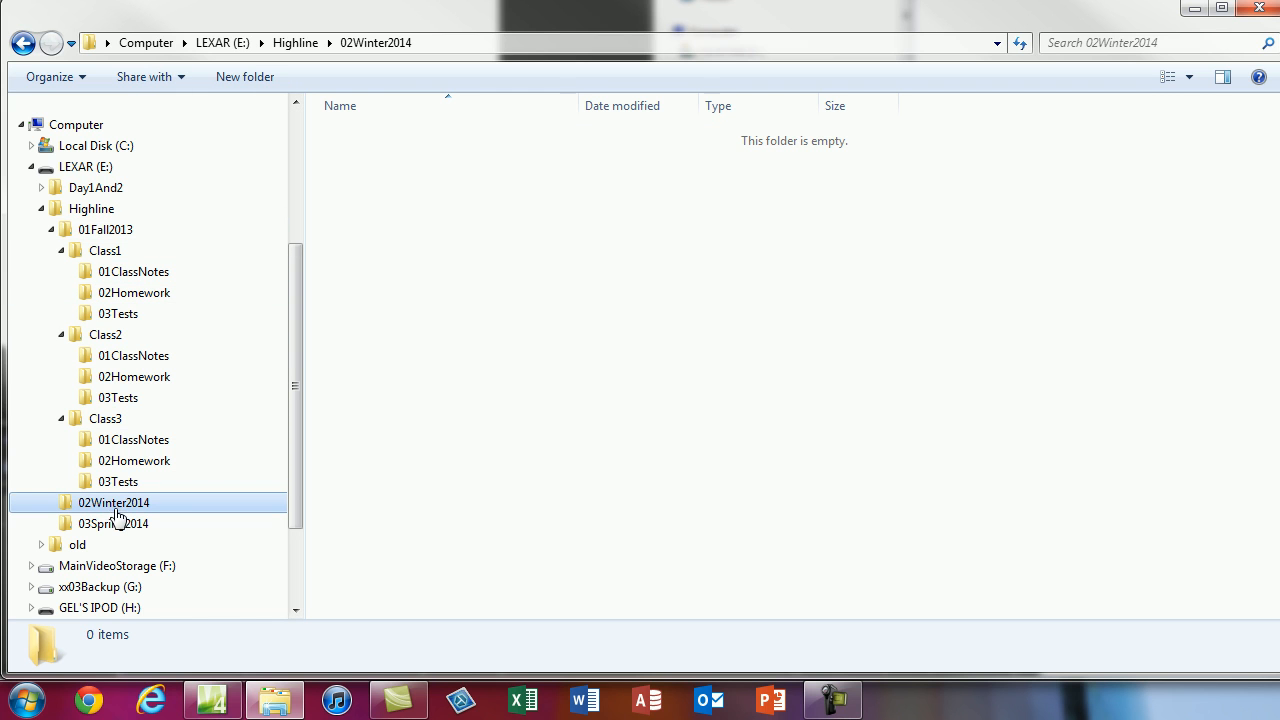
{"action": "left_click", "coordinate": [113, 523]}
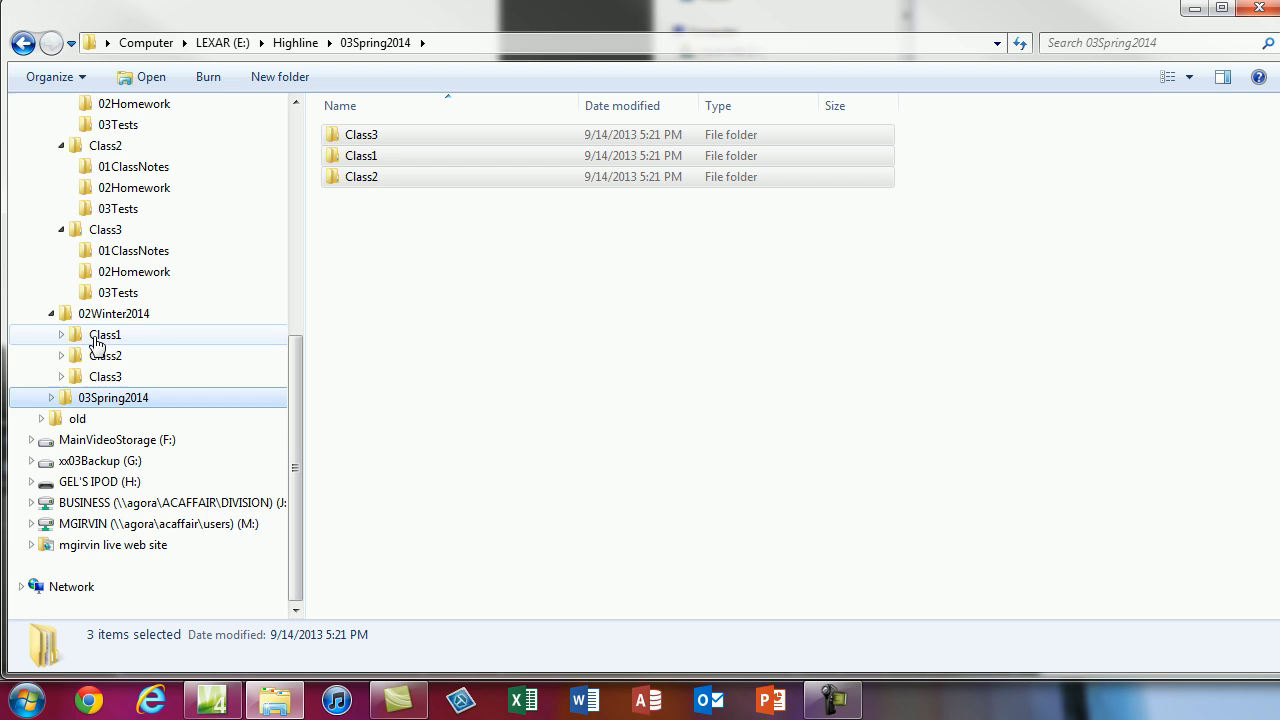
{"action": "left_click", "coordinate": [61, 335]}
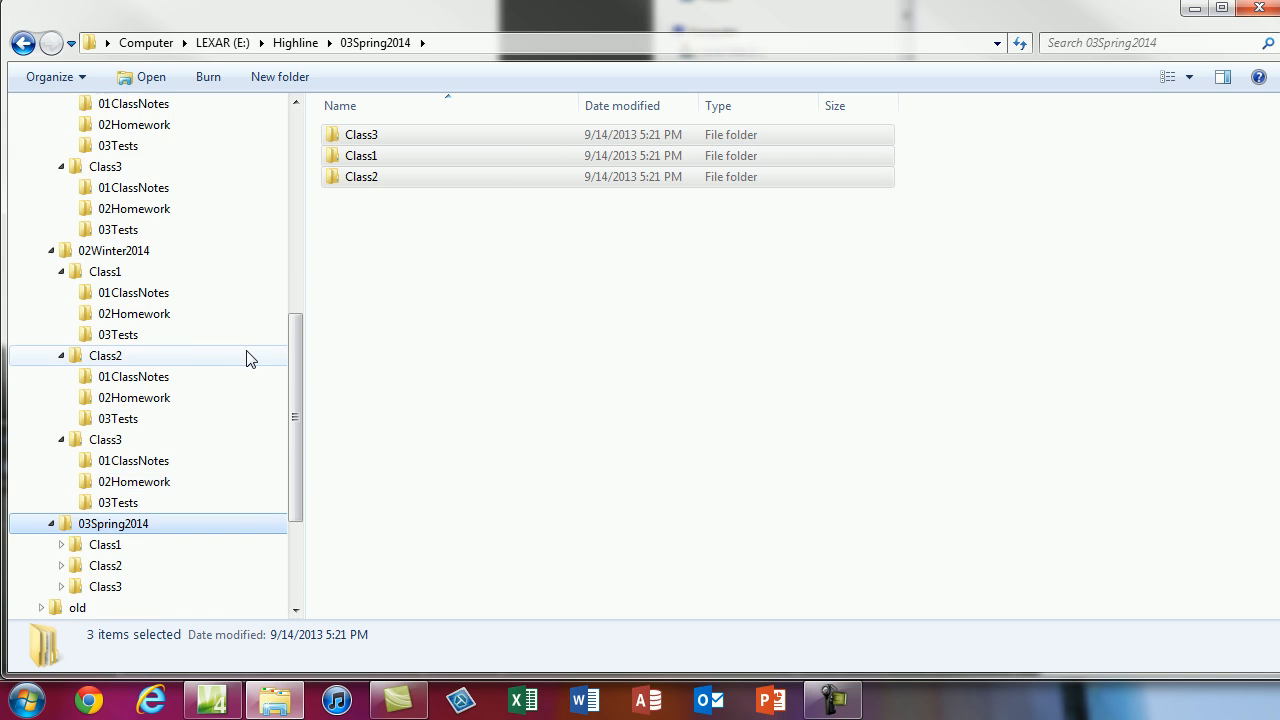
{"action": "mouse_move", "coordinate": [120, 292]}
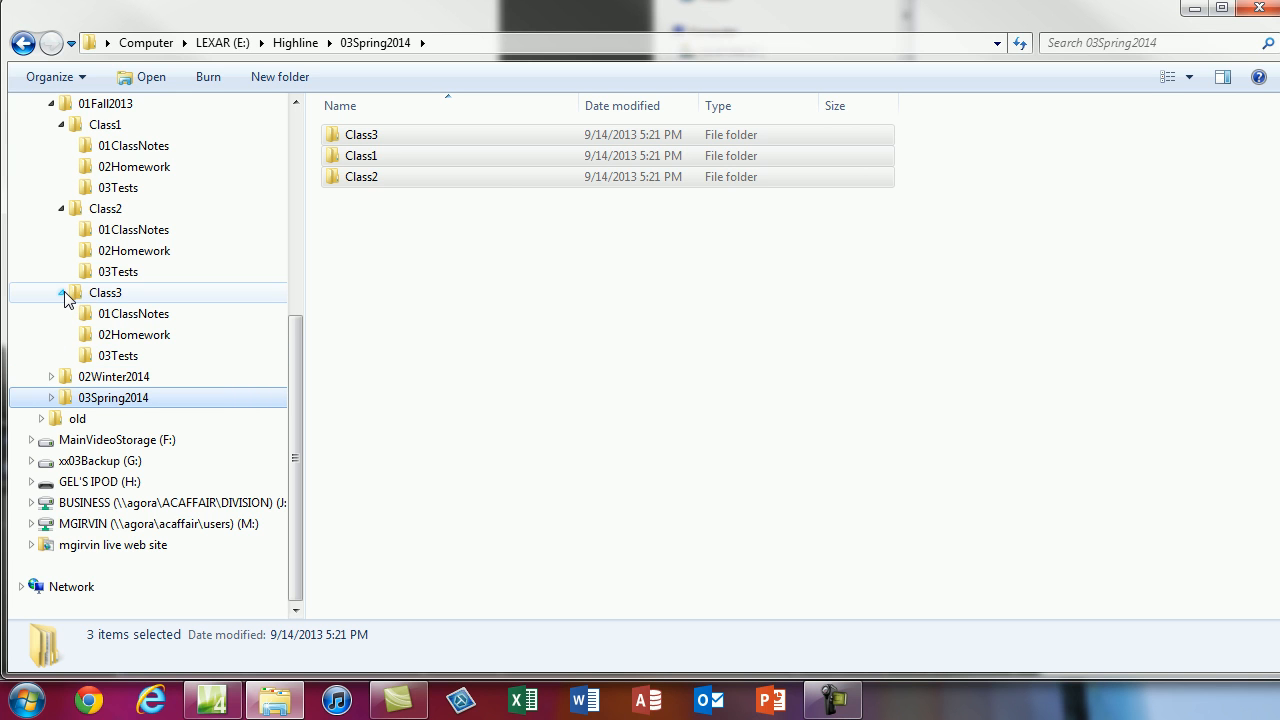
{"action": "mouse_move", "coordinate": [63, 304]}
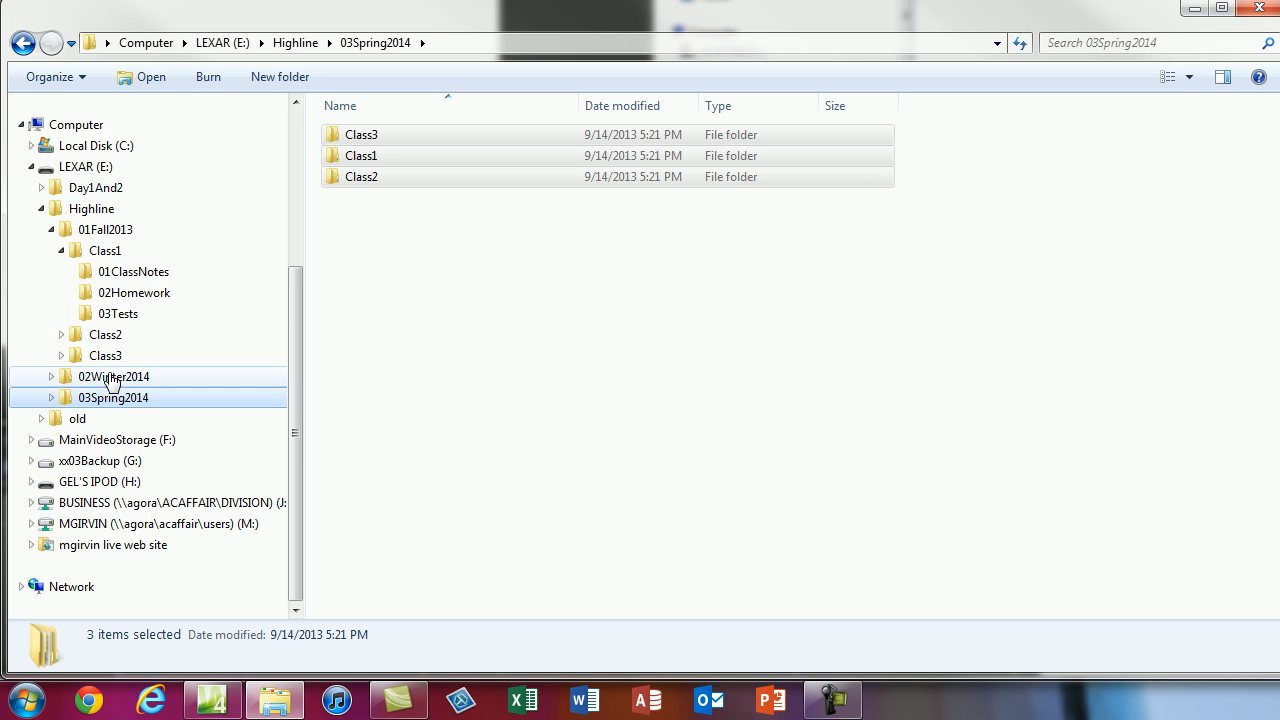
Rename Class1 in 01Fall2013 to Bsun216, keeping its three subfolders.
{"action": "left_click", "coordinate": [105, 229]}
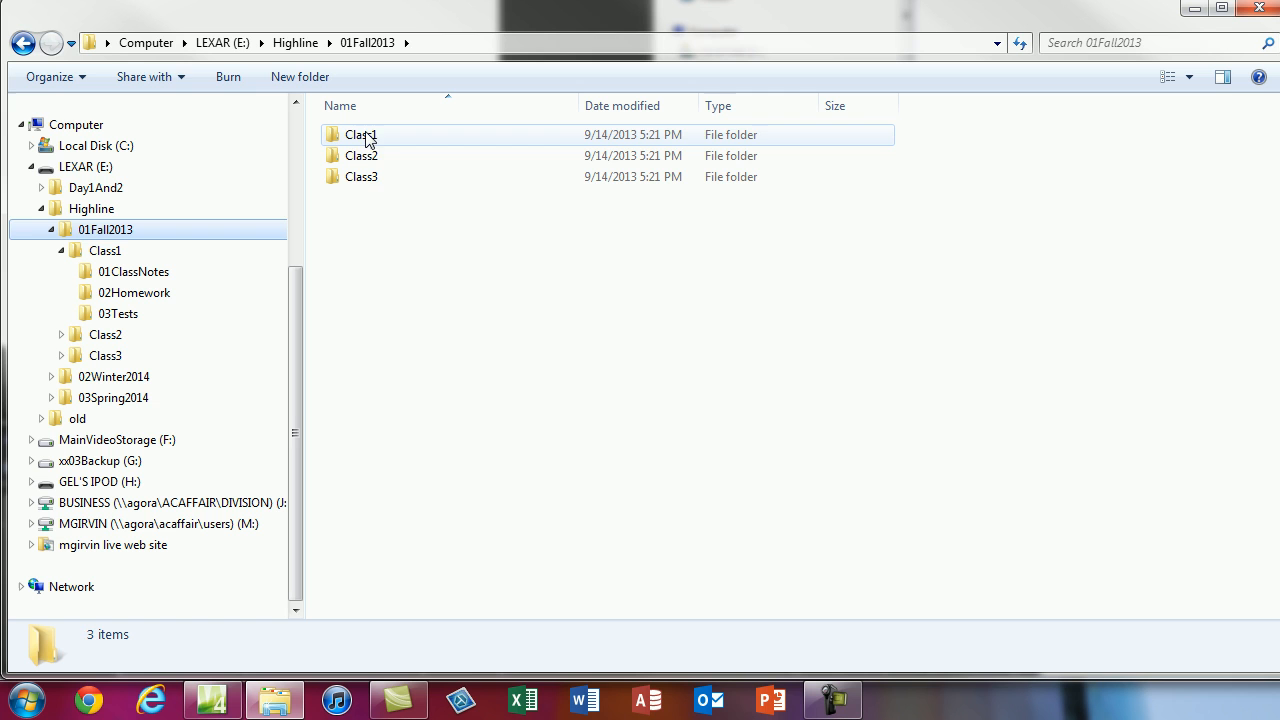
{"action": "left_click", "coordinate": [360, 134]}
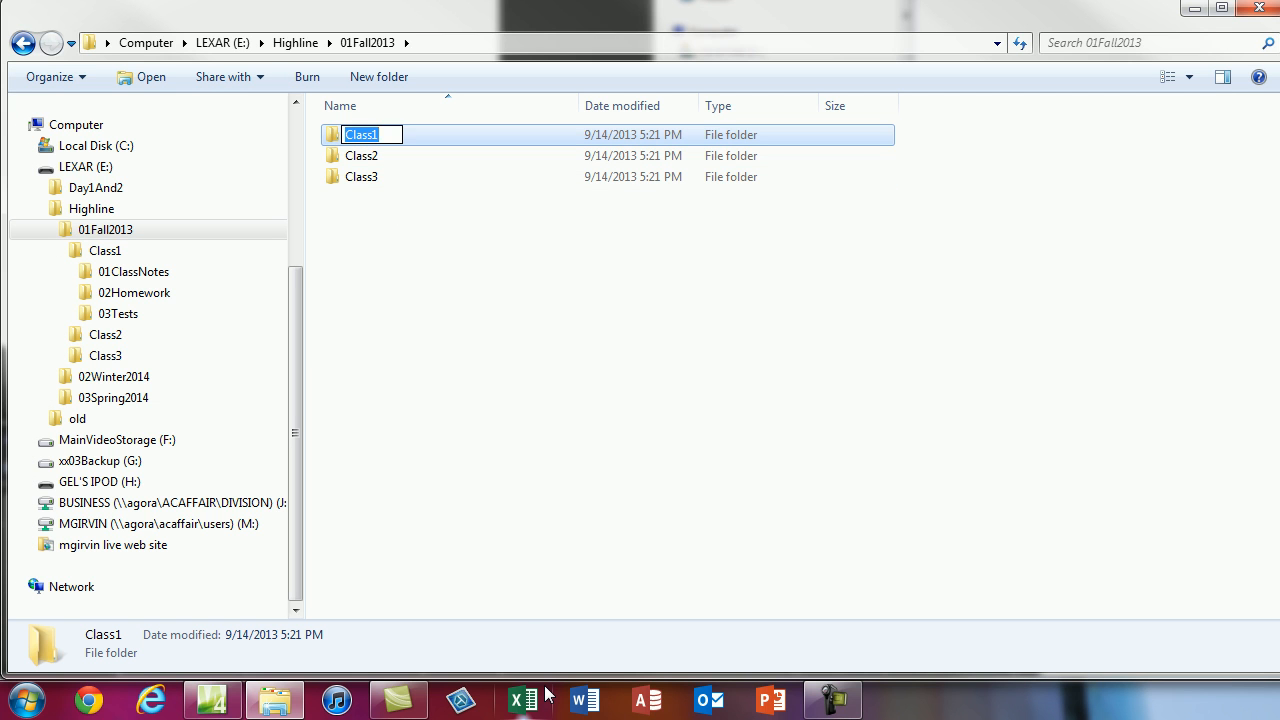
{"action": "type", "text": "Bsun3"}
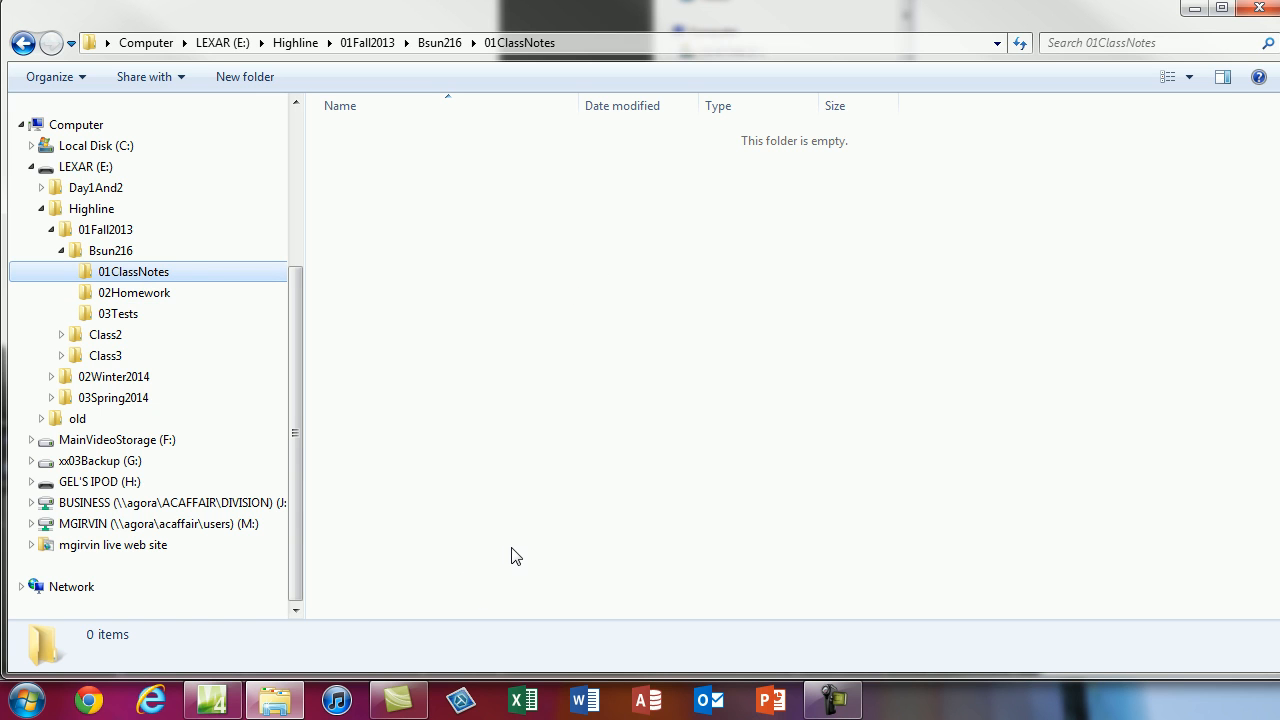
{"action": "mouse_move", "coordinate": [517, 553]}
{"action": "type", "text": "01"}
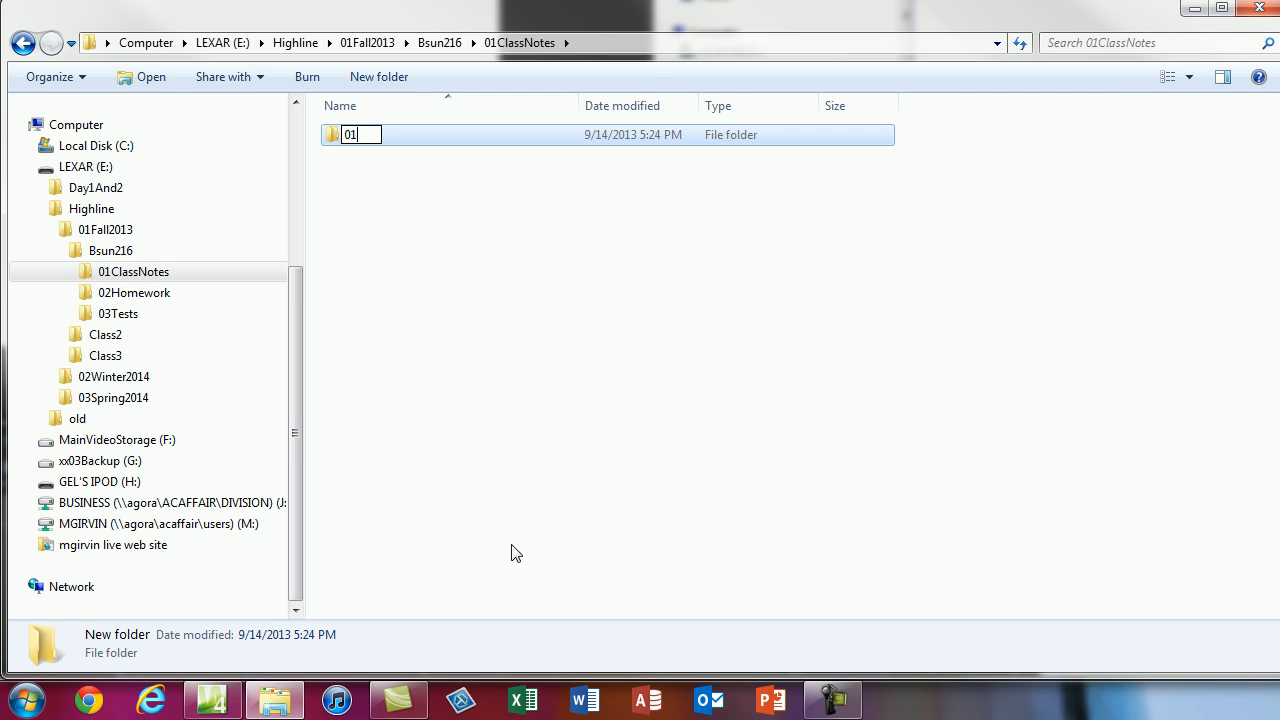
Name ClassNotes subfolders 01WindowsExplorer, 02Word, 03PowerPoint and 04Excel.
{"action": "type", "text": "WindowsExplorer"}
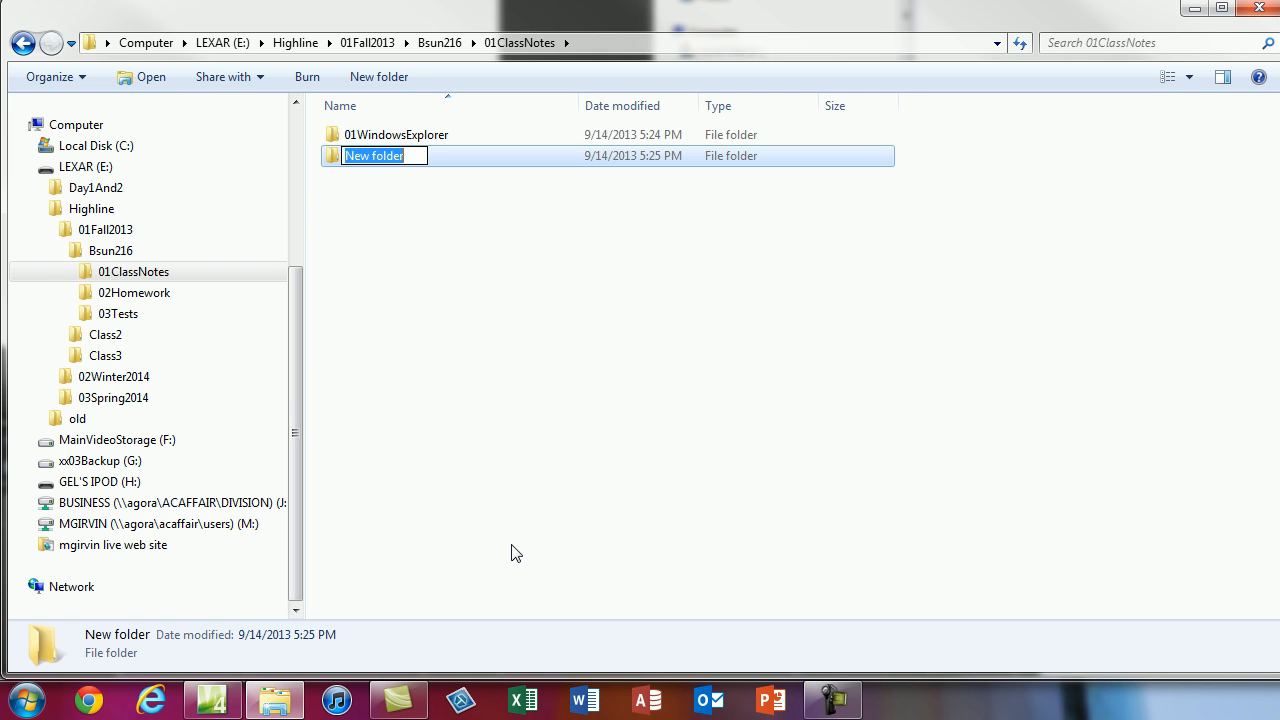
{"action": "type", "text": "02Word"}
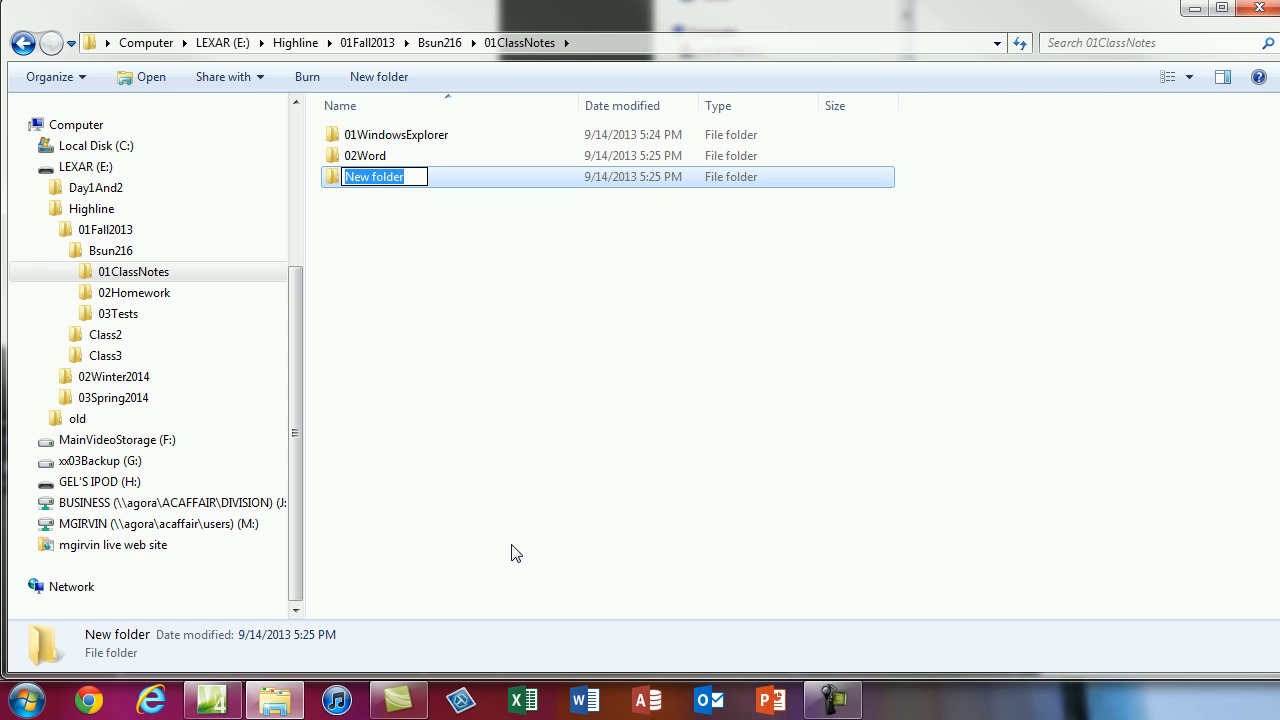
{"action": "type", "text": "03Pow"}
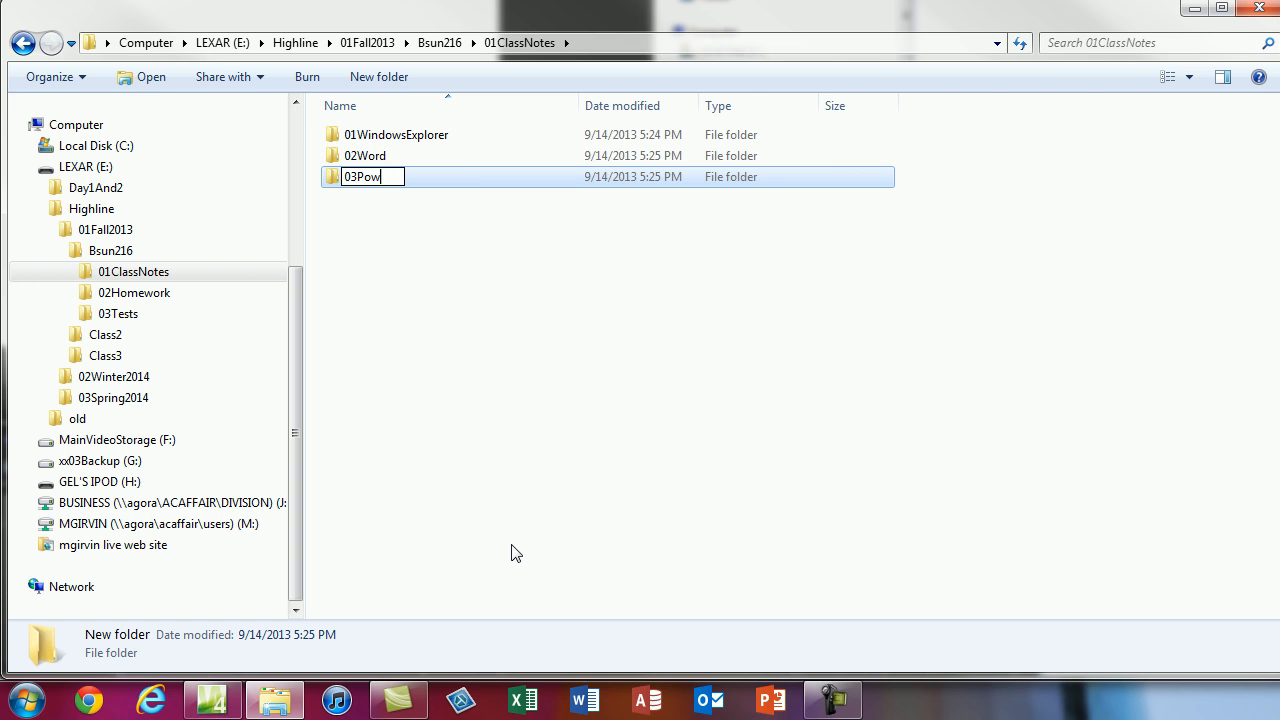
{"action": "type", "text": "erPoint"}
{"action": "type", "text": "0"}
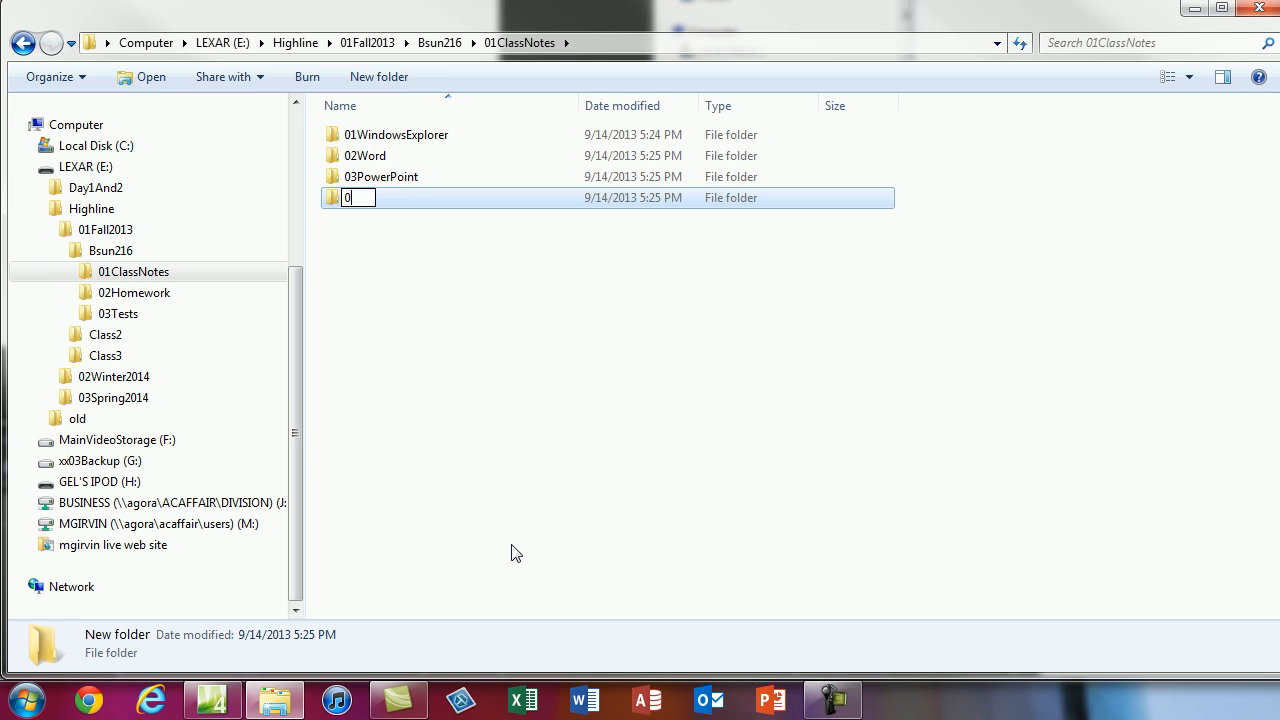
{"action": "type", "text": "4Excel"}
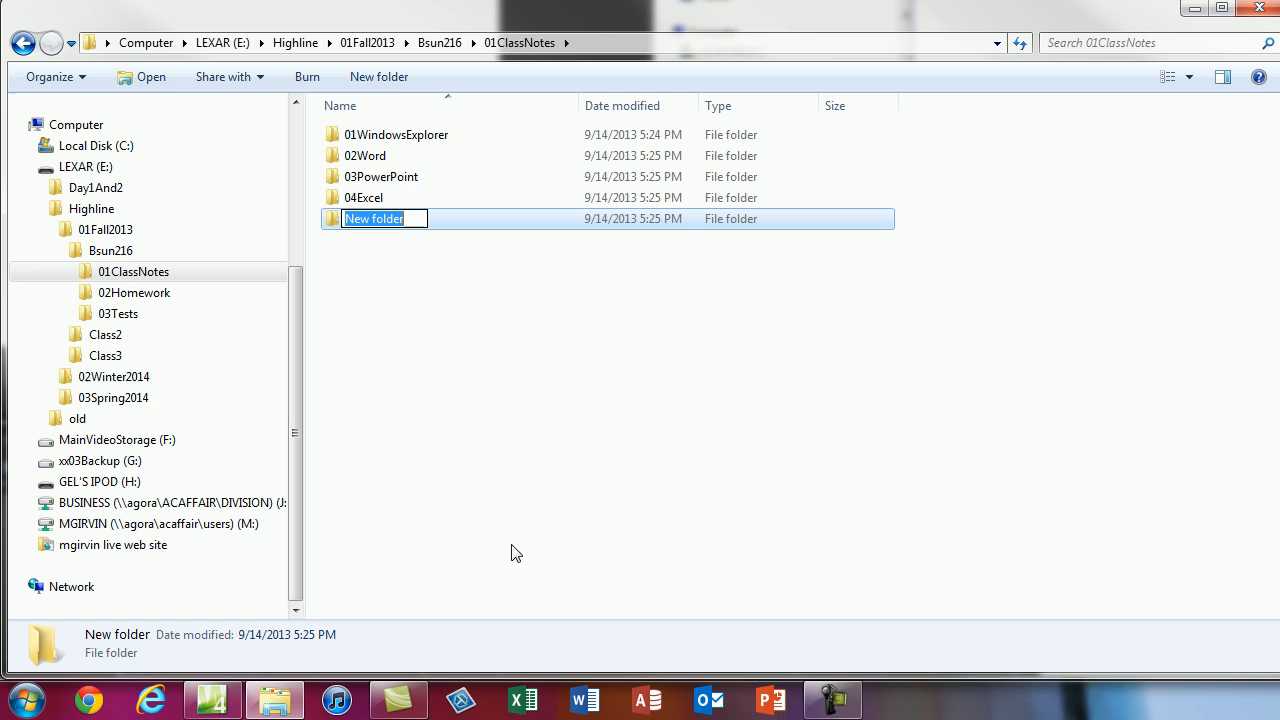
Add 05Access and 06MailMerge folders, correcting the mistyped 06 prefix on Access.
{"action": "type", "text": "06"}
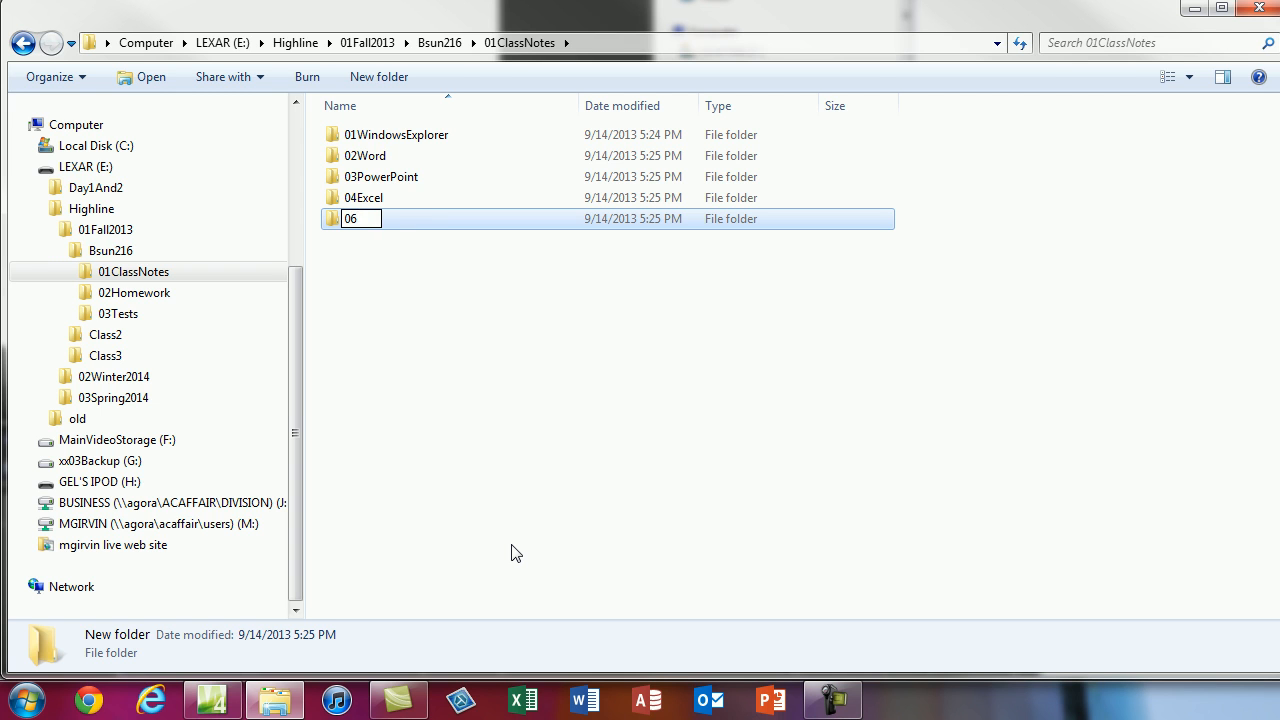
{"action": "type", "text": "Access"}
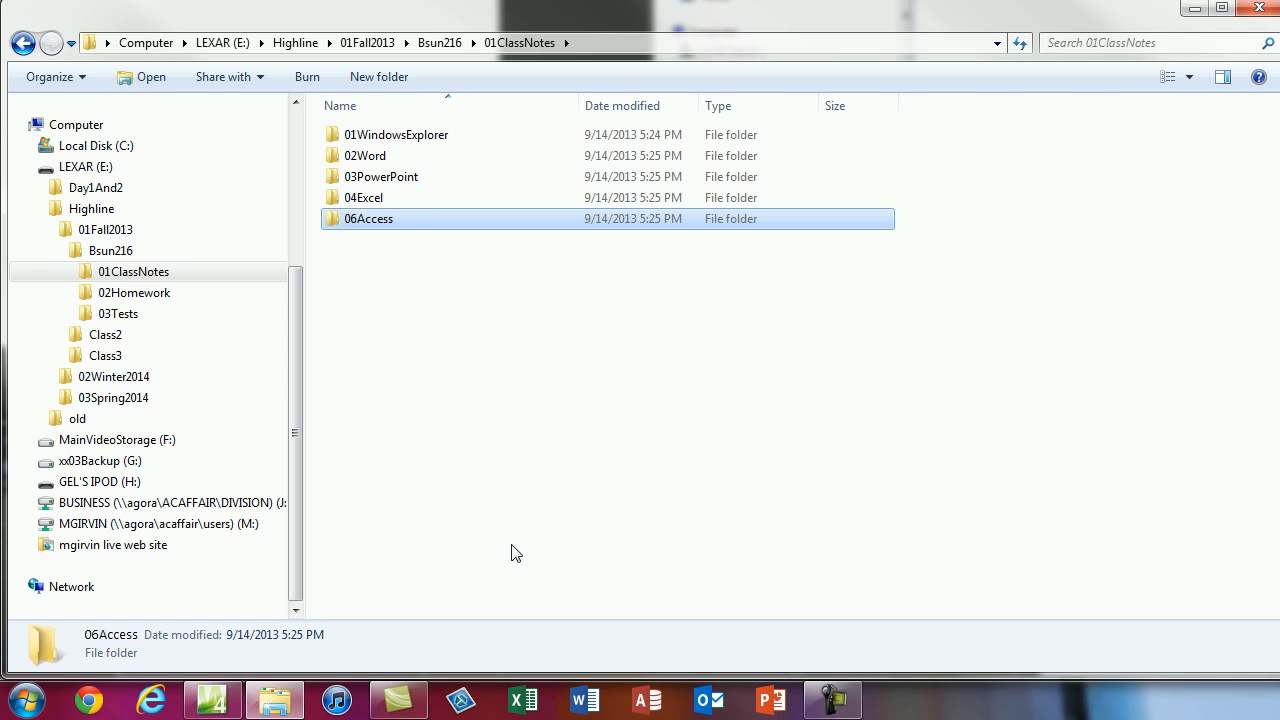
{"action": "left_click", "coordinate": [368, 218]}
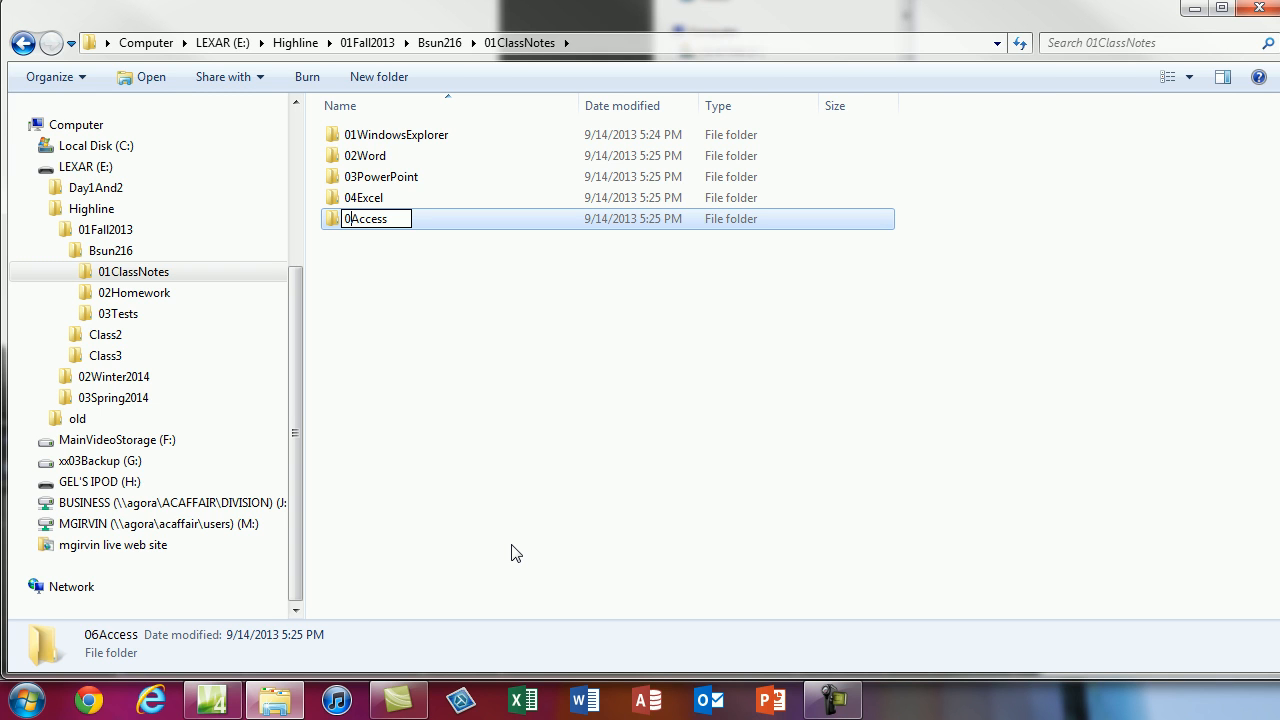
{"action": "key", "text": "BackSpace"}
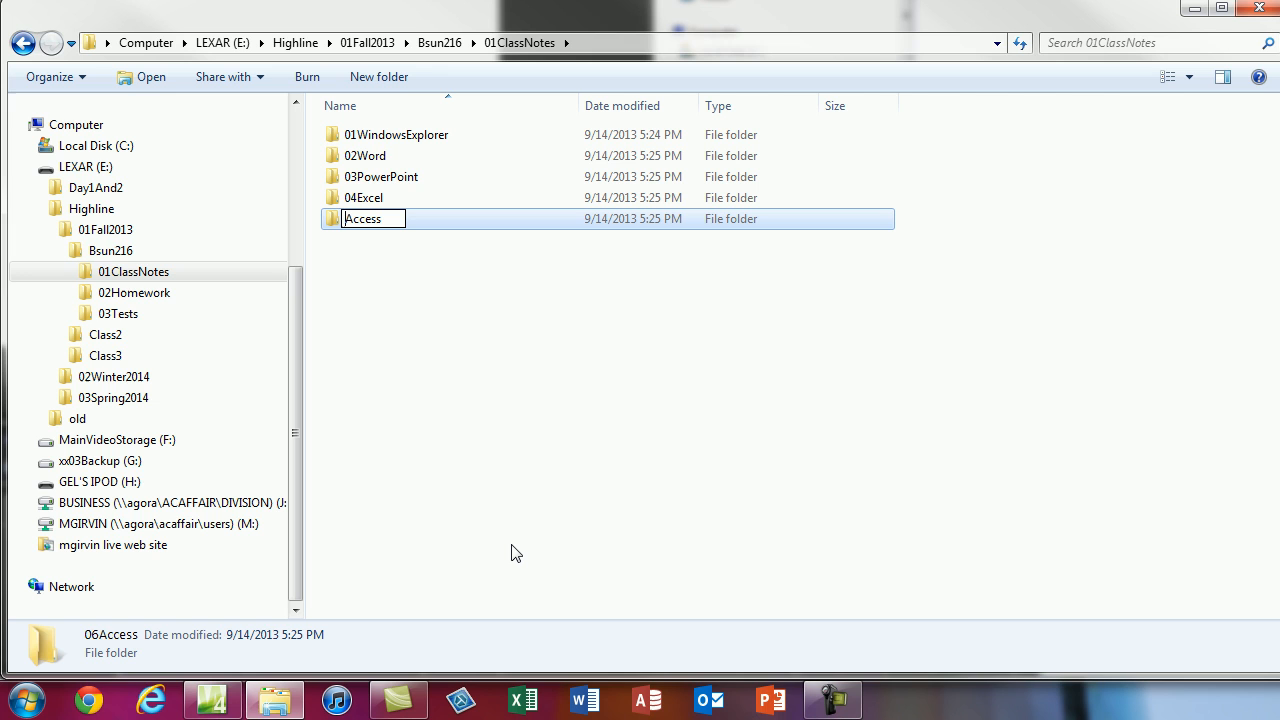
{"action": "type", "text": "05"}
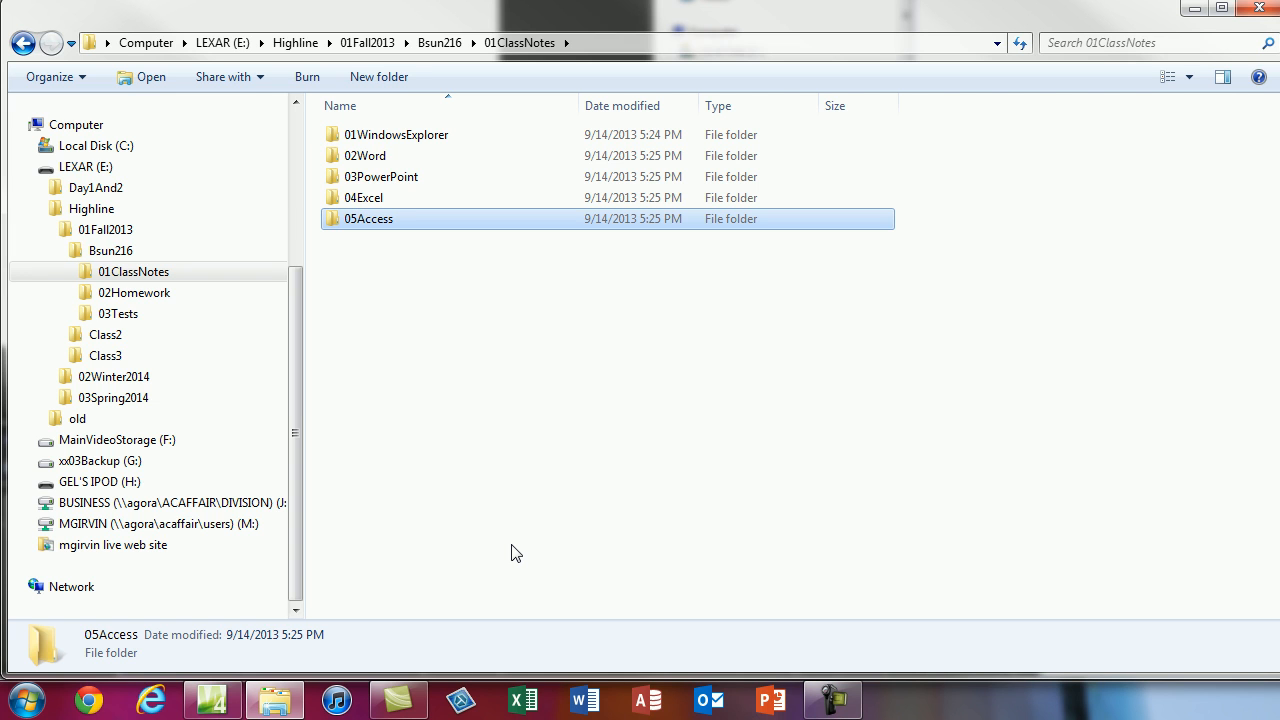
{"action": "type", "text": "06"}
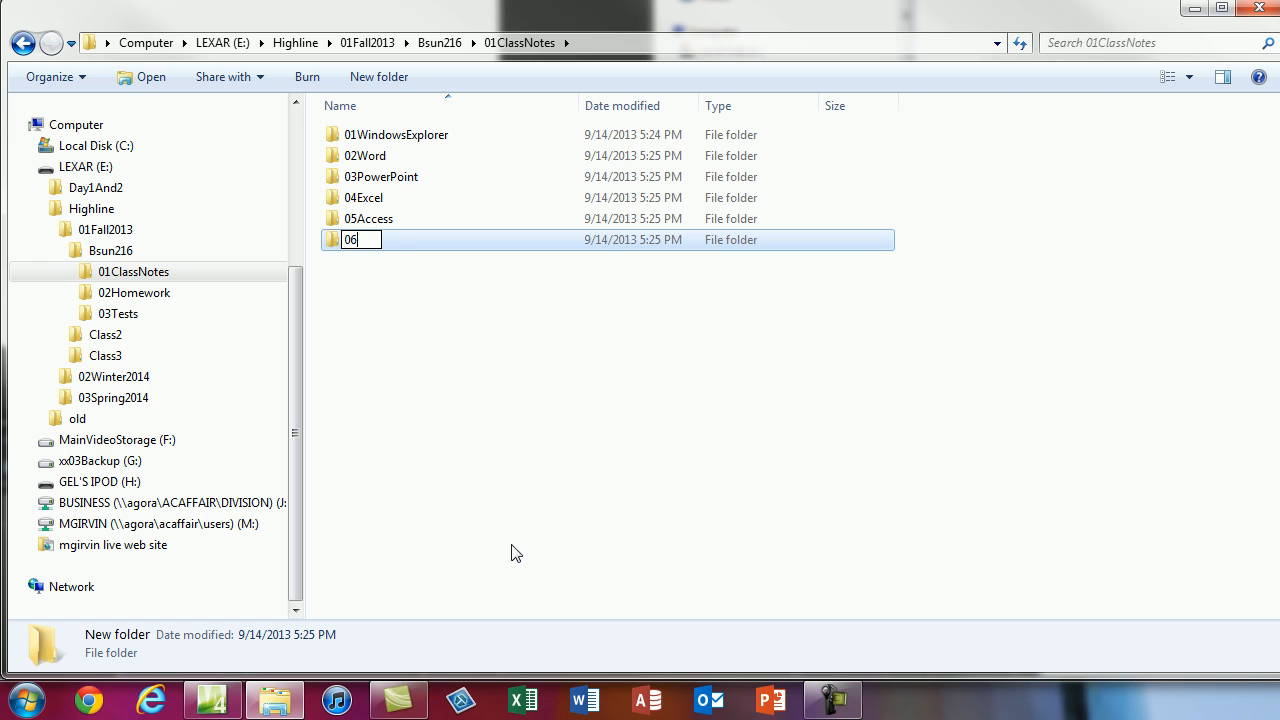
{"action": "type", "text": "MailMerge"}
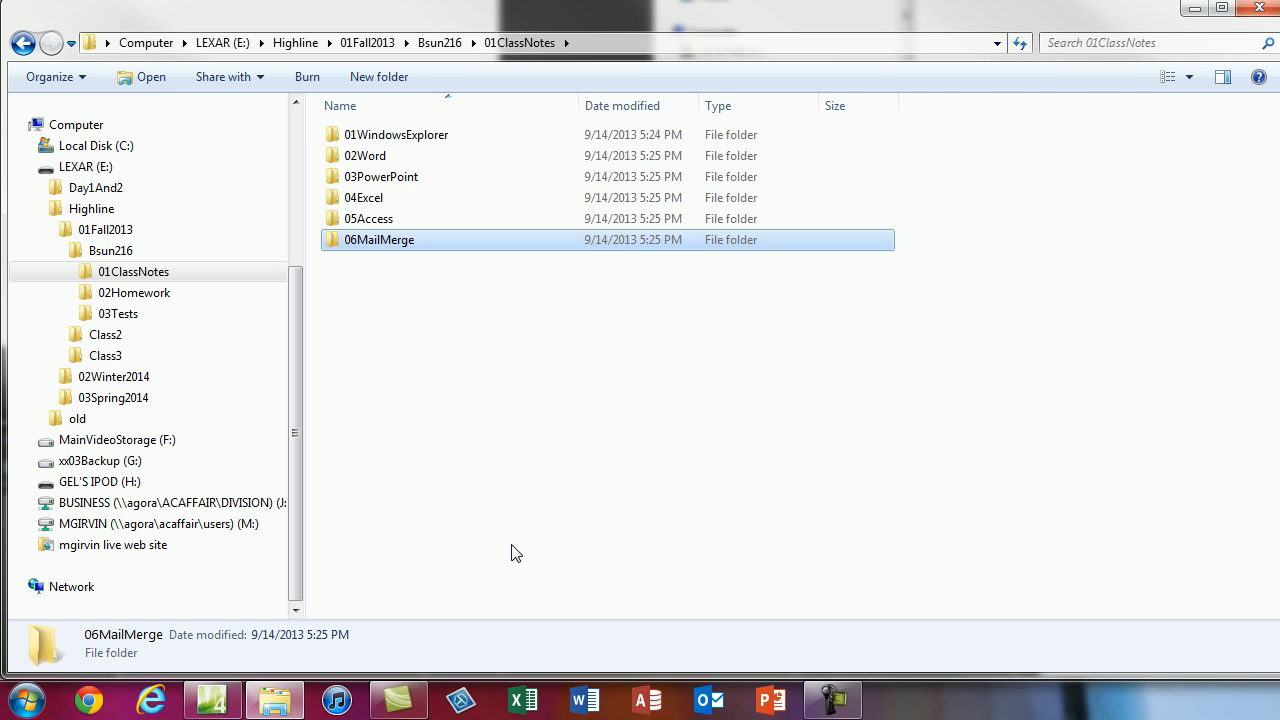
{"action": "left_click", "coordinate": [133, 271]}
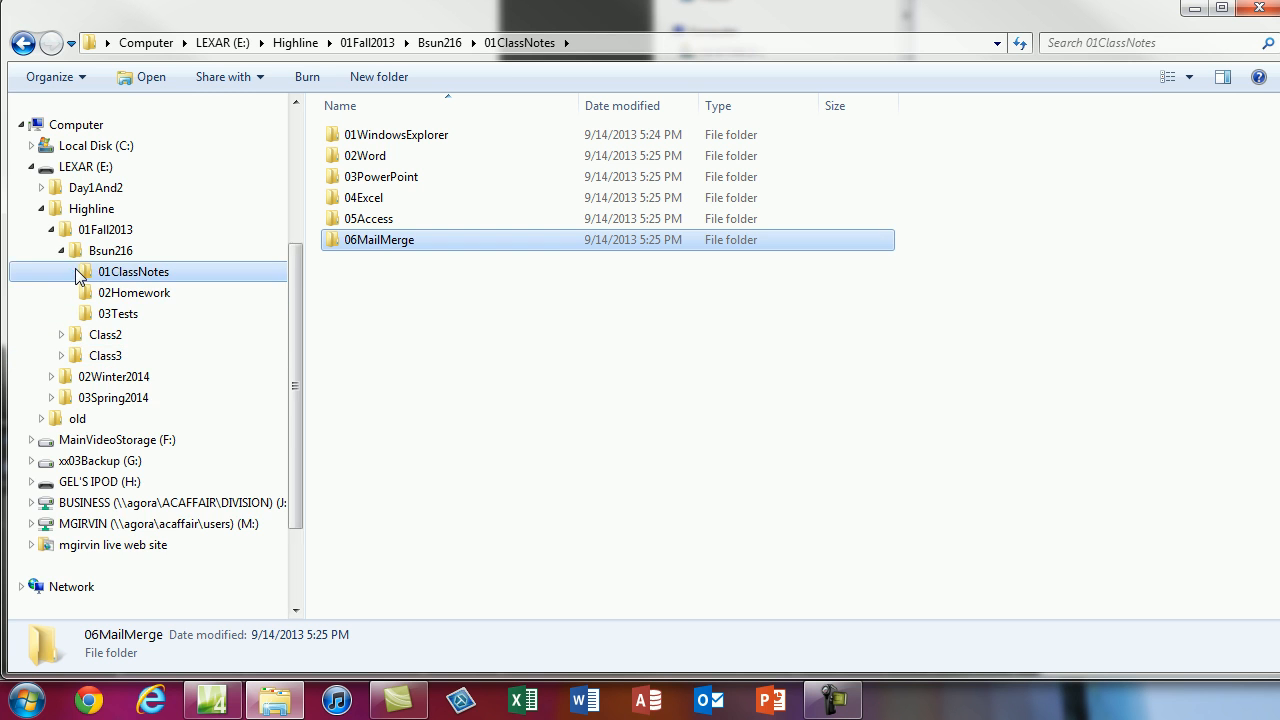
Open Bsun216's empty 02Homework folder and add twelve chapter folders, 01WordCh1 through 12MailMerge.
{"action": "left_click", "coordinate": [62, 271]}
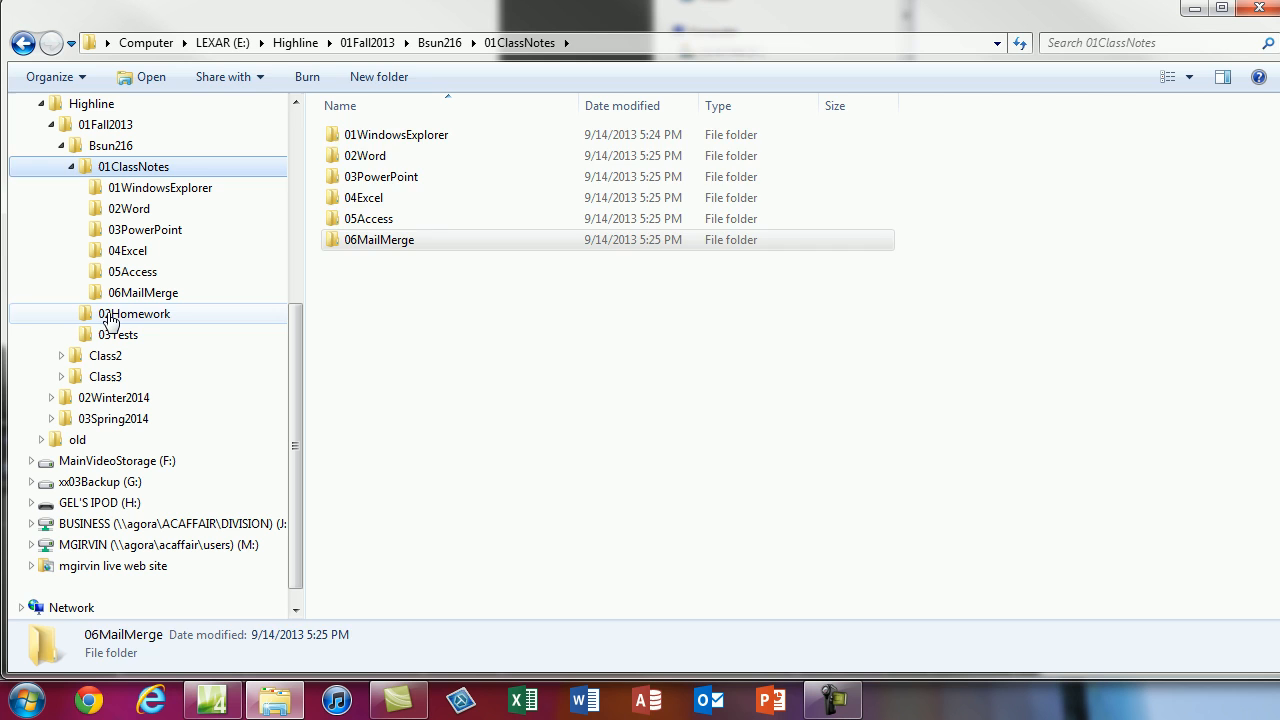
{"action": "left_click", "coordinate": [135, 313]}
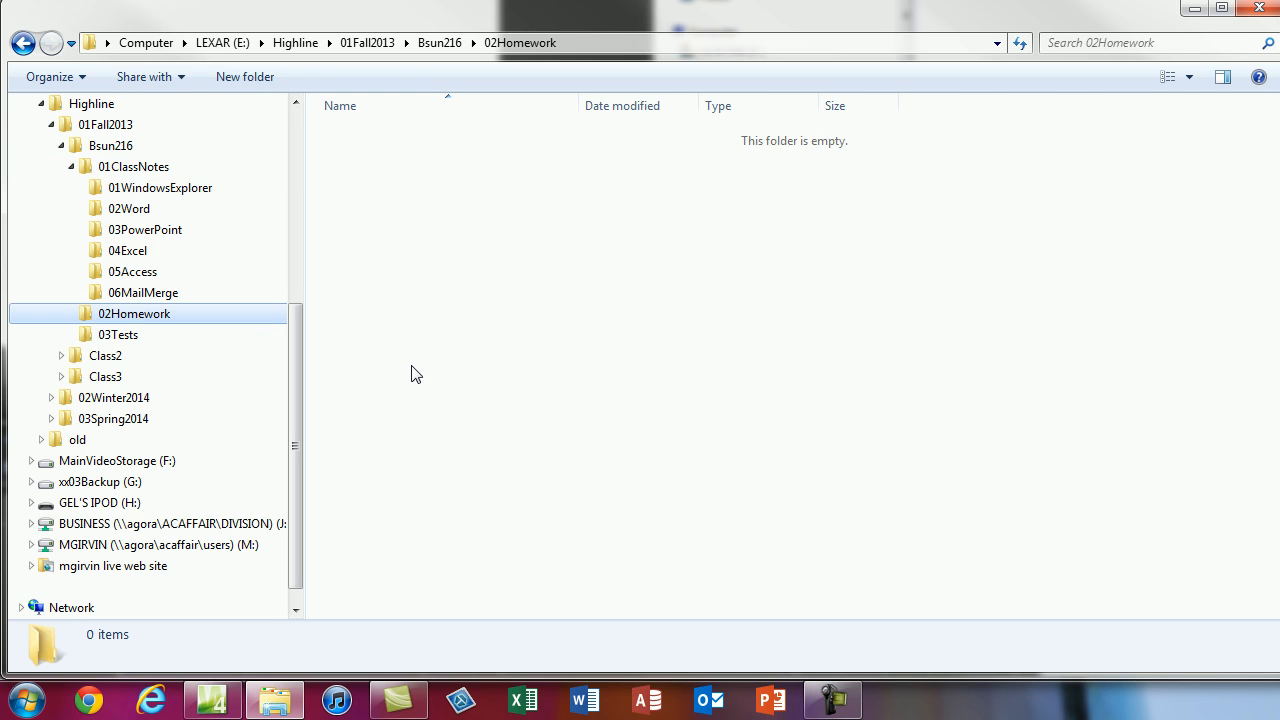
{"action": "left_click", "coordinate": [245, 76]}
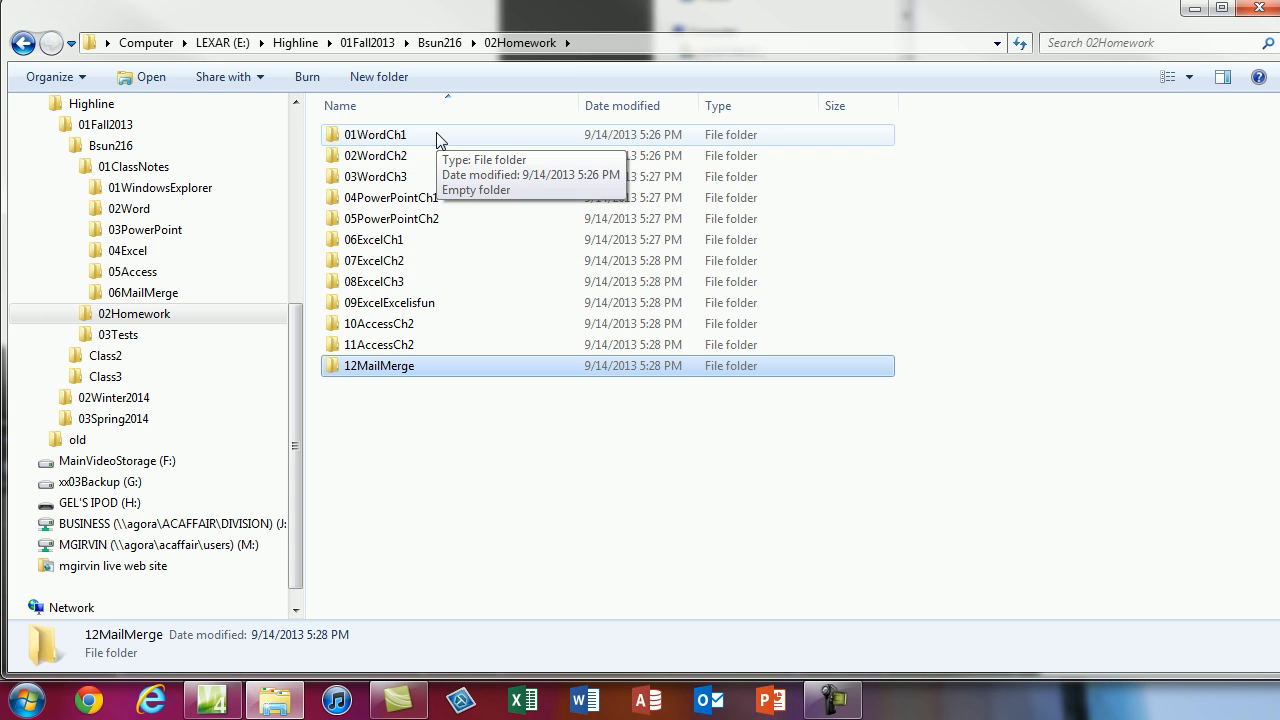
{"action": "mouse_move", "coordinate": [440, 176]}
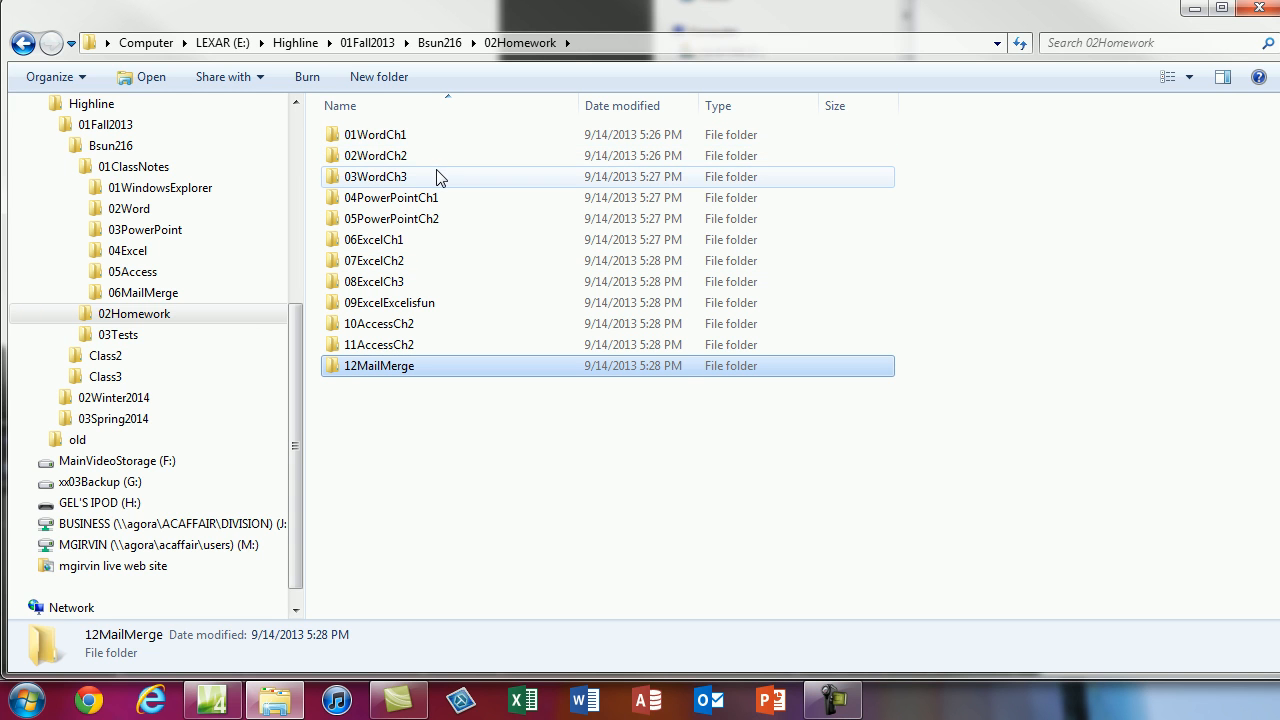
{"action": "mouse_move", "coordinate": [410, 260]}
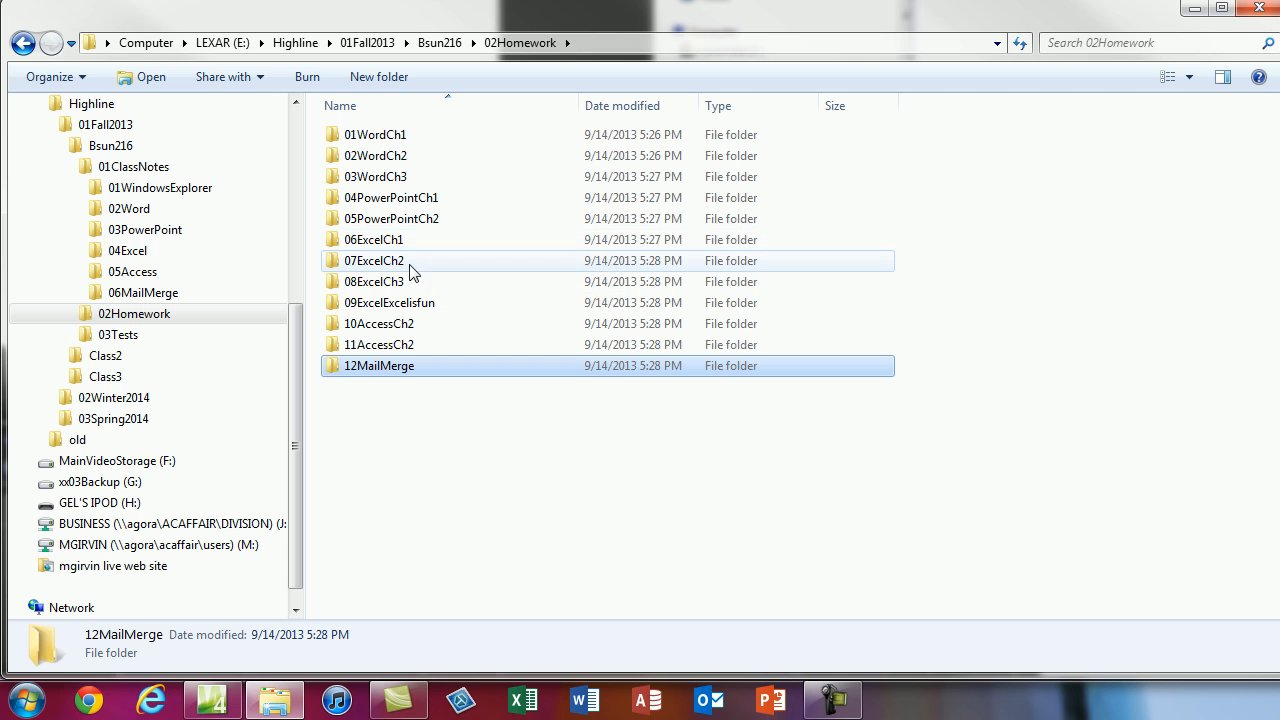
{"action": "mouse_move", "coordinate": [445, 400]}
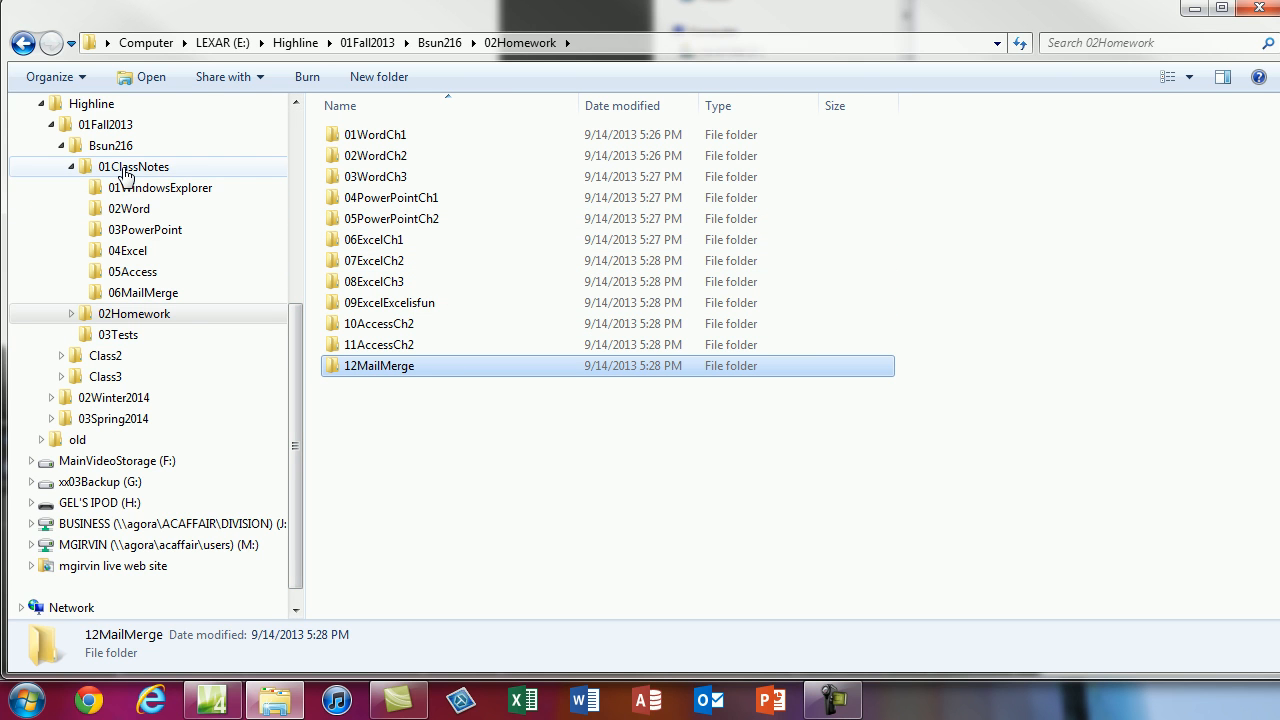
Browse 01ClassNotes and 01WindowsExplorer, then add an unnamed new folder in 03Tests.
{"action": "left_click", "coordinate": [133, 166]}
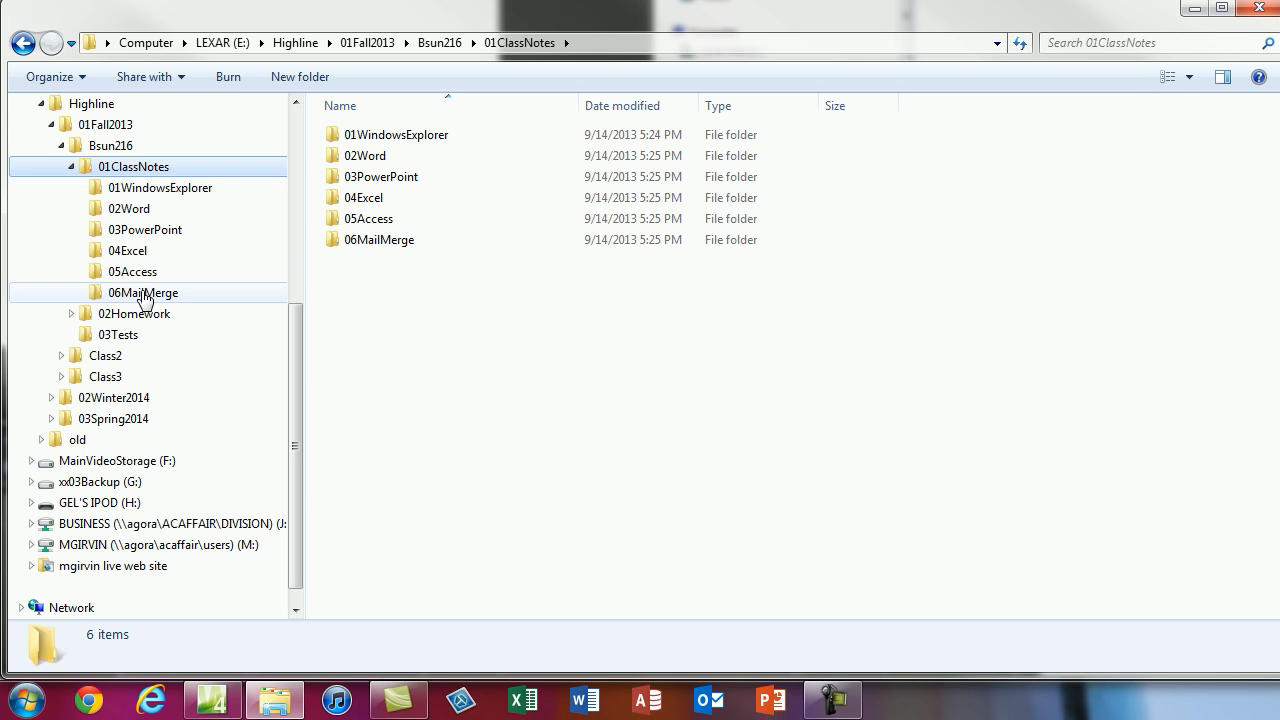
{"action": "left_click", "coordinate": [160, 187]}
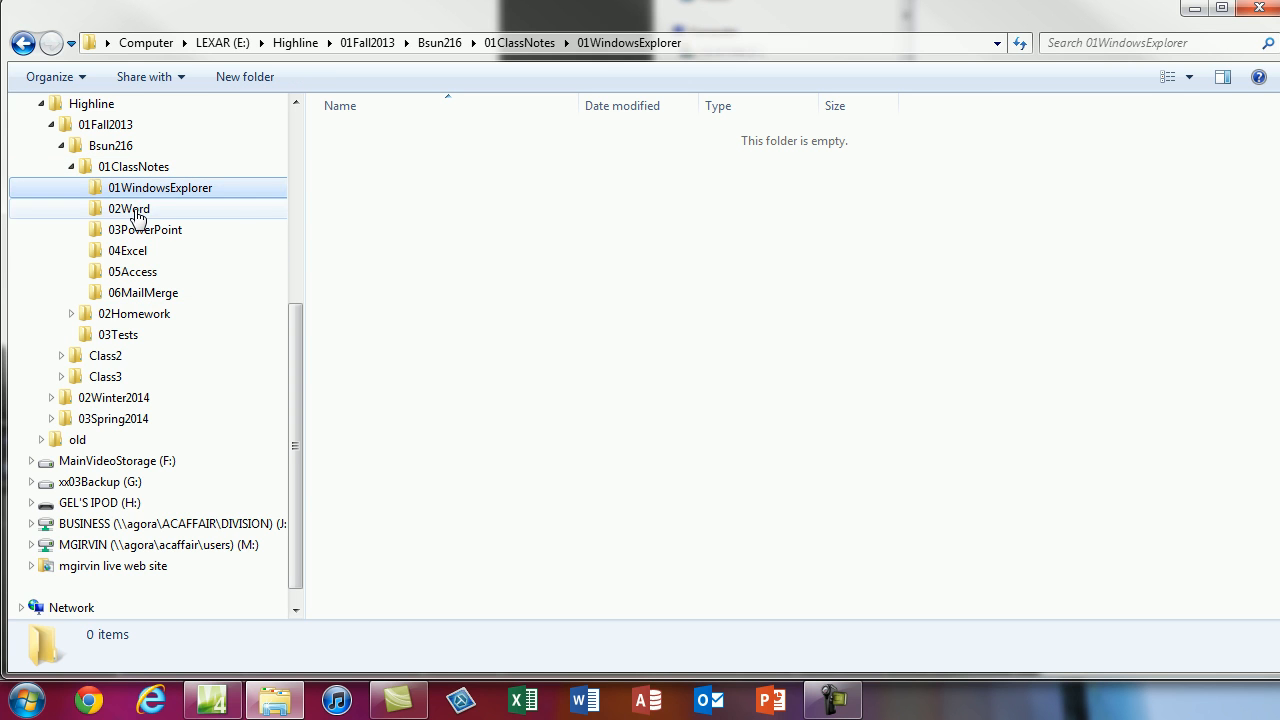
{"action": "left_click", "coordinate": [118, 334]}
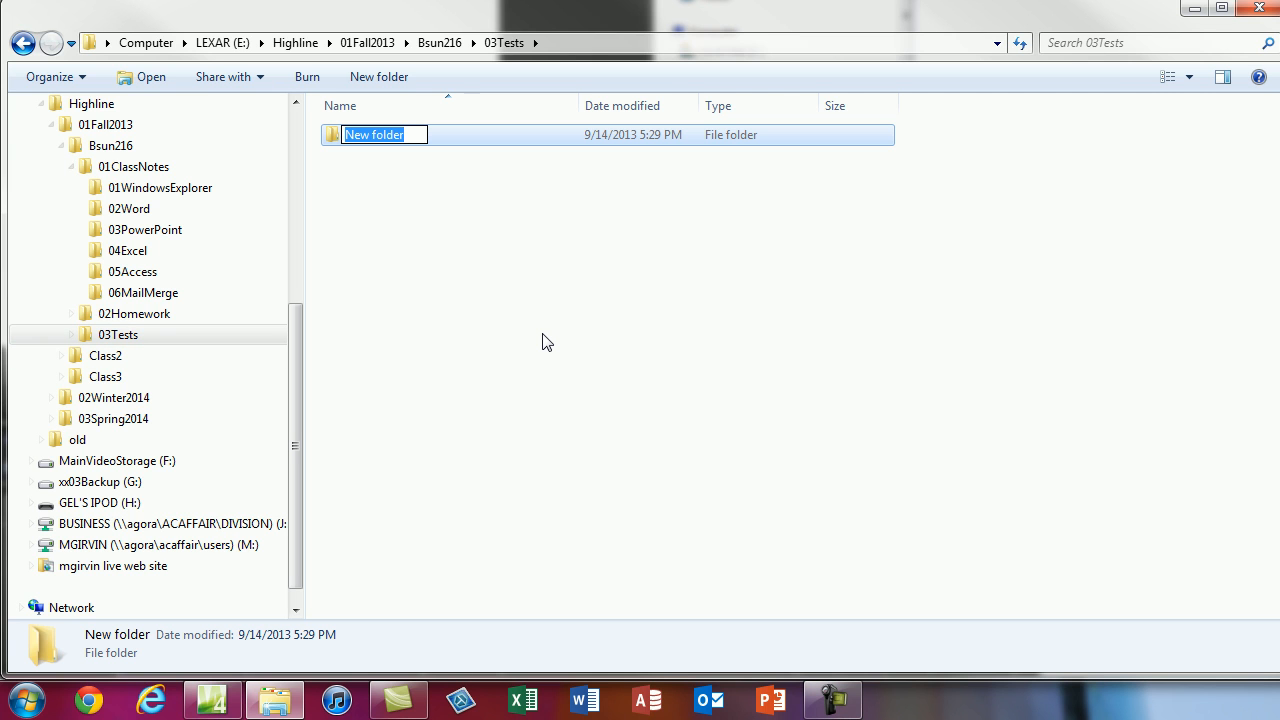
Name the first test folder Test01-YourName, then add Test02 through Test04-YourName.
{"action": "type", "text": "Test02-YourNa"}
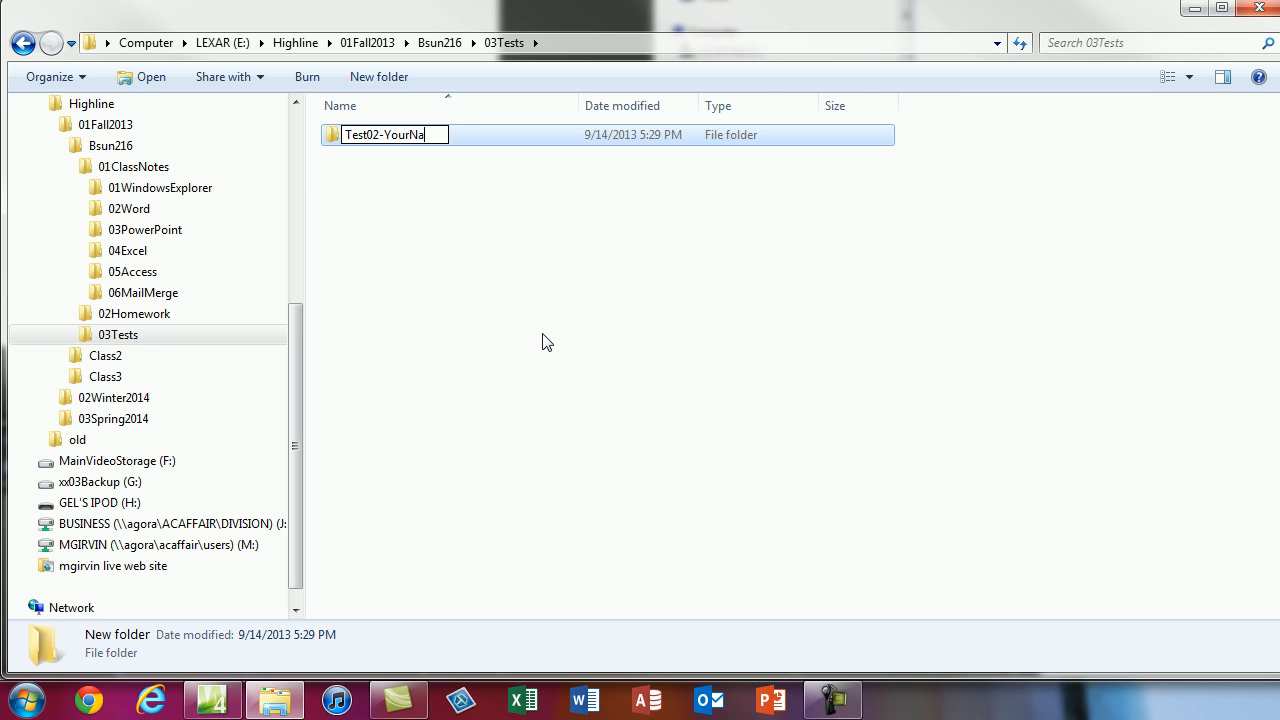
{"action": "type", "text": "me"}
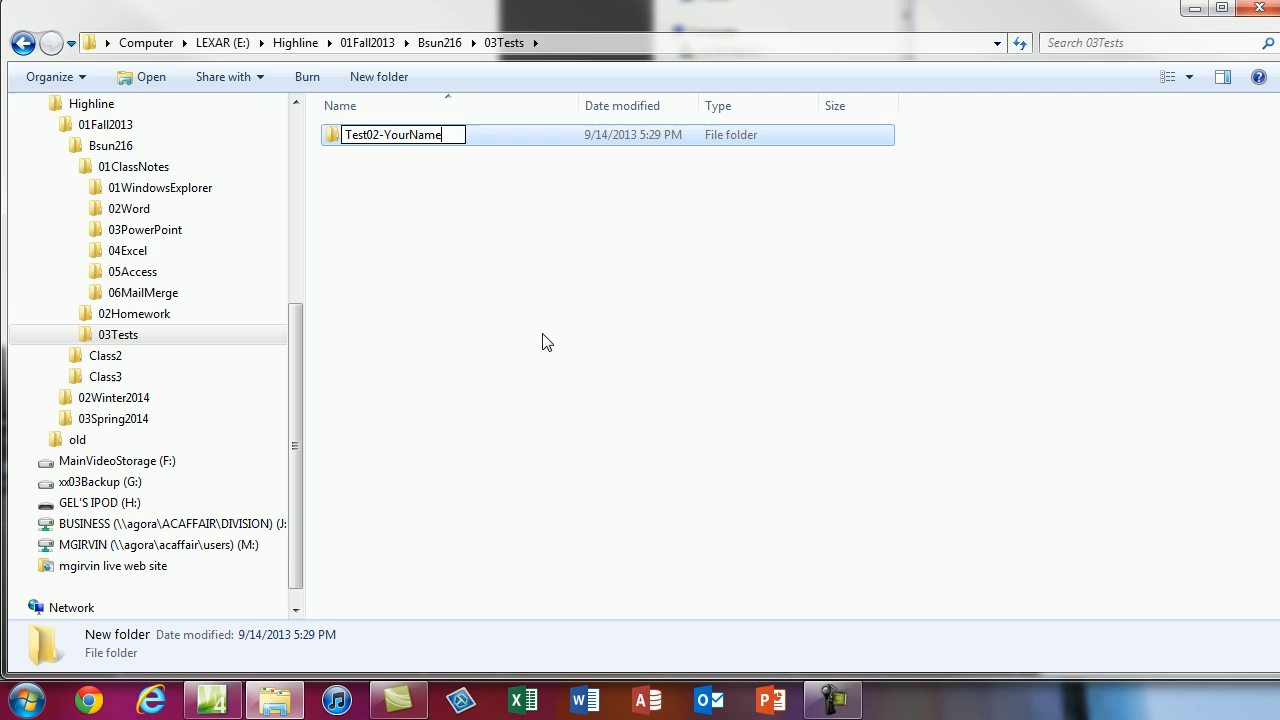
{"action": "key", "text": "enter"}
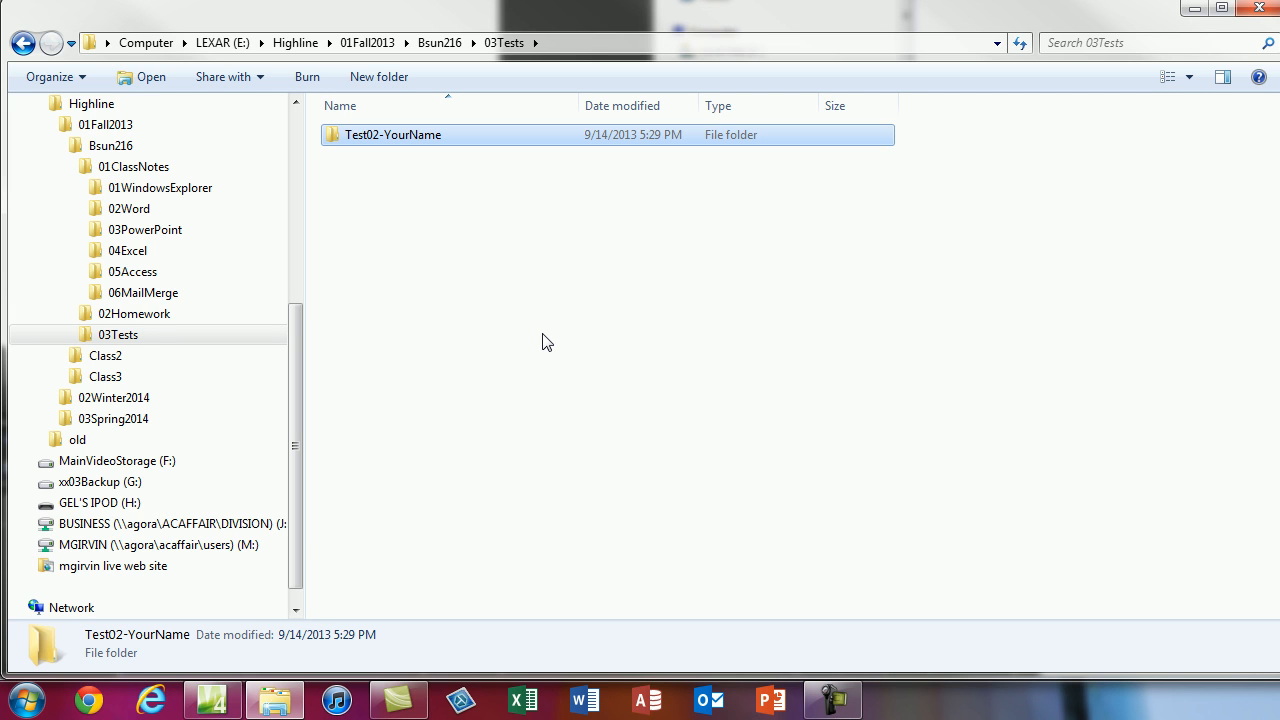
{"action": "left_click", "coordinate": [392, 134]}
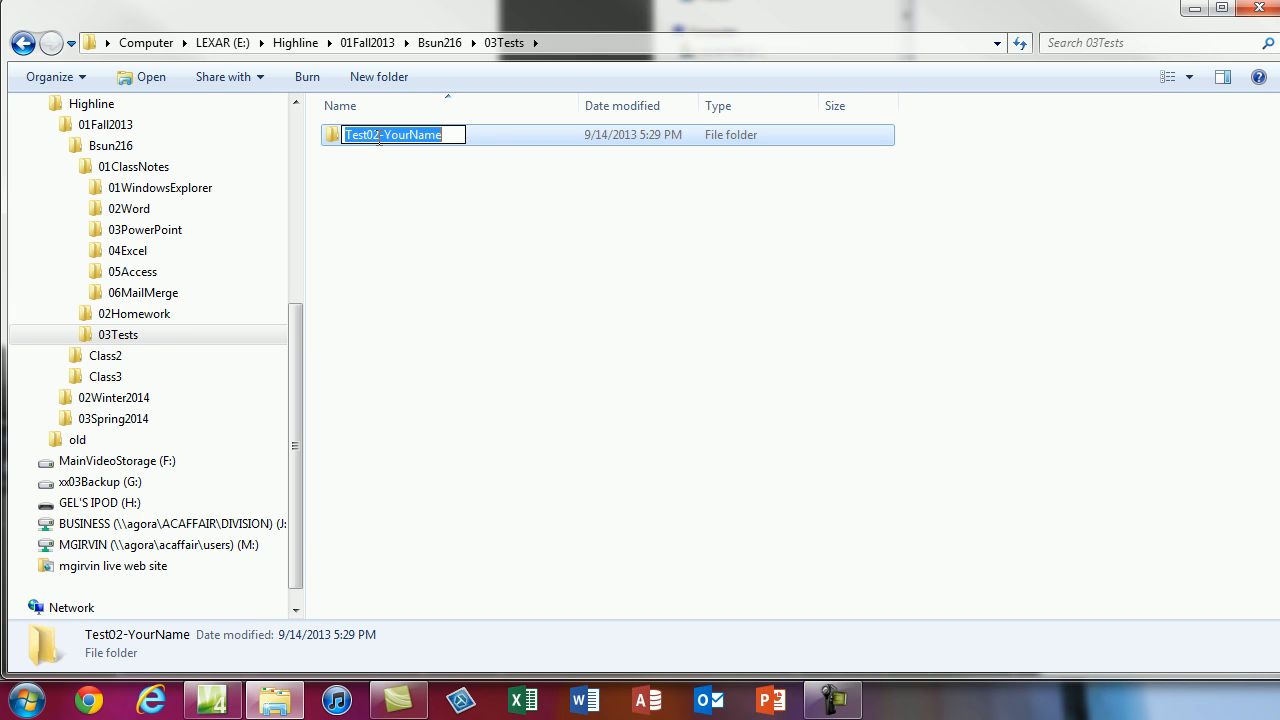
{"action": "type", "text": "Test01-YourName"}
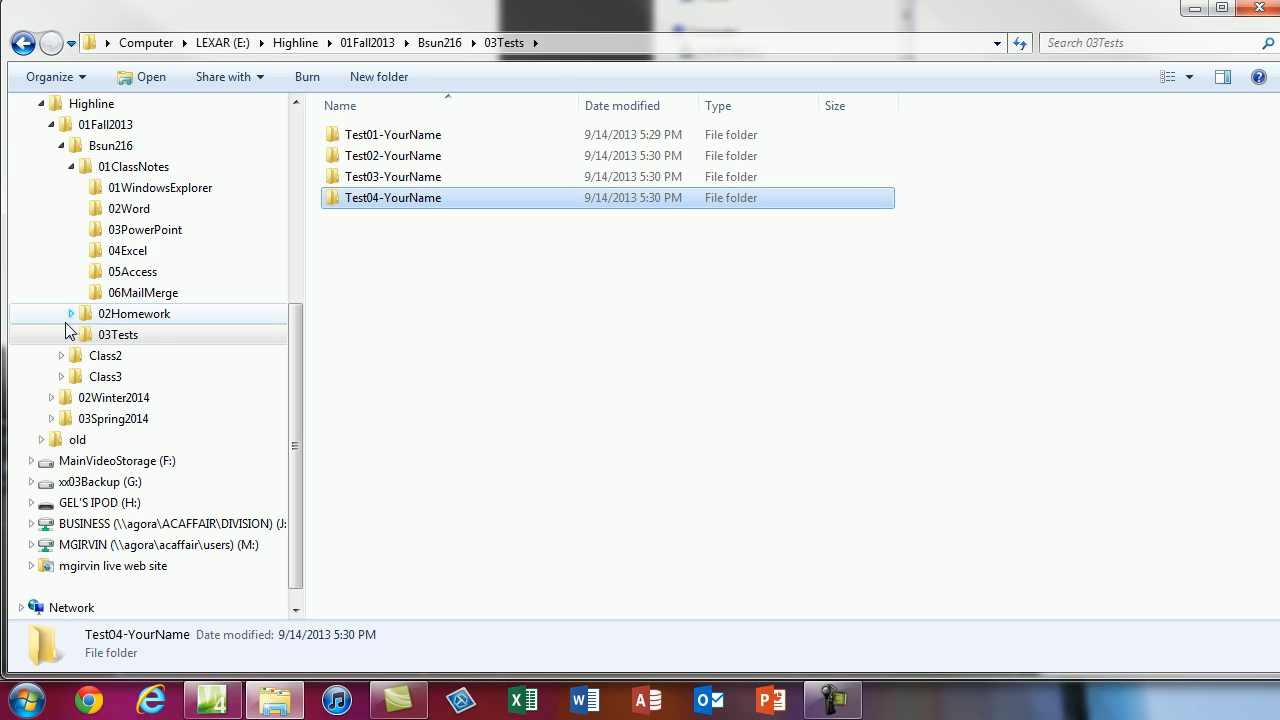
Expand 03Tests and 02Homework to show the four test and twelve homework folders.
{"action": "left_click", "coordinate": [118, 334]}
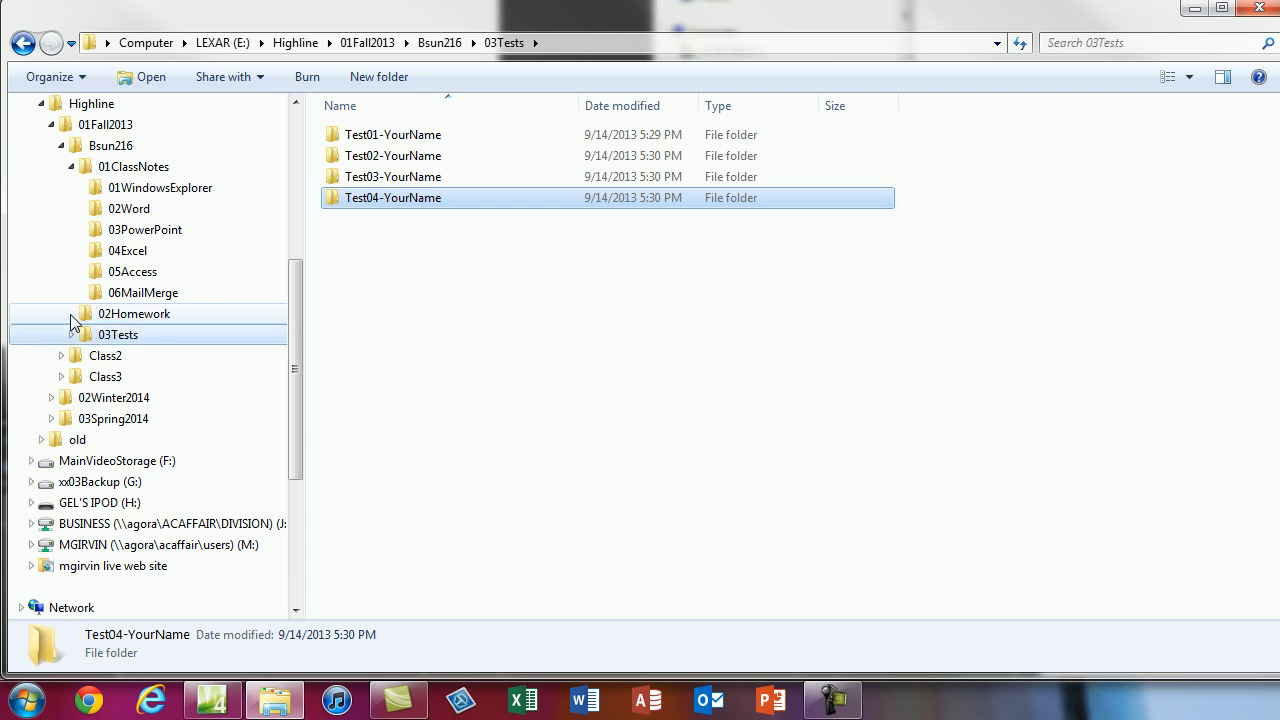
{"action": "left_click", "coordinate": [71, 313]}
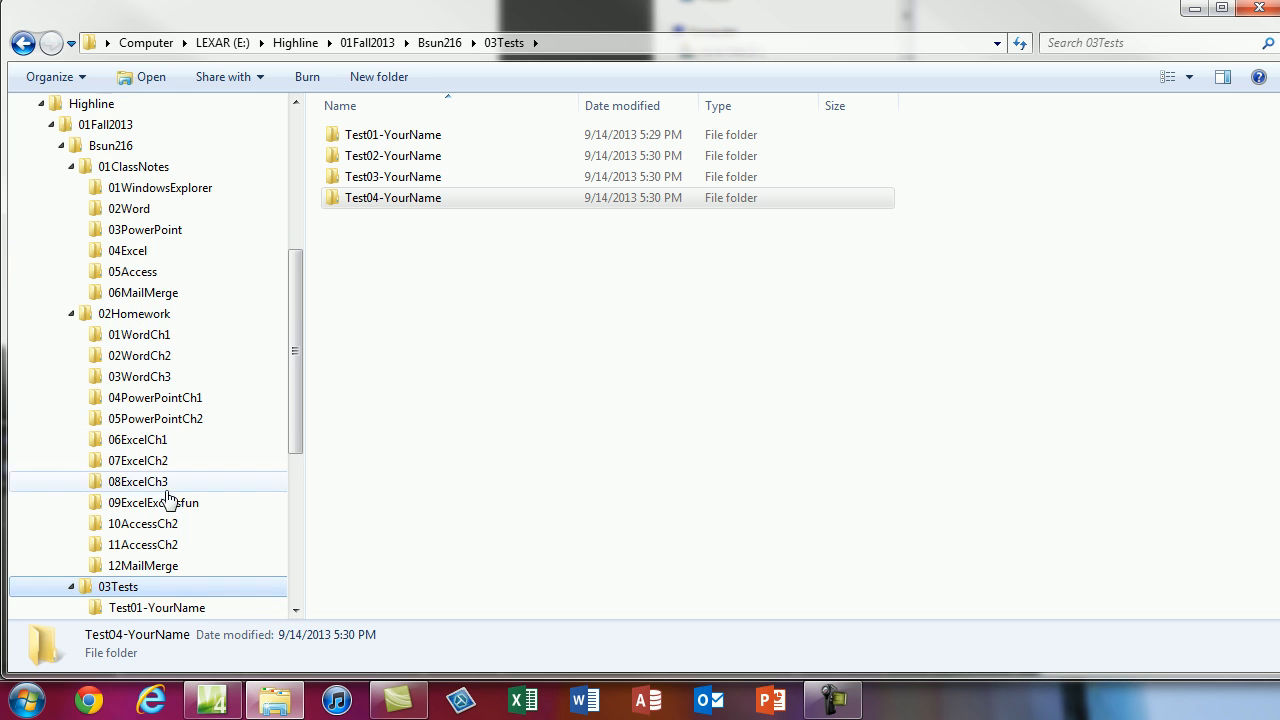
{"action": "scroll", "scroll_direction": "down", "scroll_amount": 3}
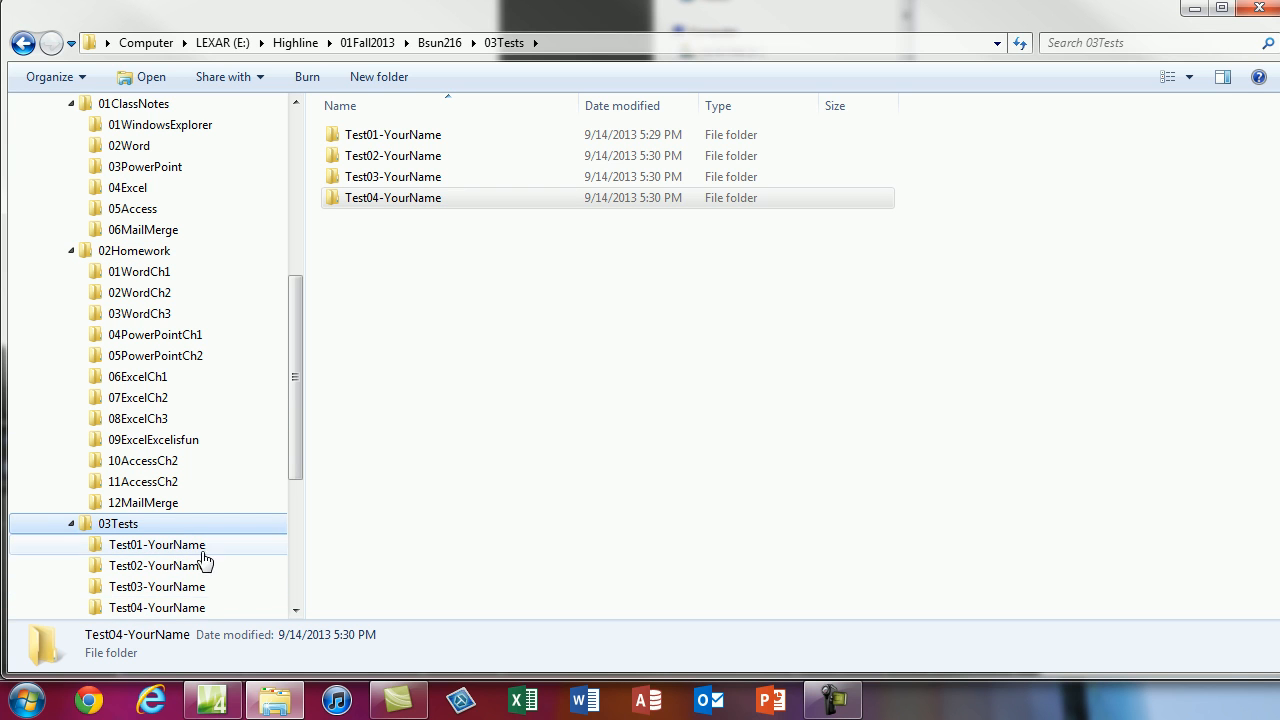
{"action": "mouse_move", "coordinate": [180, 573]}
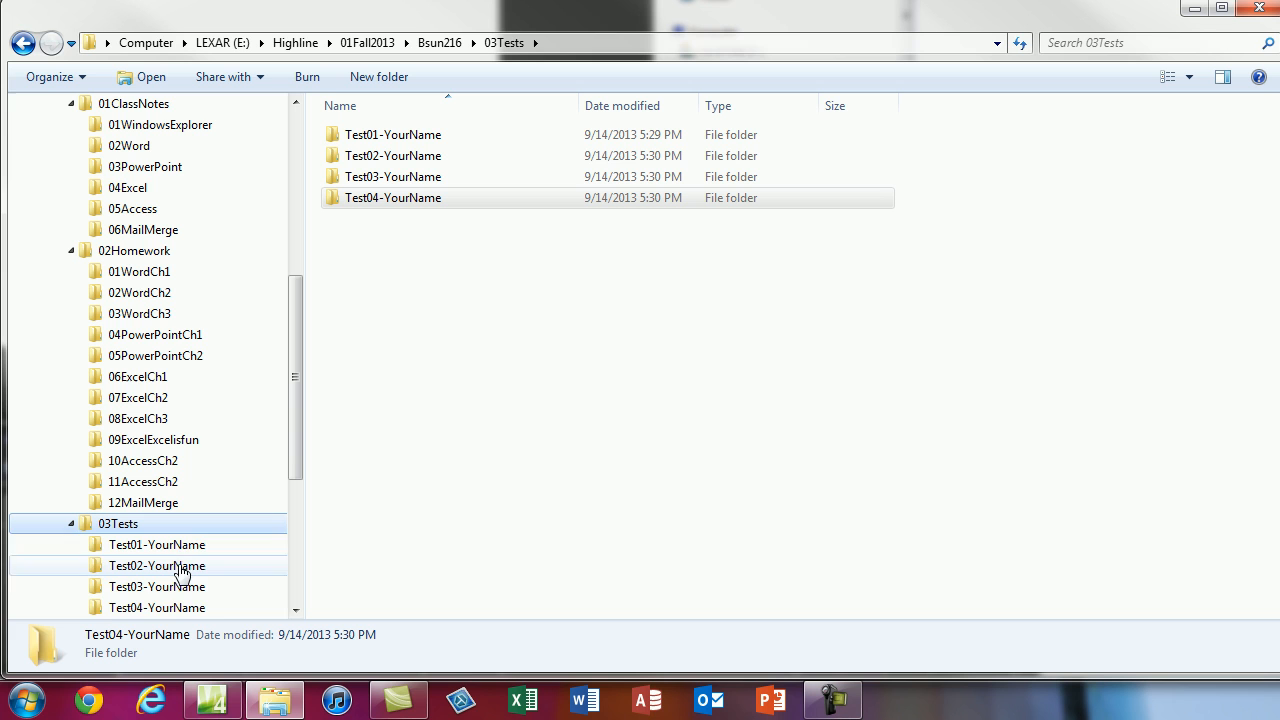
{"action": "mouse_move", "coordinate": [184, 497]}
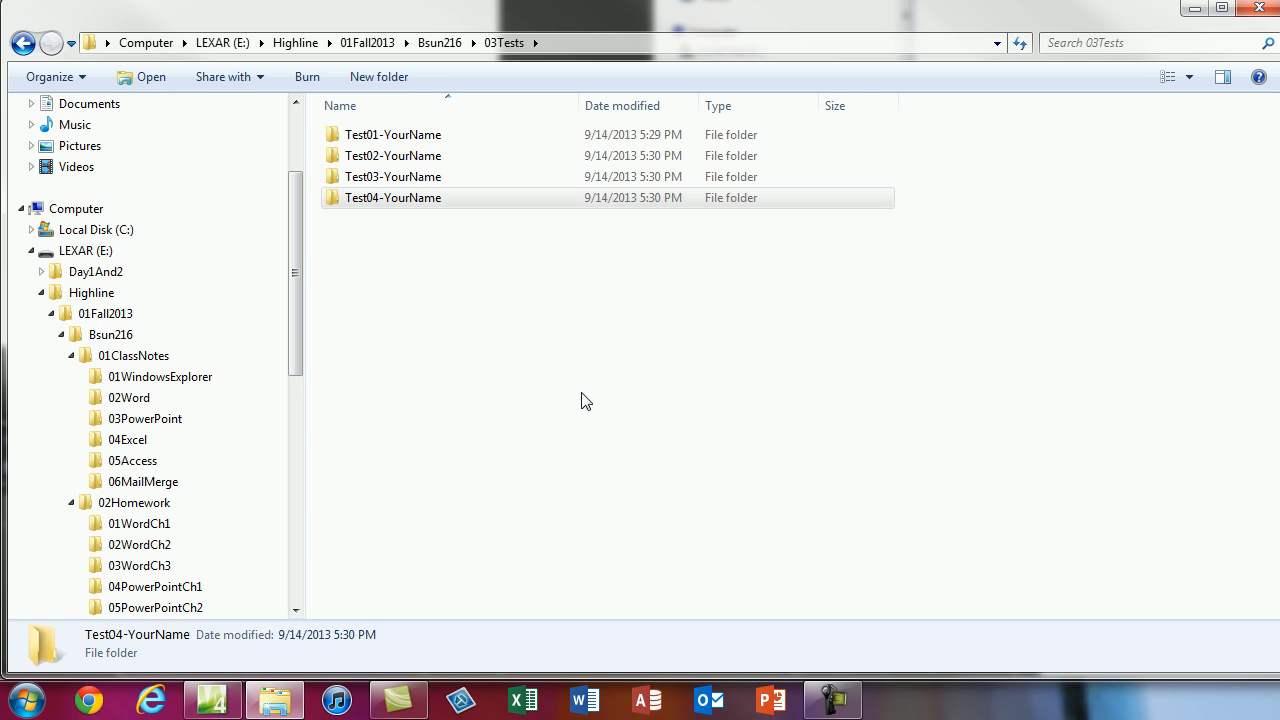
{"action": "mouse_move", "coordinate": [511, 403]}
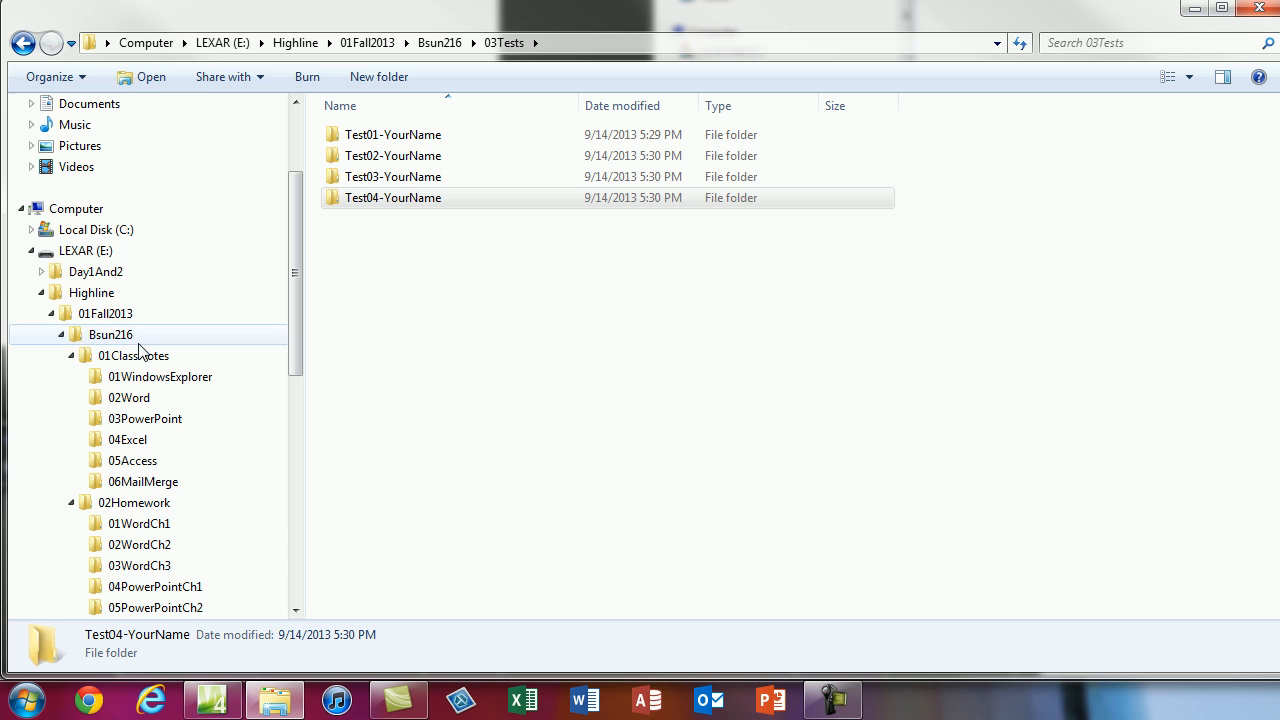
{"action": "mouse_move", "coordinate": [156, 586]}
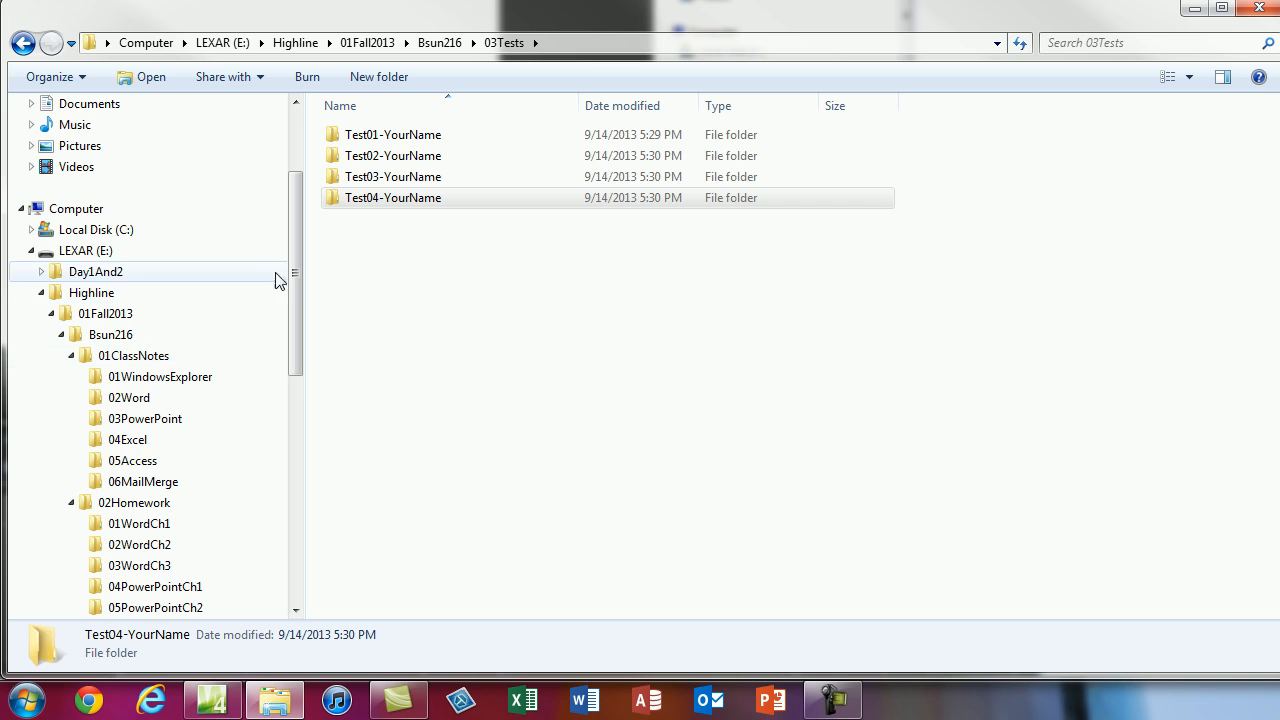
{"action": "scroll", "scroll_direction": "down", "scroll_amount": 3}
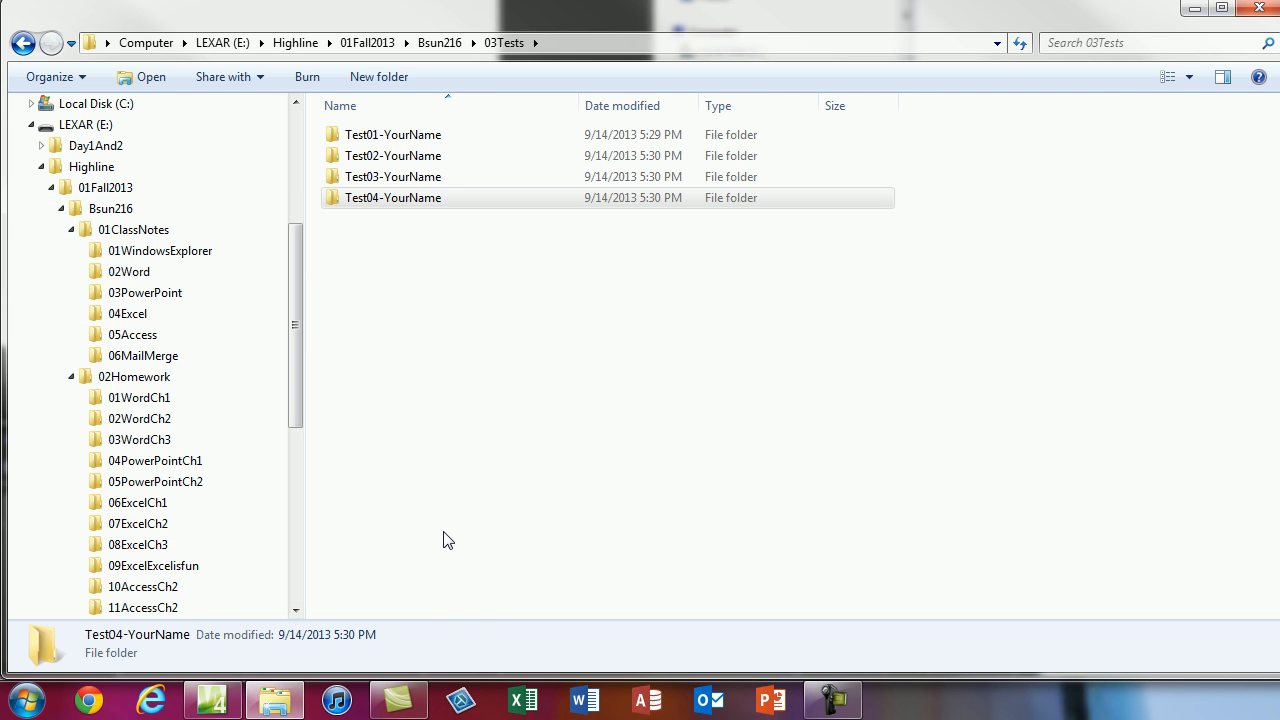
{"action": "mouse_move", "coordinate": [450, 535]}
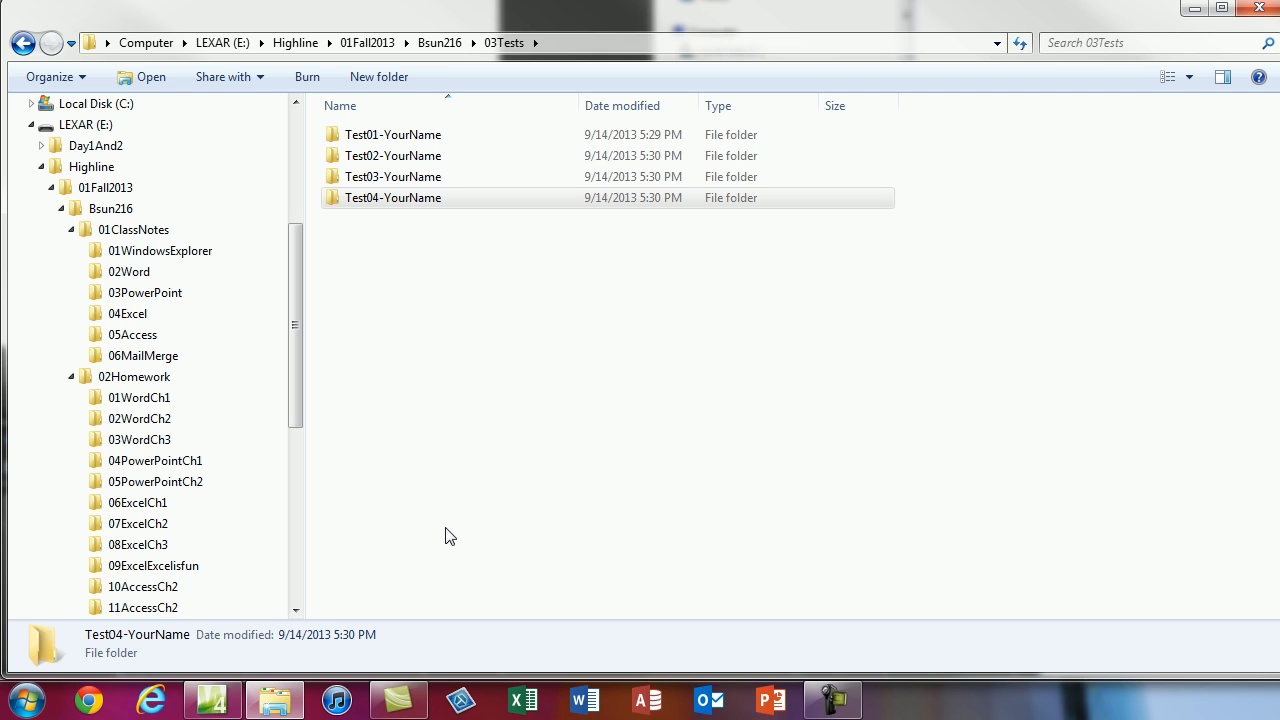